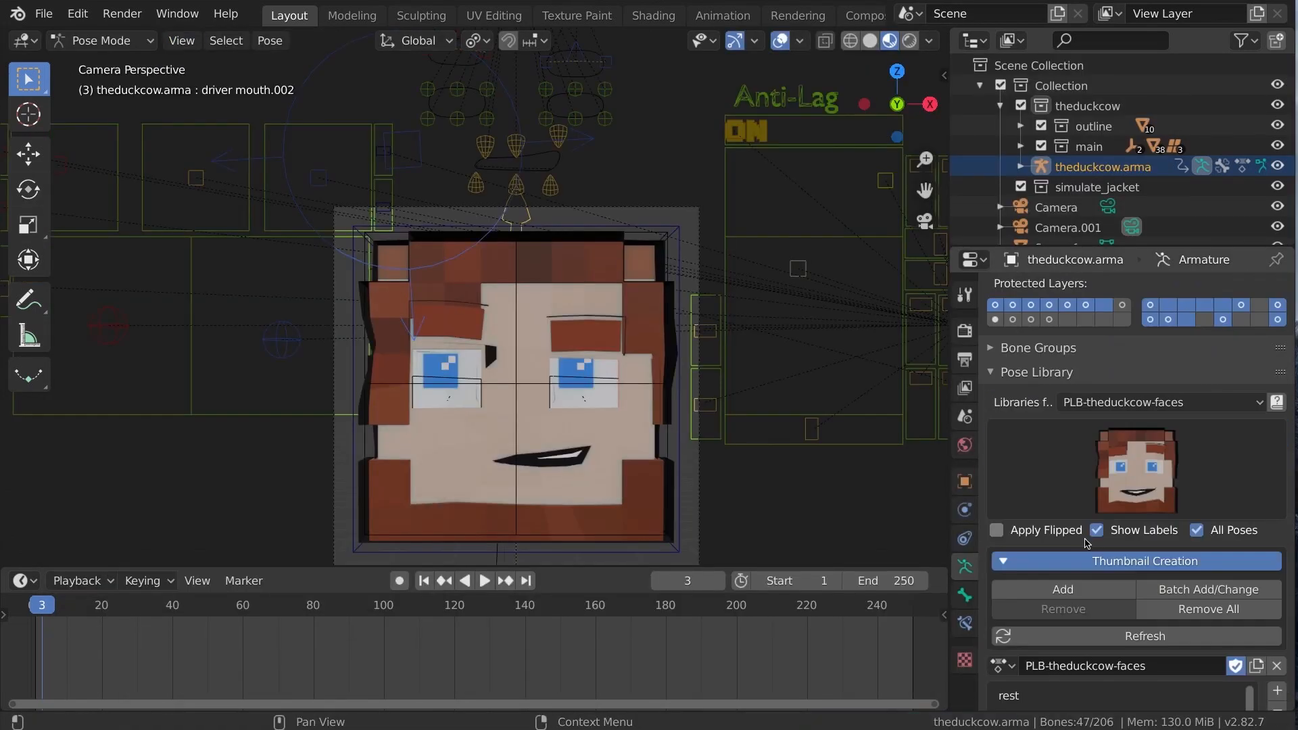
# - Browse the faces pose library's thumbnail gallery and pick a facial expression
pyautogui.click(1136, 467)
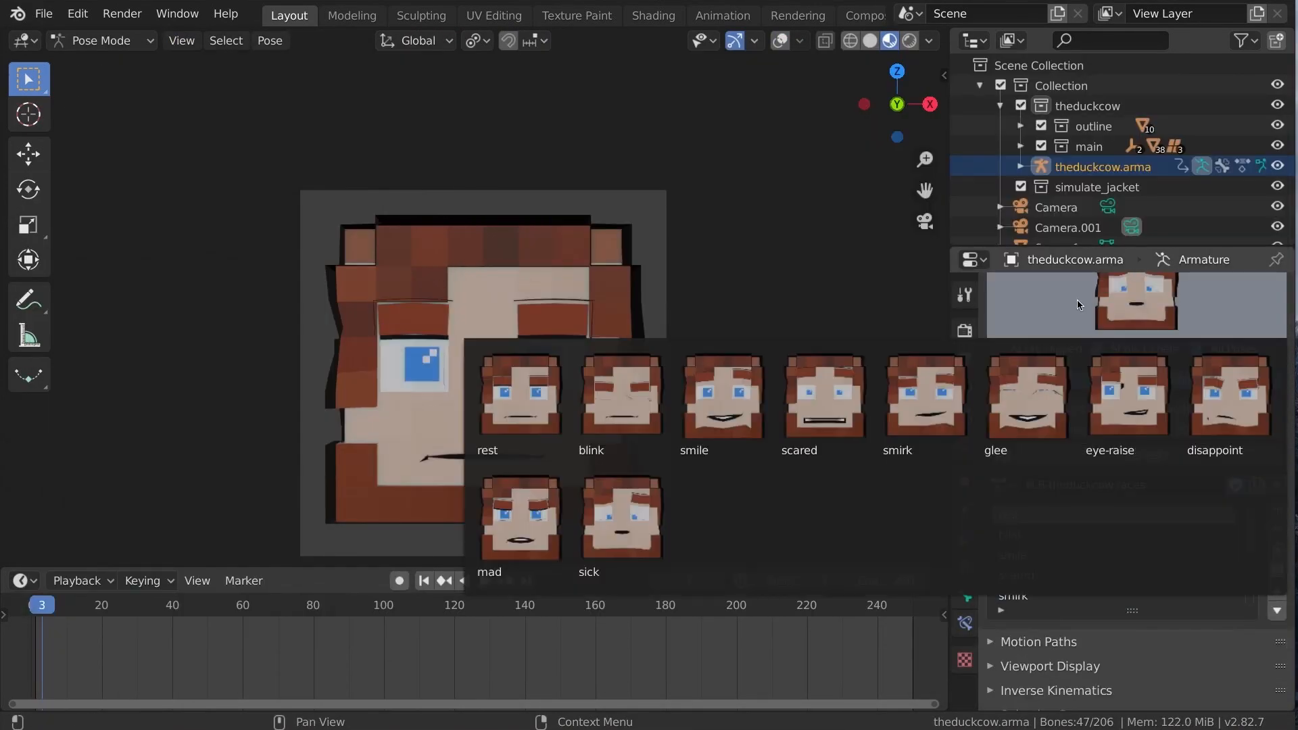
pyautogui.click(519, 394)
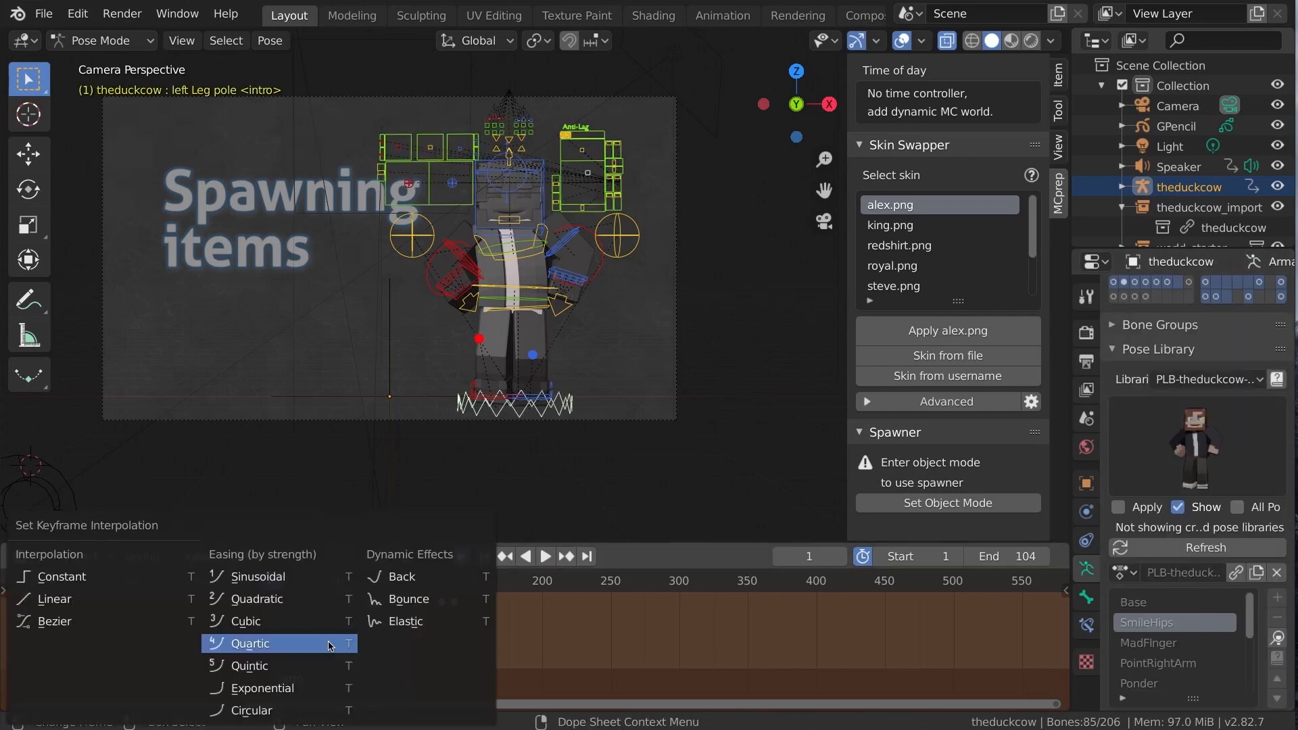
# - Set the intro keyframes' interpolation to Quartic easing
pyautogui.click(250, 643)
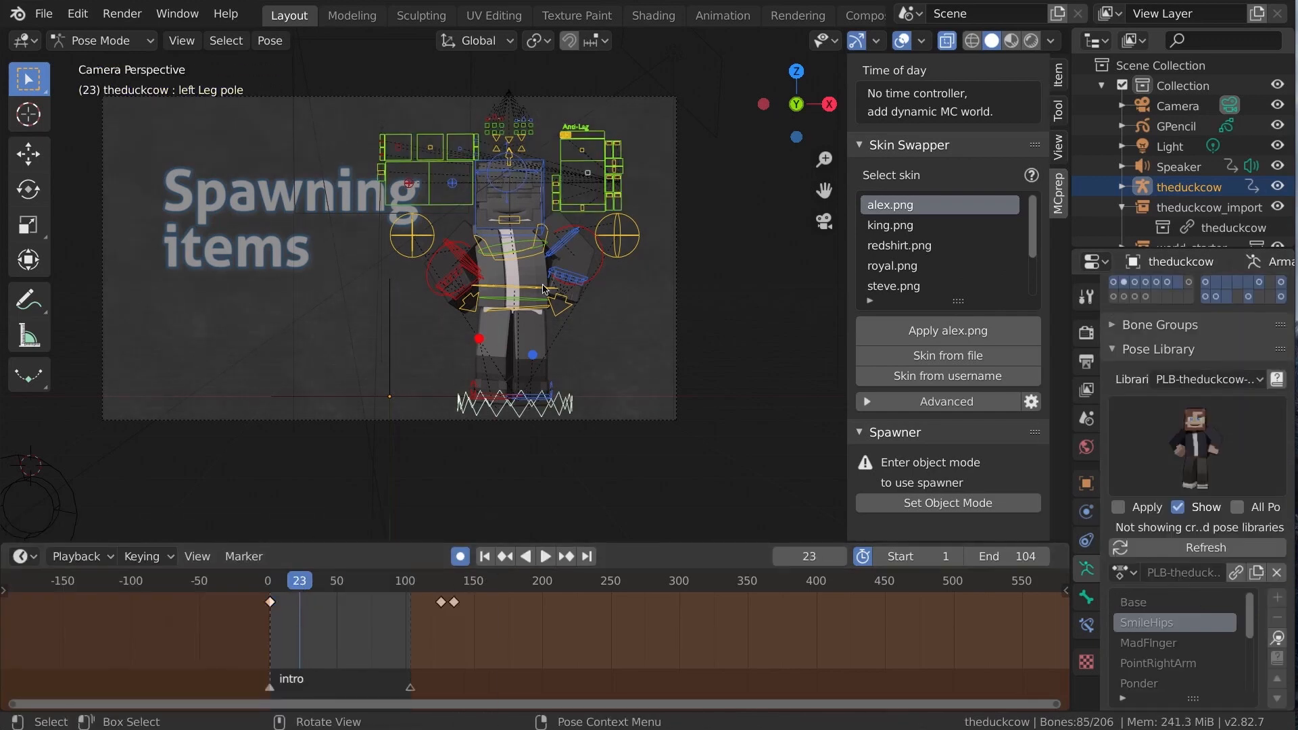
pyautogui.click(484, 556)
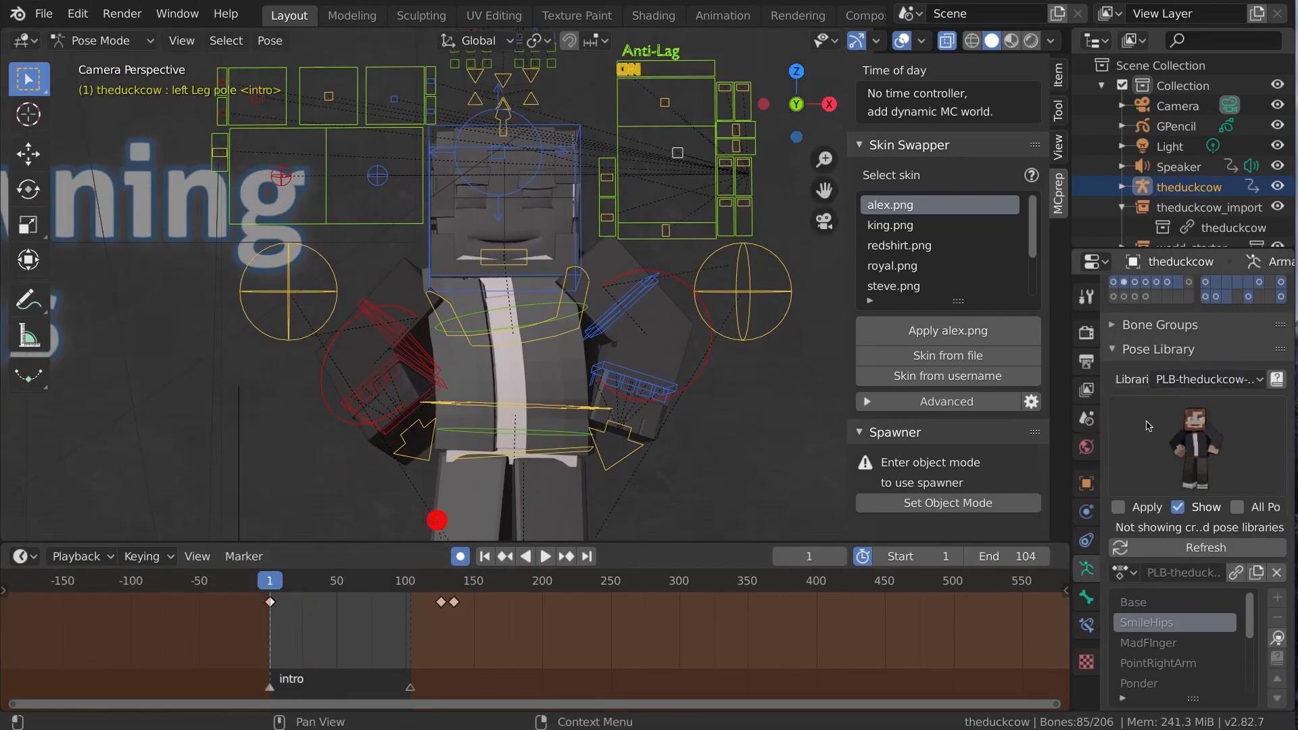
pyautogui.click(306, 580)
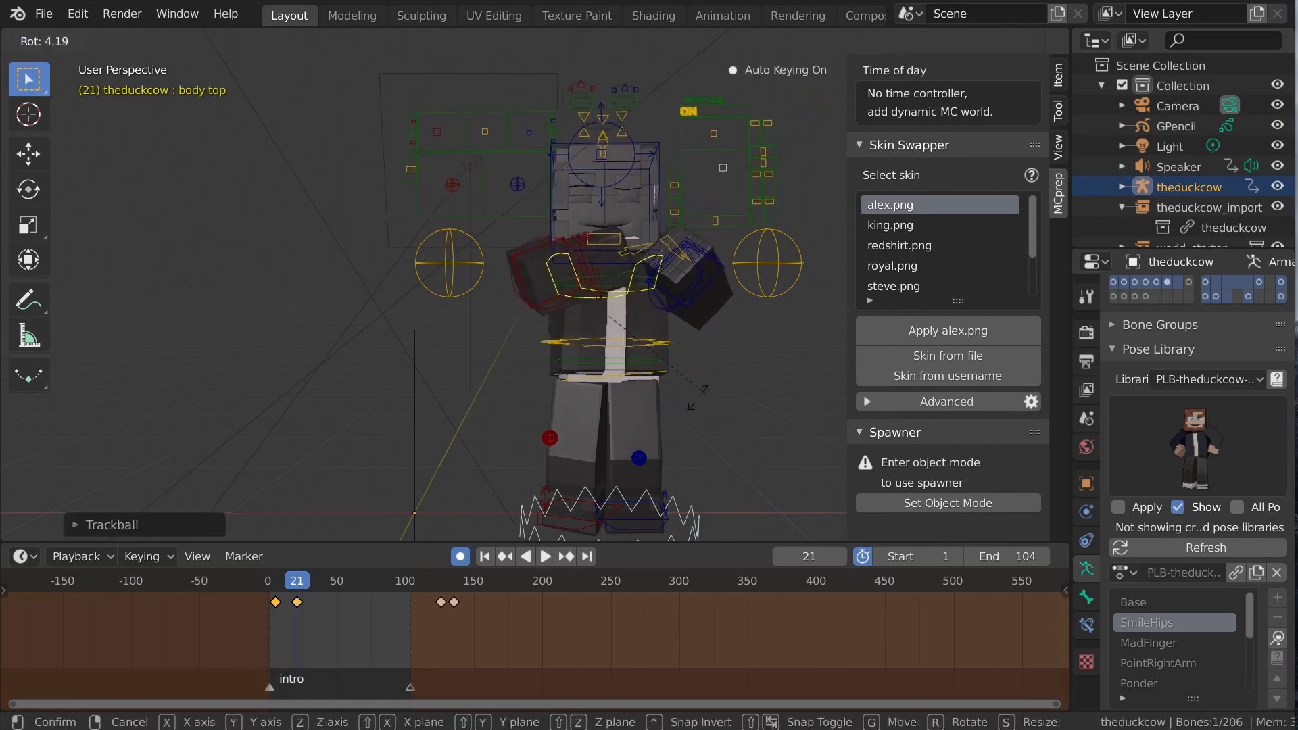
# - Key the body-top lean at frame 21, apply the scared face pose, and save
pyautogui.click(1204, 379)
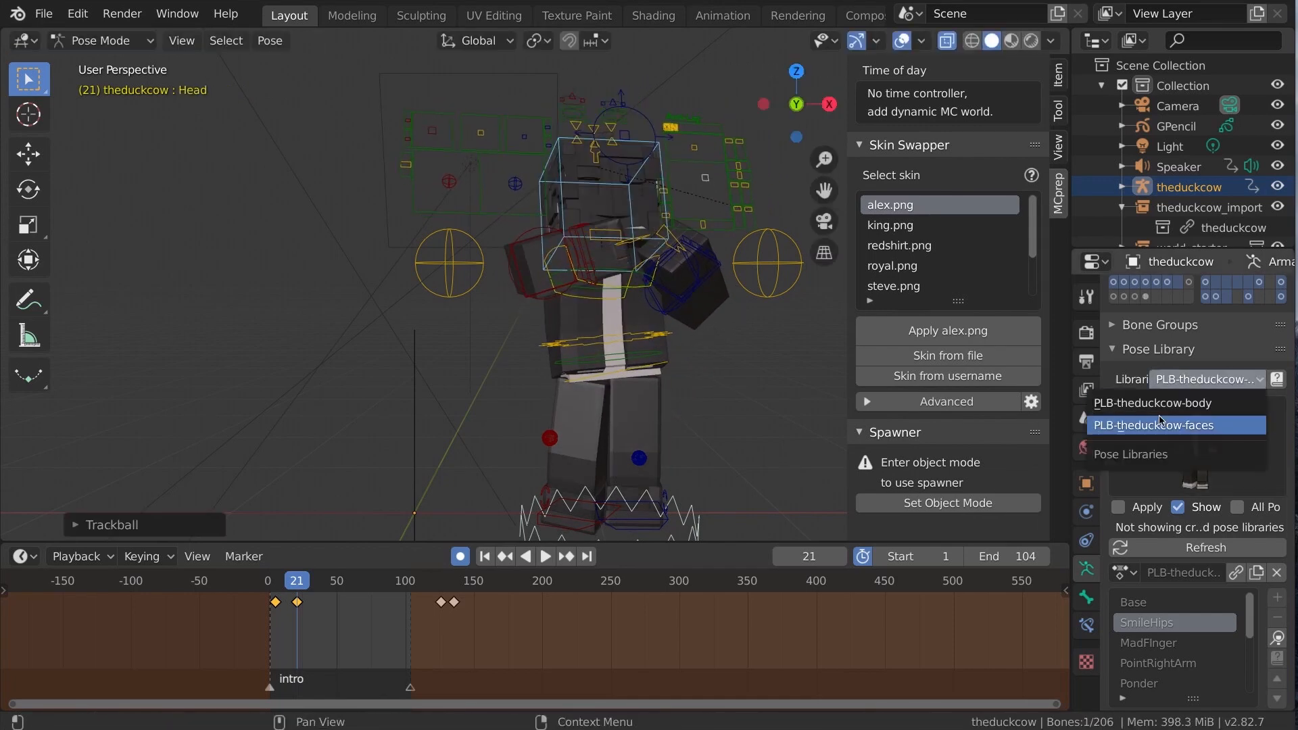
pyautogui.click(1151, 424)
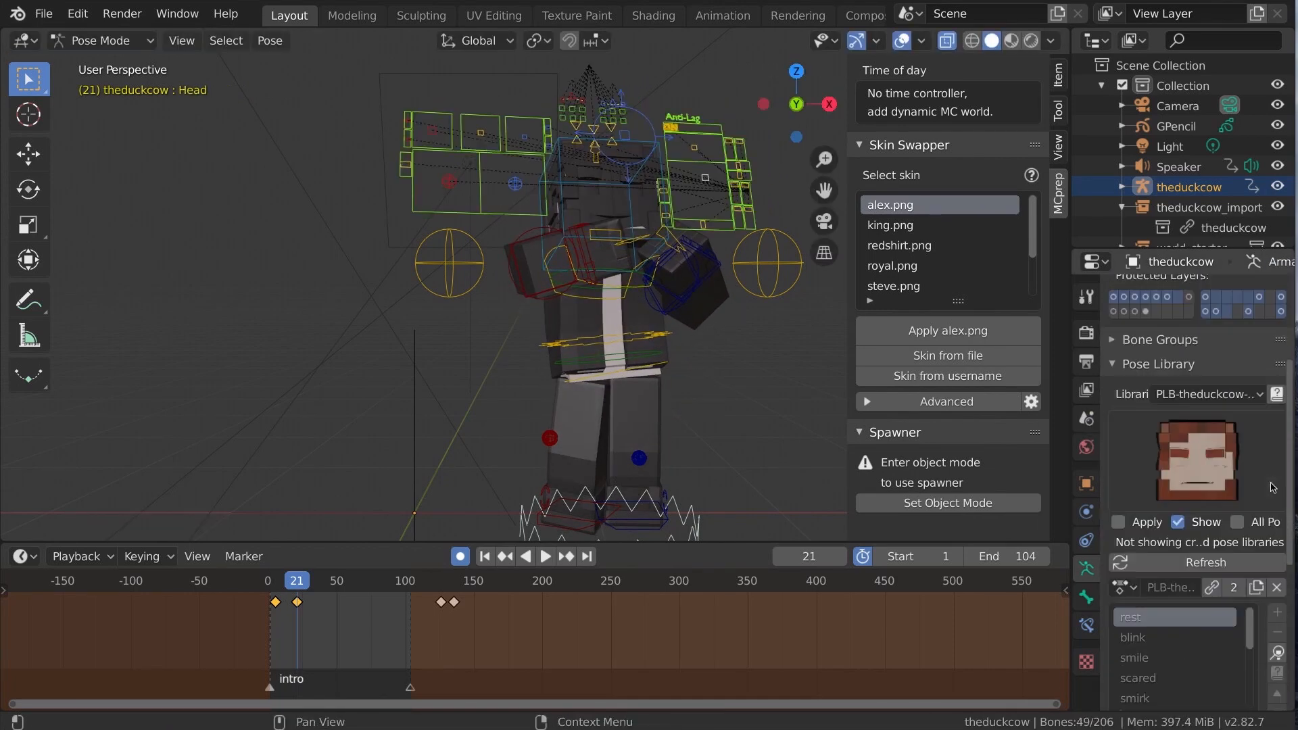
pyautogui.click(1195, 460)
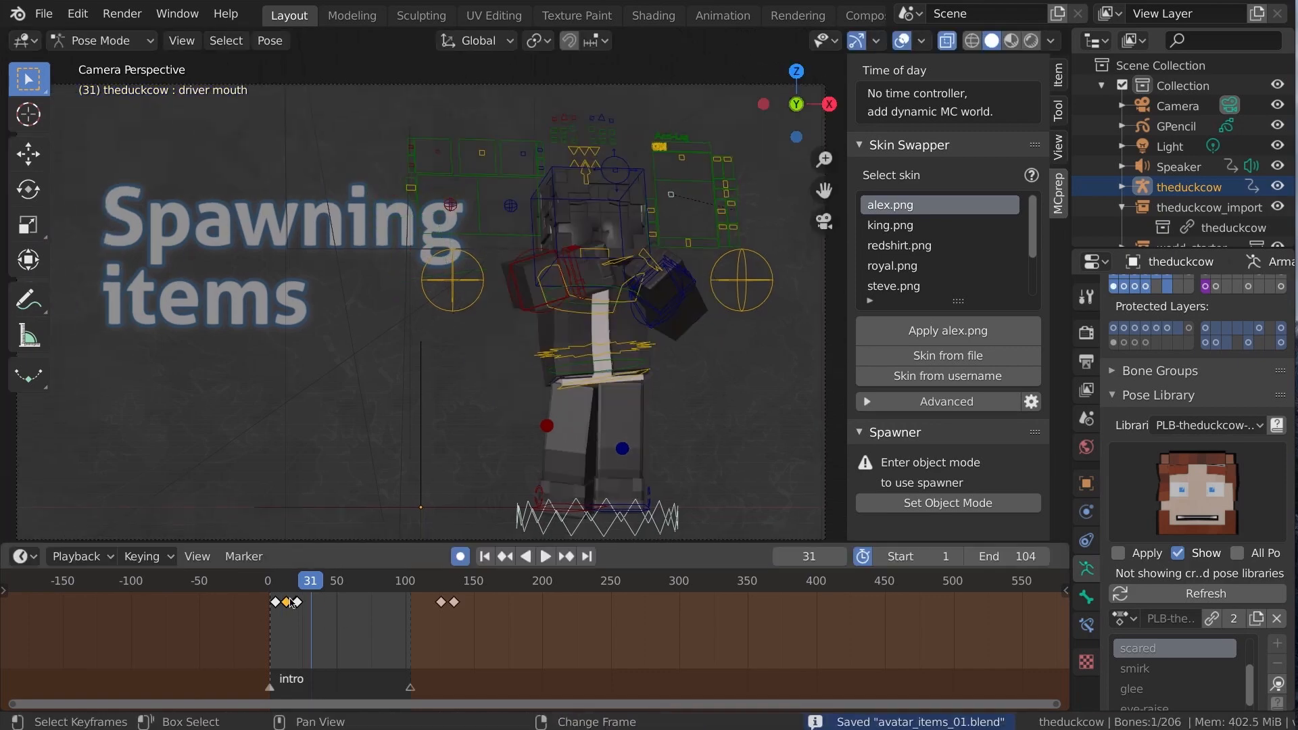
pyautogui.click(721, 15)
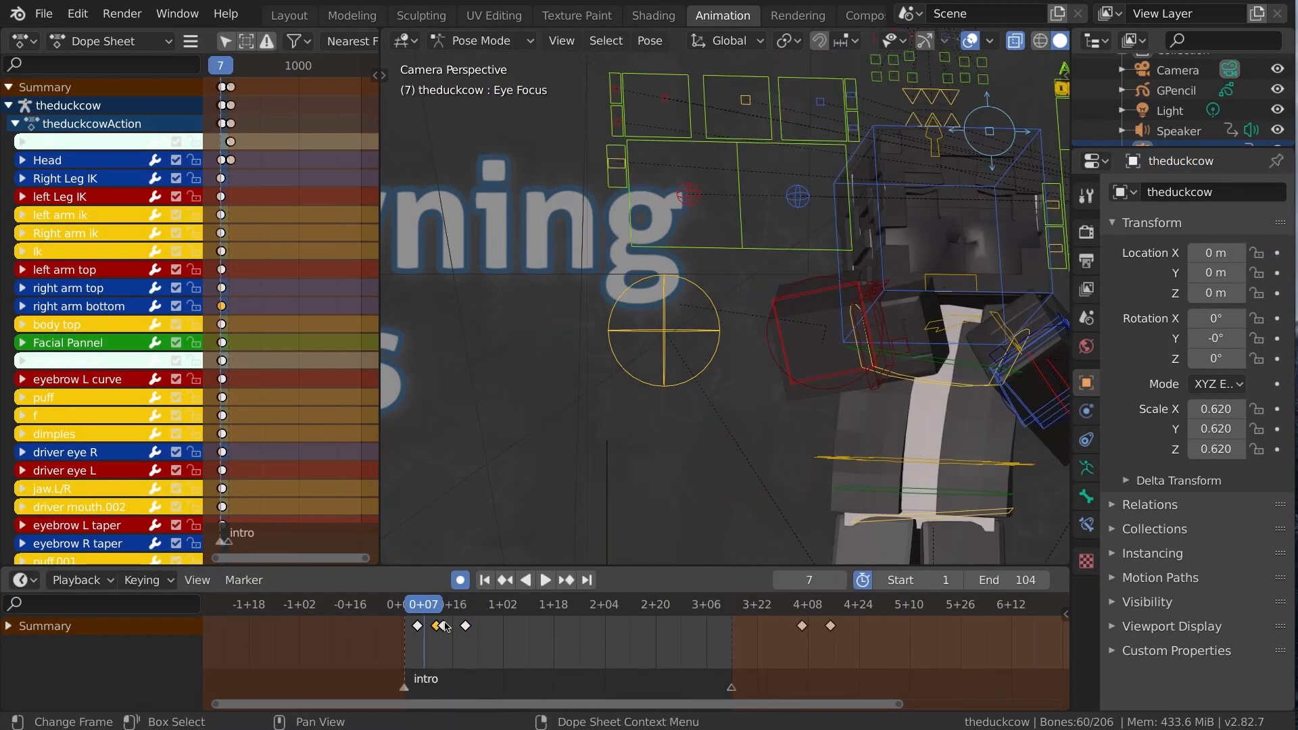
# - Apply a body pose at an early intro frame and key Head rotations
pyautogui.click(438, 604)
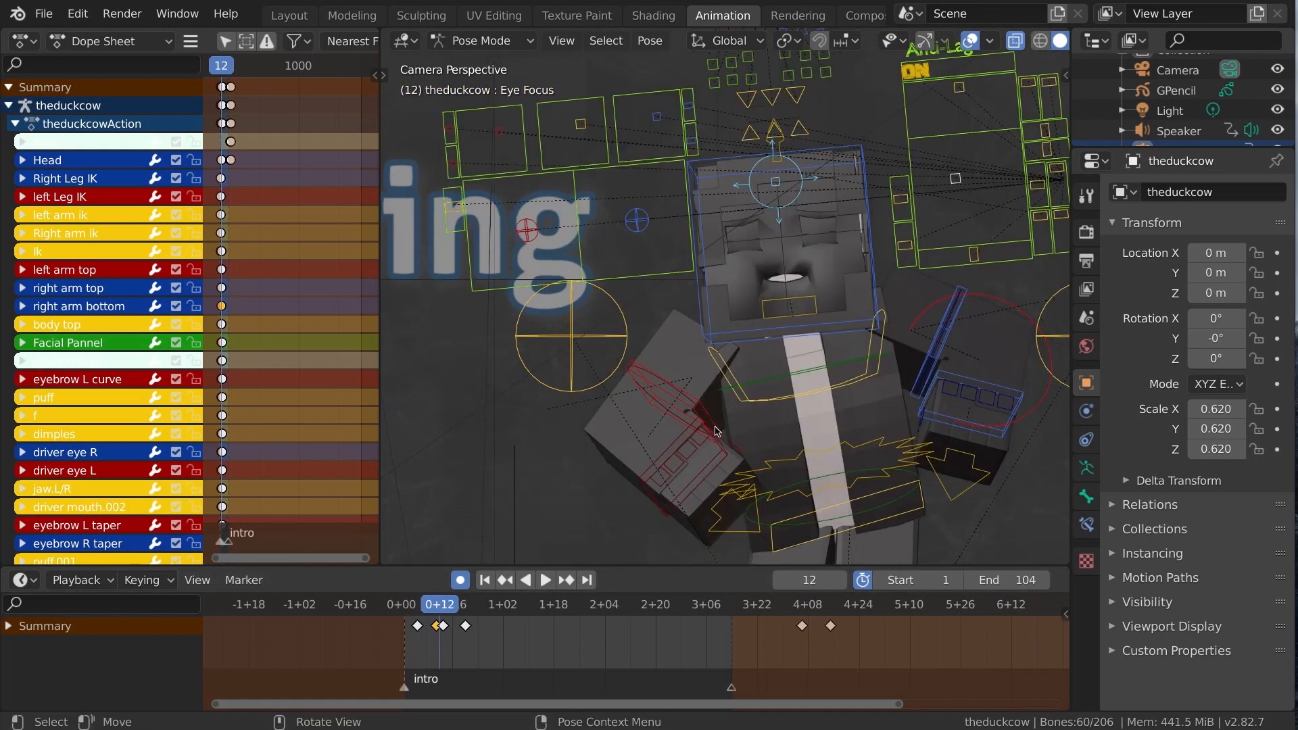
pyautogui.click(477, 603)
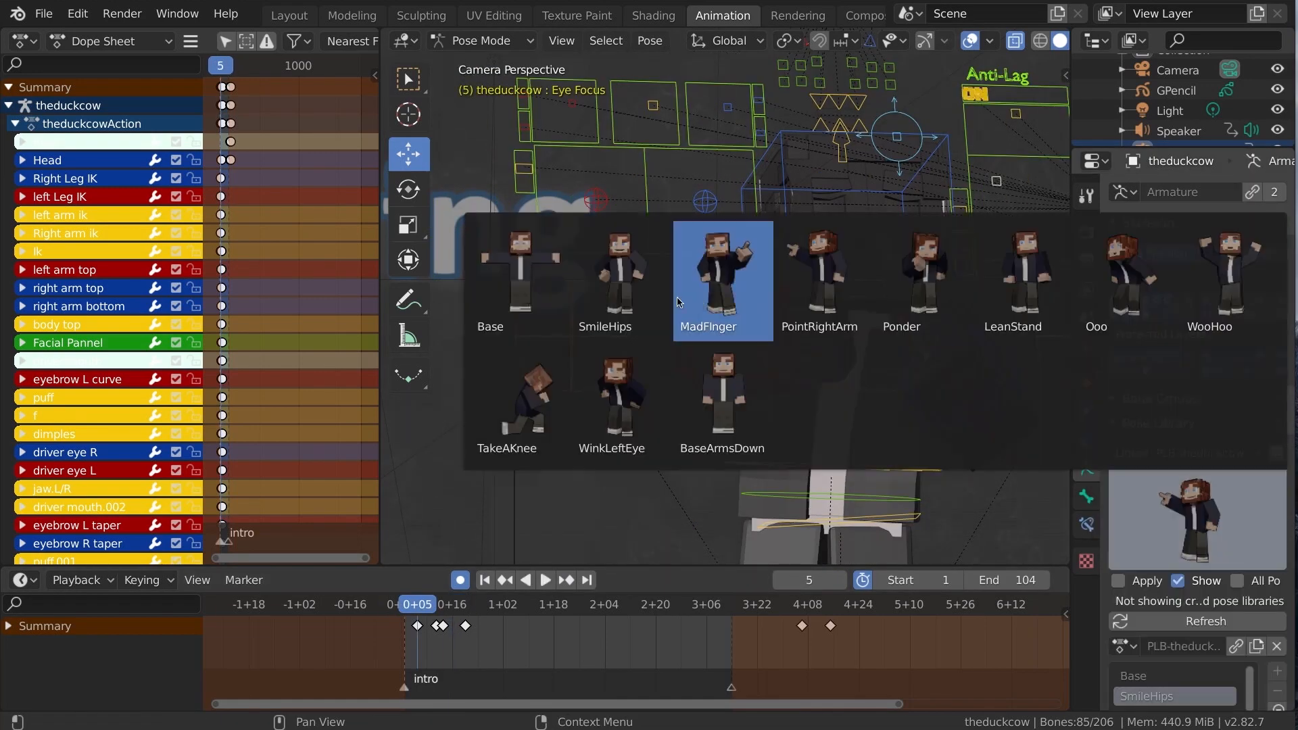
pyautogui.click(1205, 453)
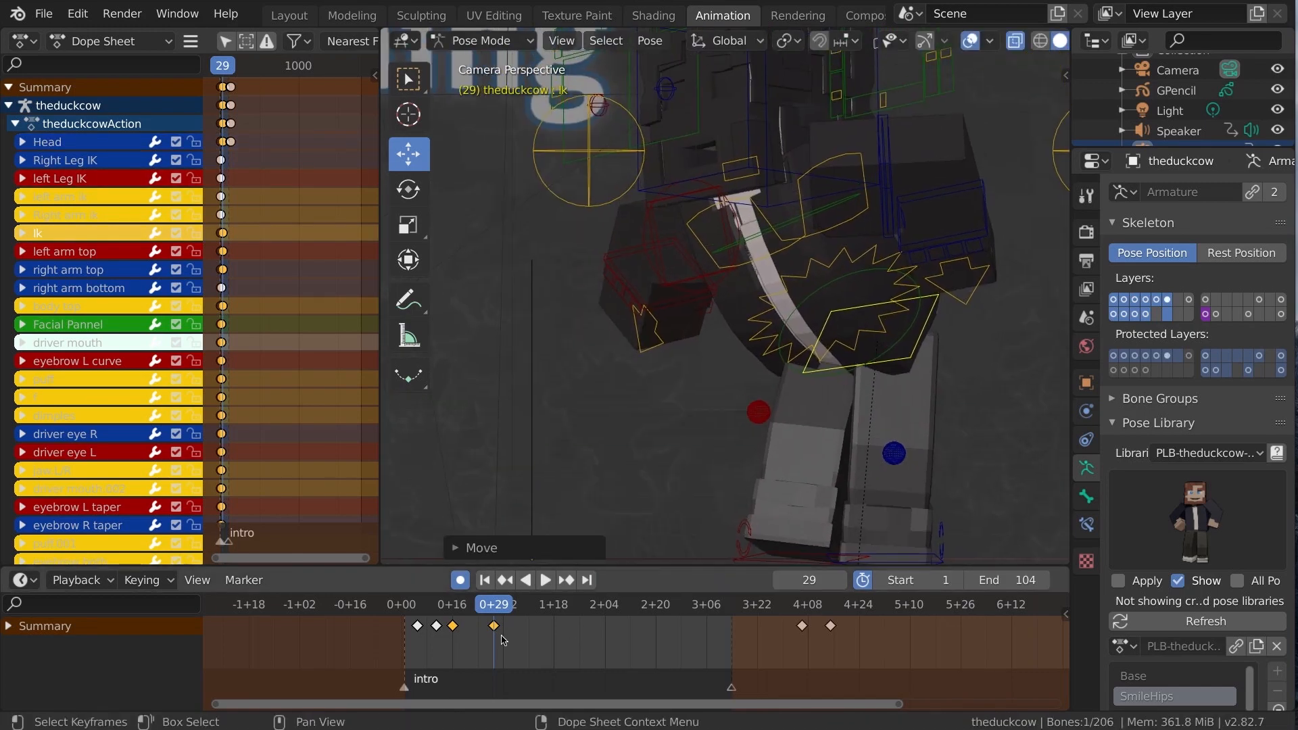
pyautogui.click(545, 579)
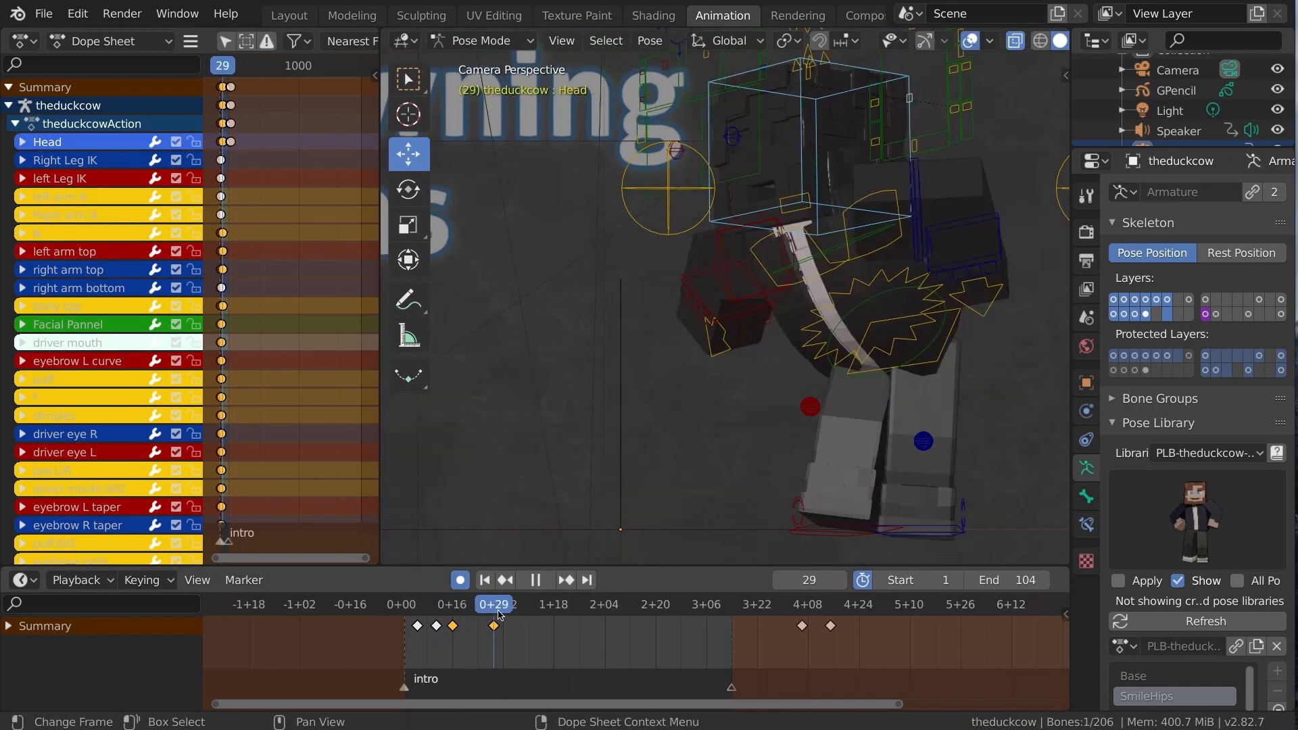
pyautogui.click(543, 579)
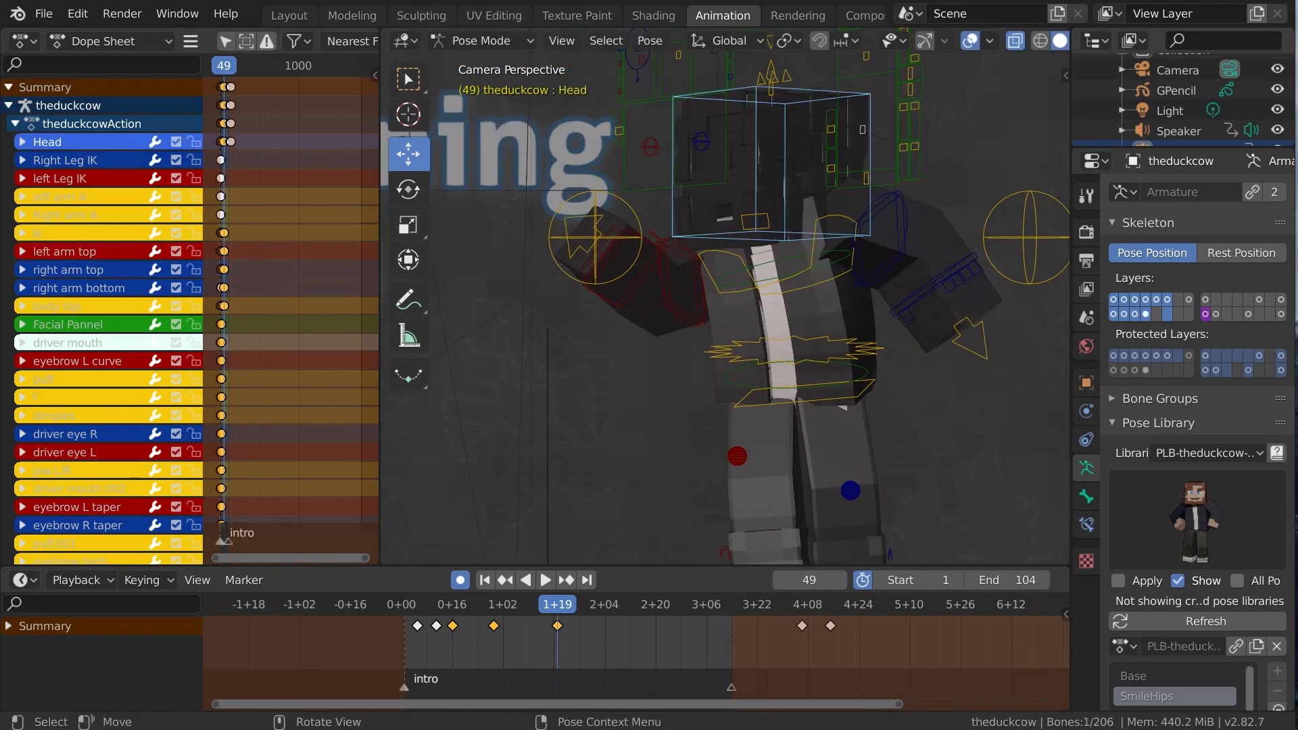
pyautogui.click(545, 579)
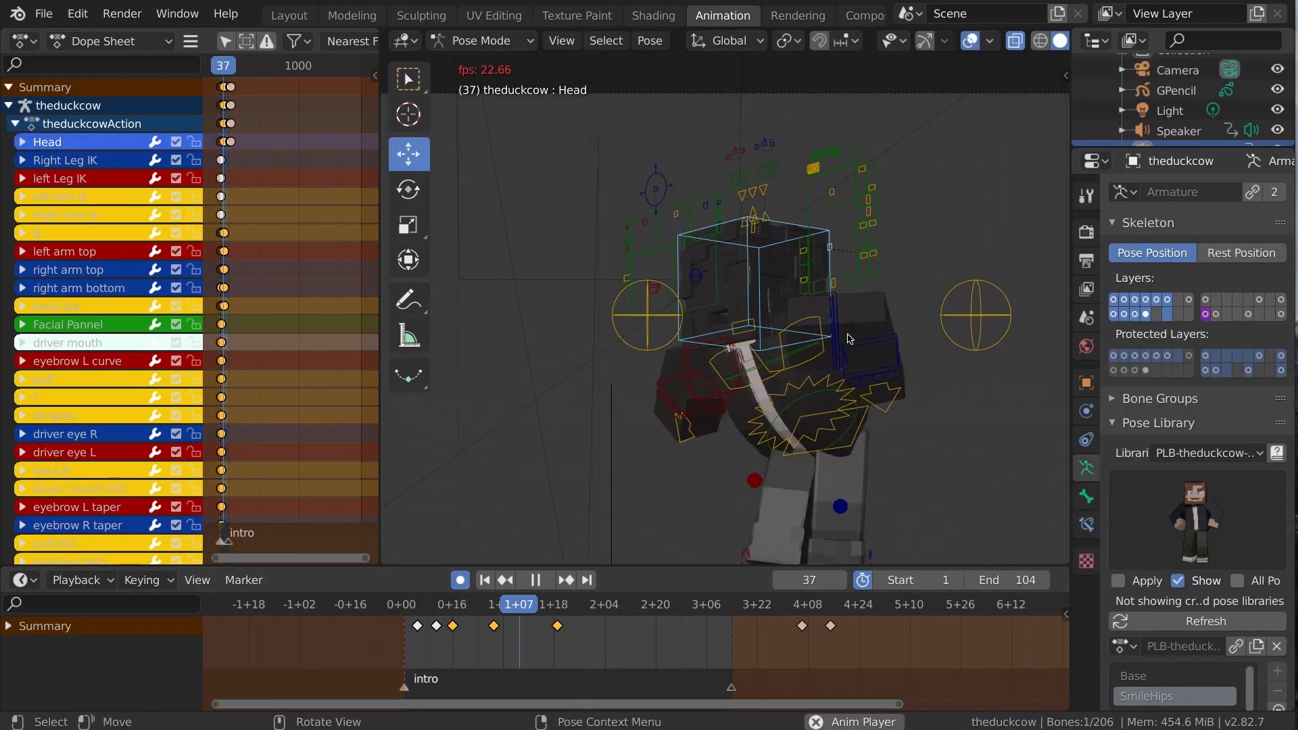
pyautogui.click(543, 580)
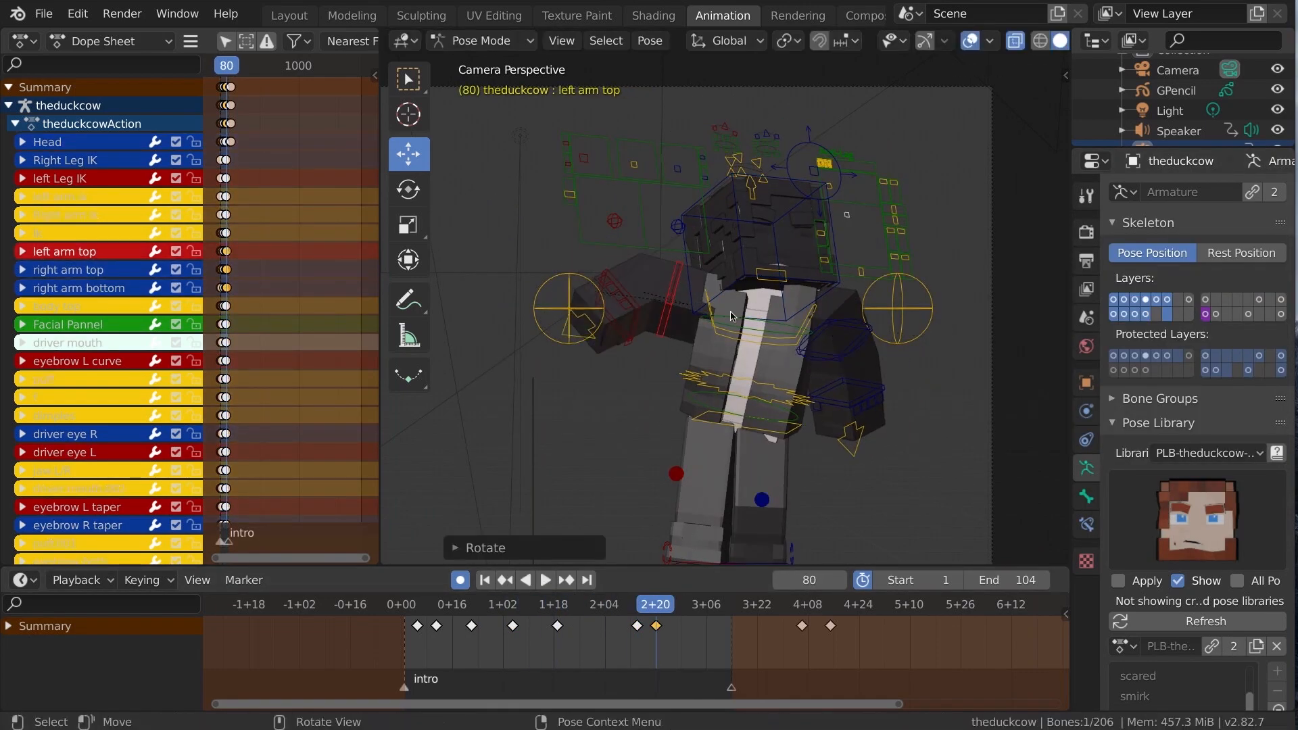
# - Key left and right arm rotations later in the clip, then play back the intro
pyautogui.click(678, 604)
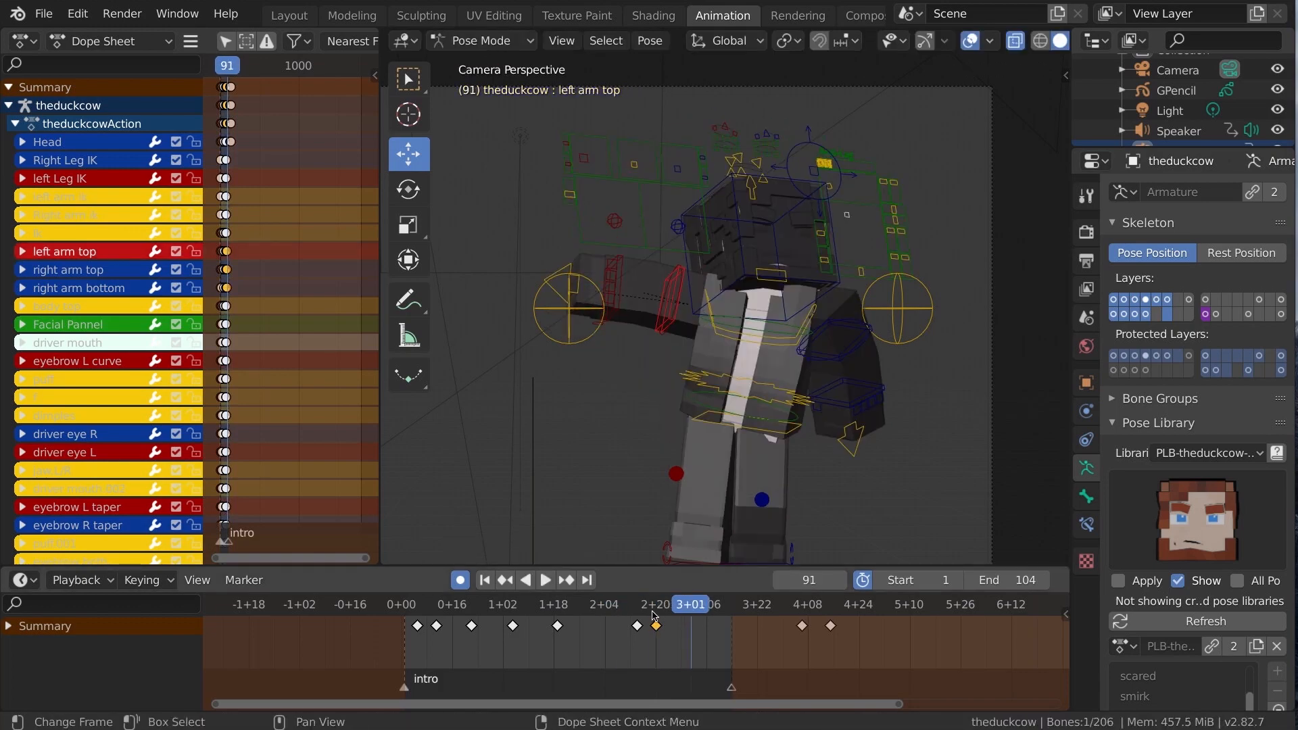
pyautogui.click(543, 579)
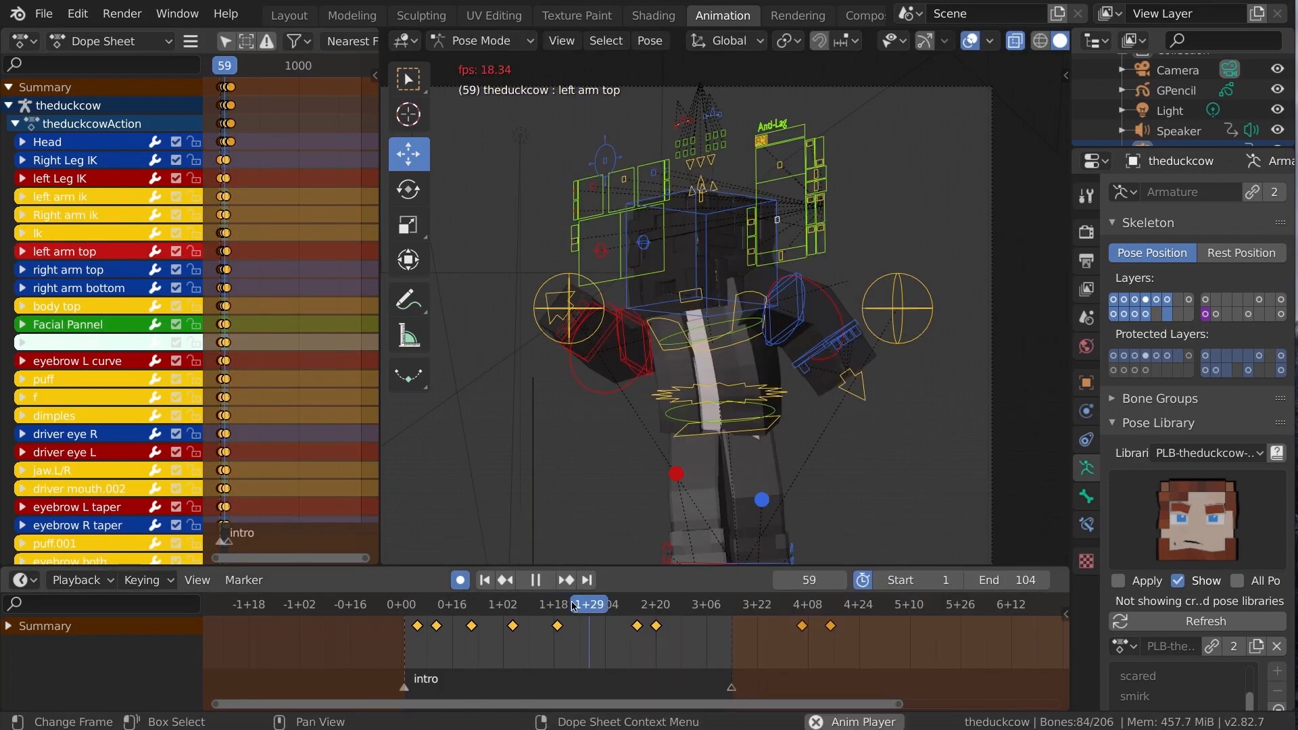
pyautogui.click(664, 604)
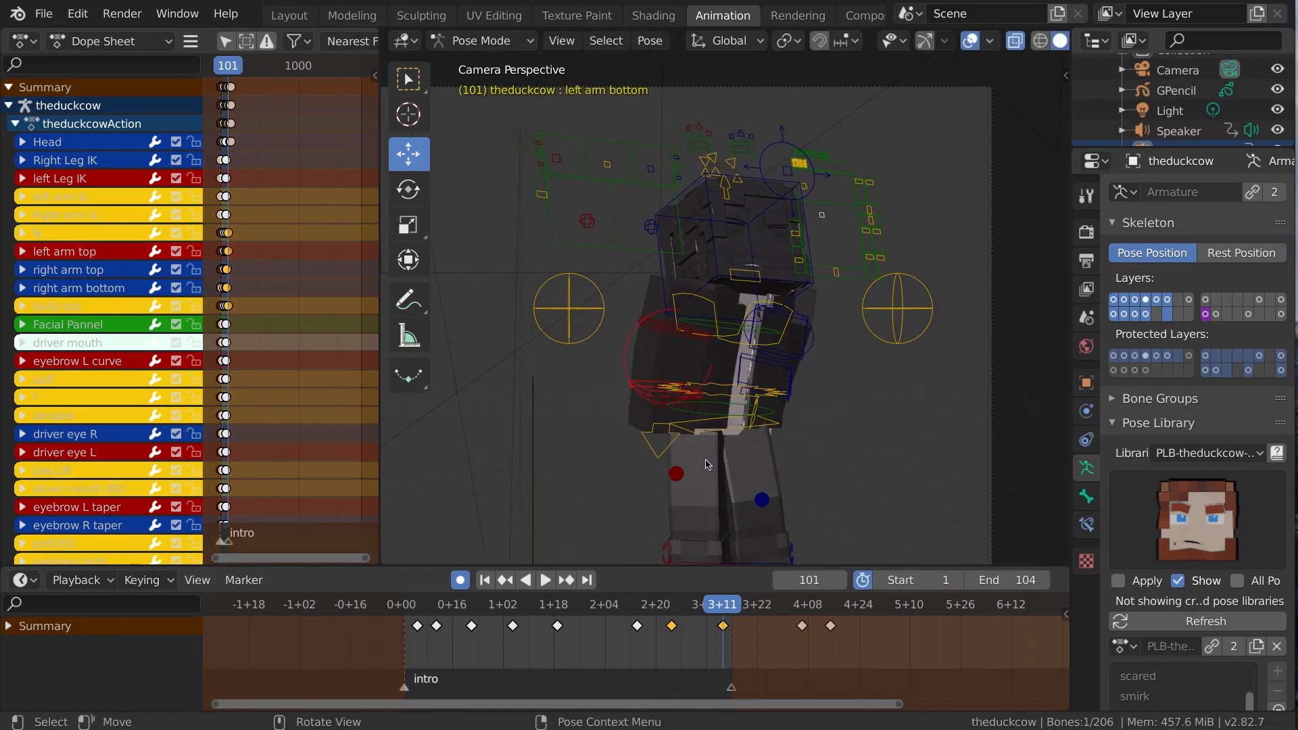
pyautogui.press('r')
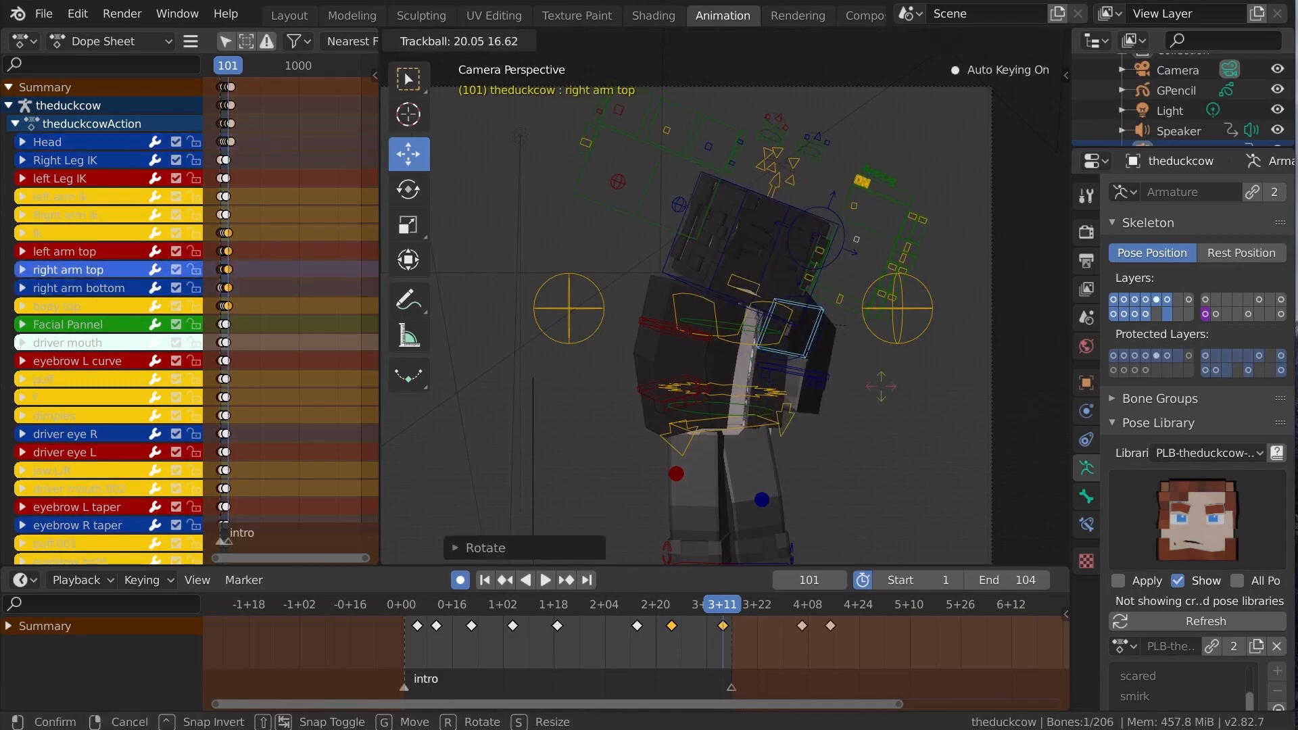
pyautogui.click(543, 579)
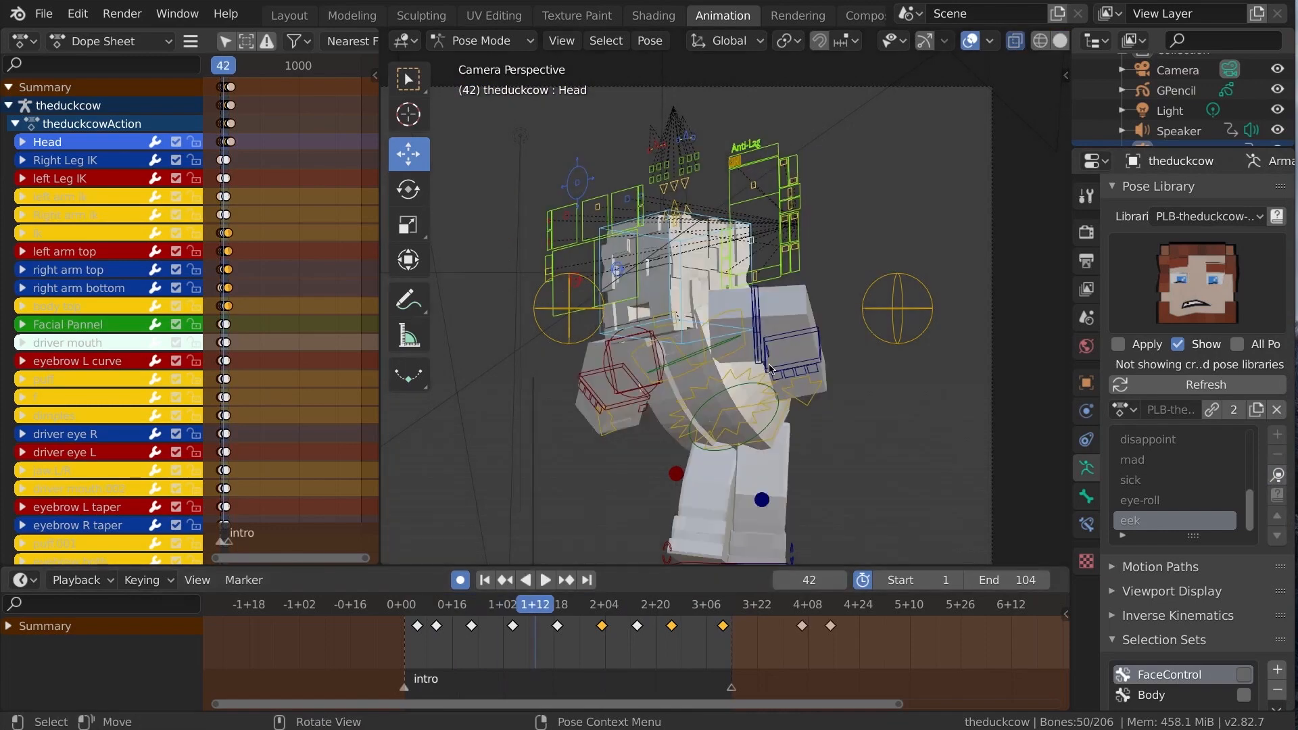
pyautogui.click(545, 580)
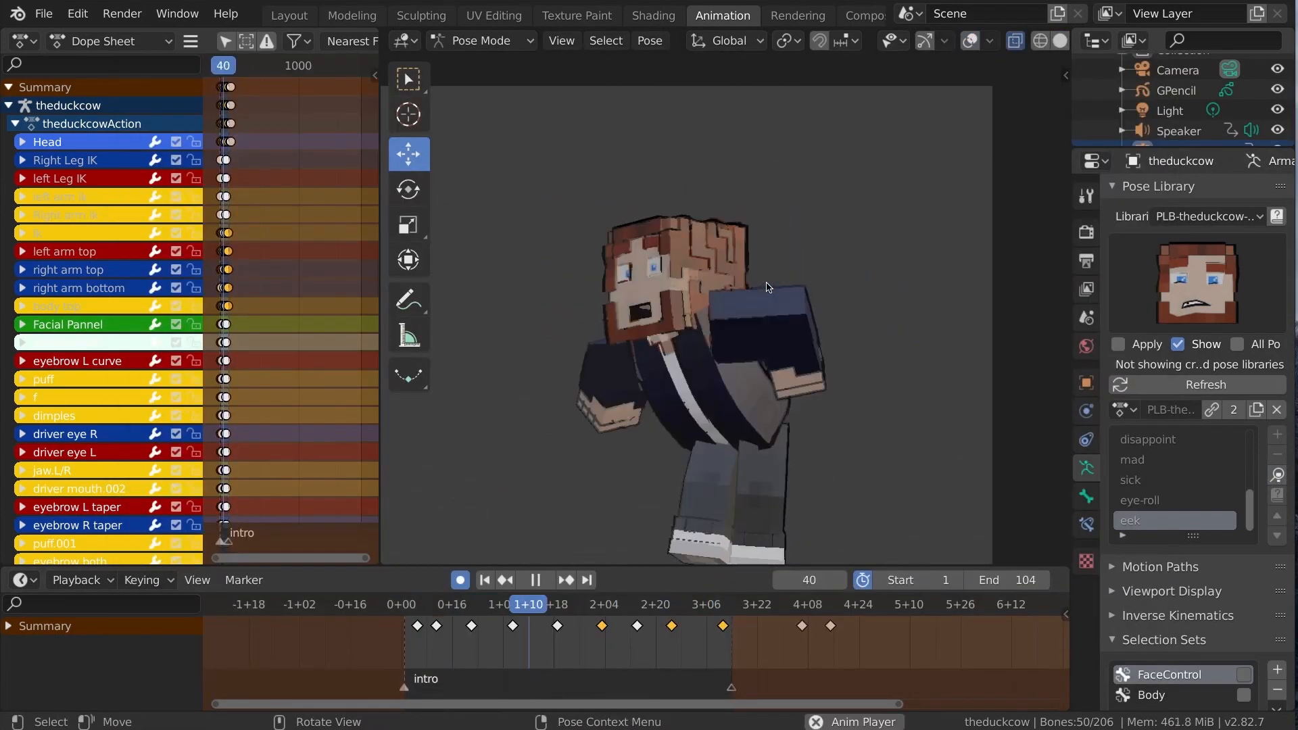
pyautogui.click(545, 579)
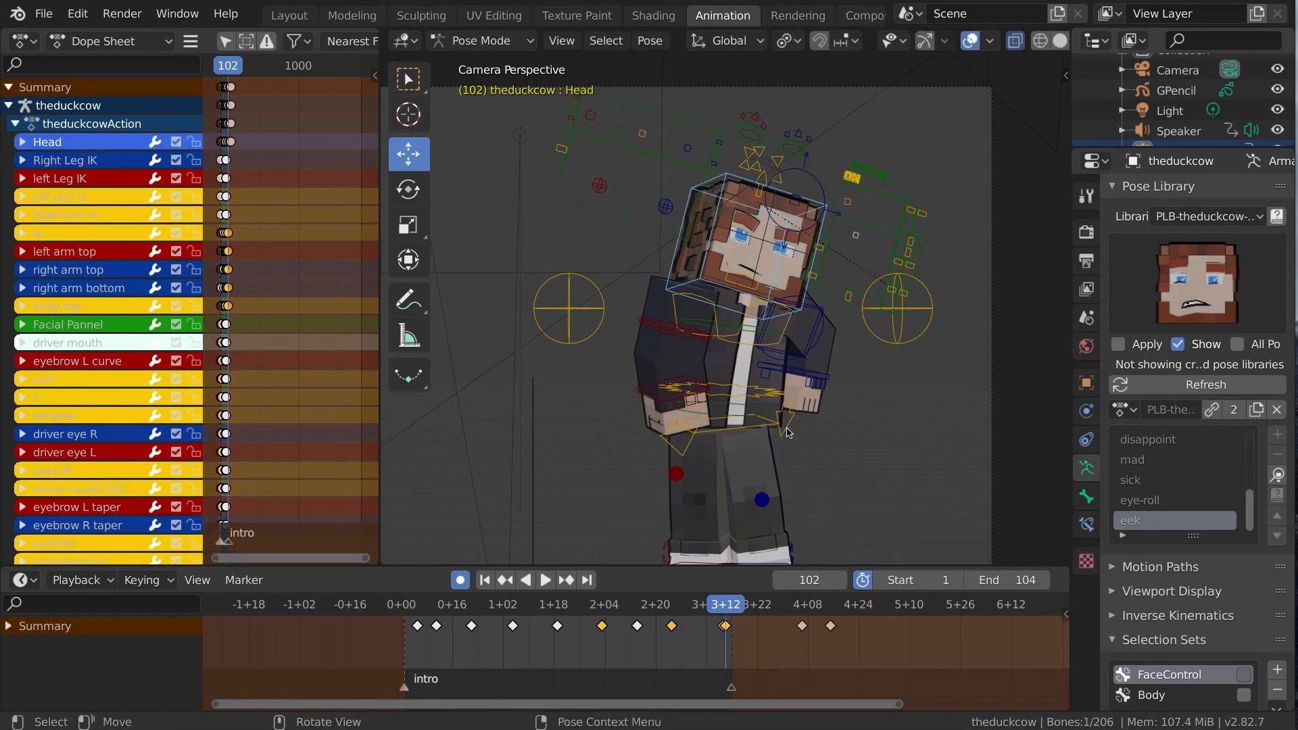
pyautogui.click(543, 579)
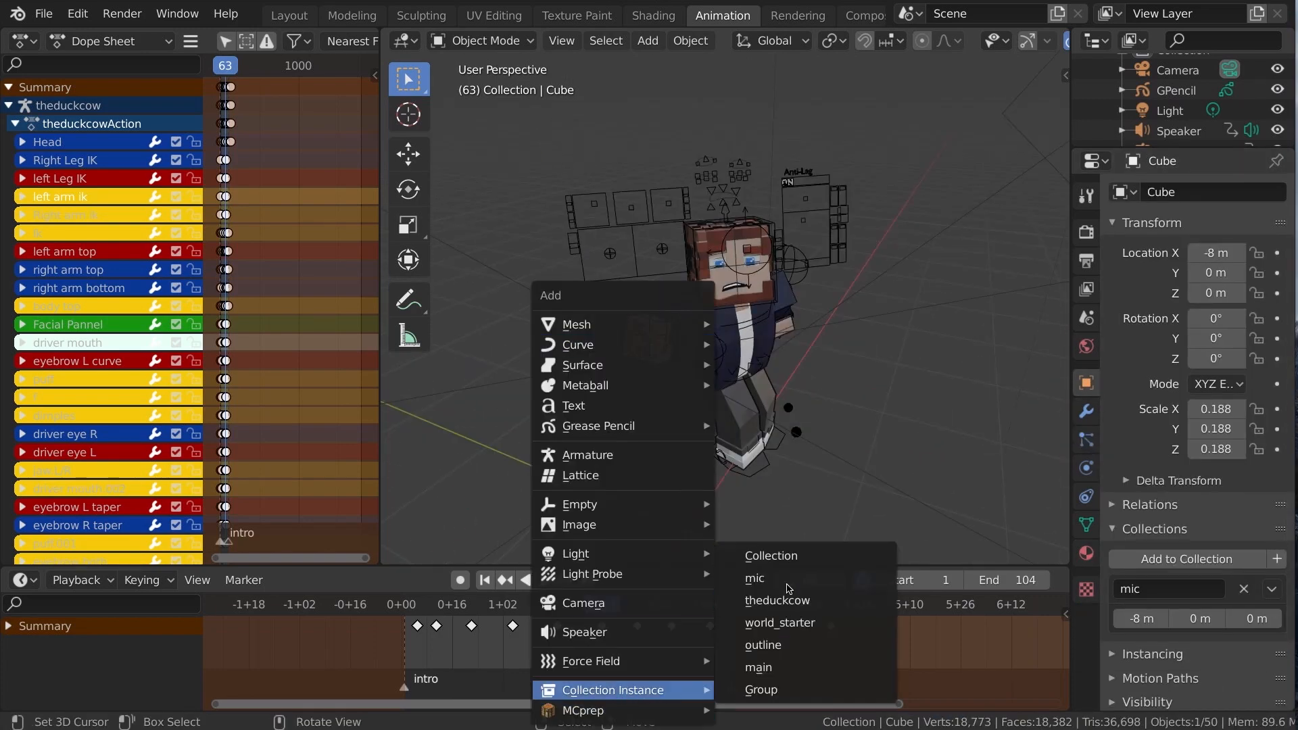
# - Add a mic collection instance and key it rising to the mouth by frame 47
pyautogui.click(754, 578)
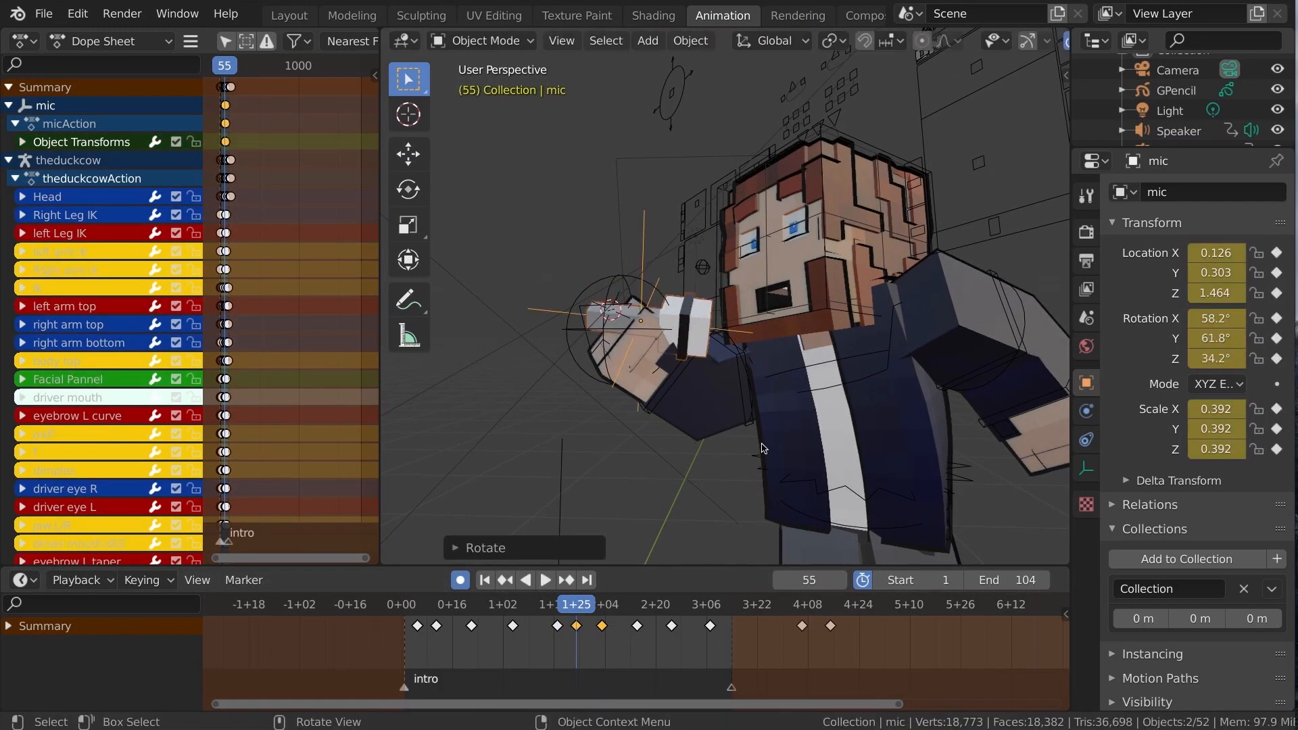
pyautogui.press('s')
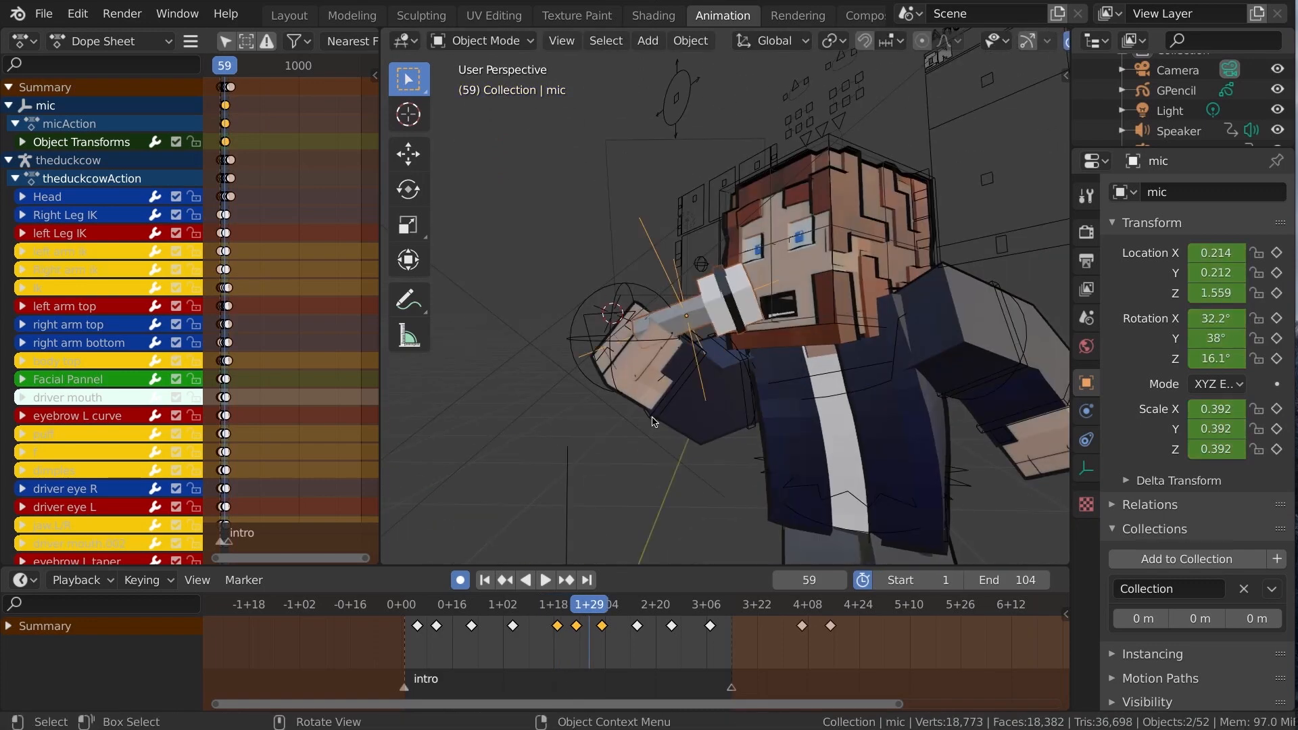
pyautogui.click(599, 604)
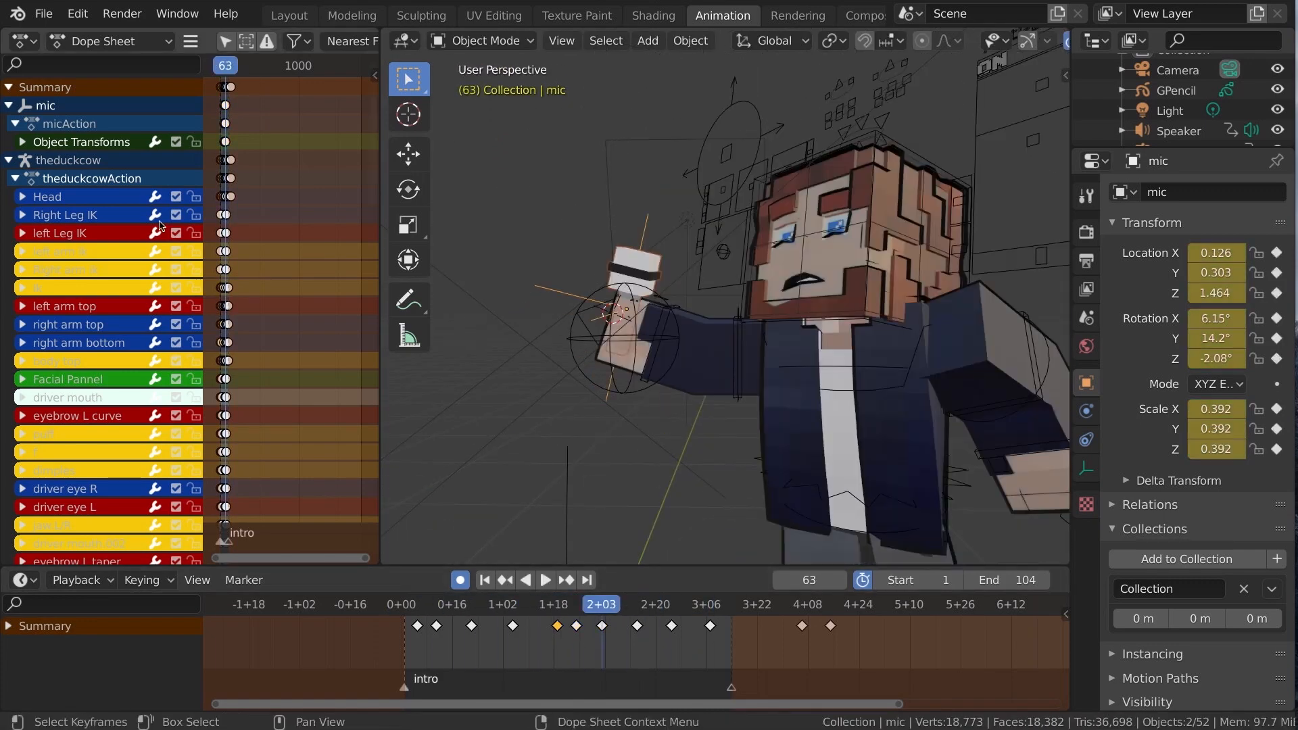
pyautogui.click(545, 579)
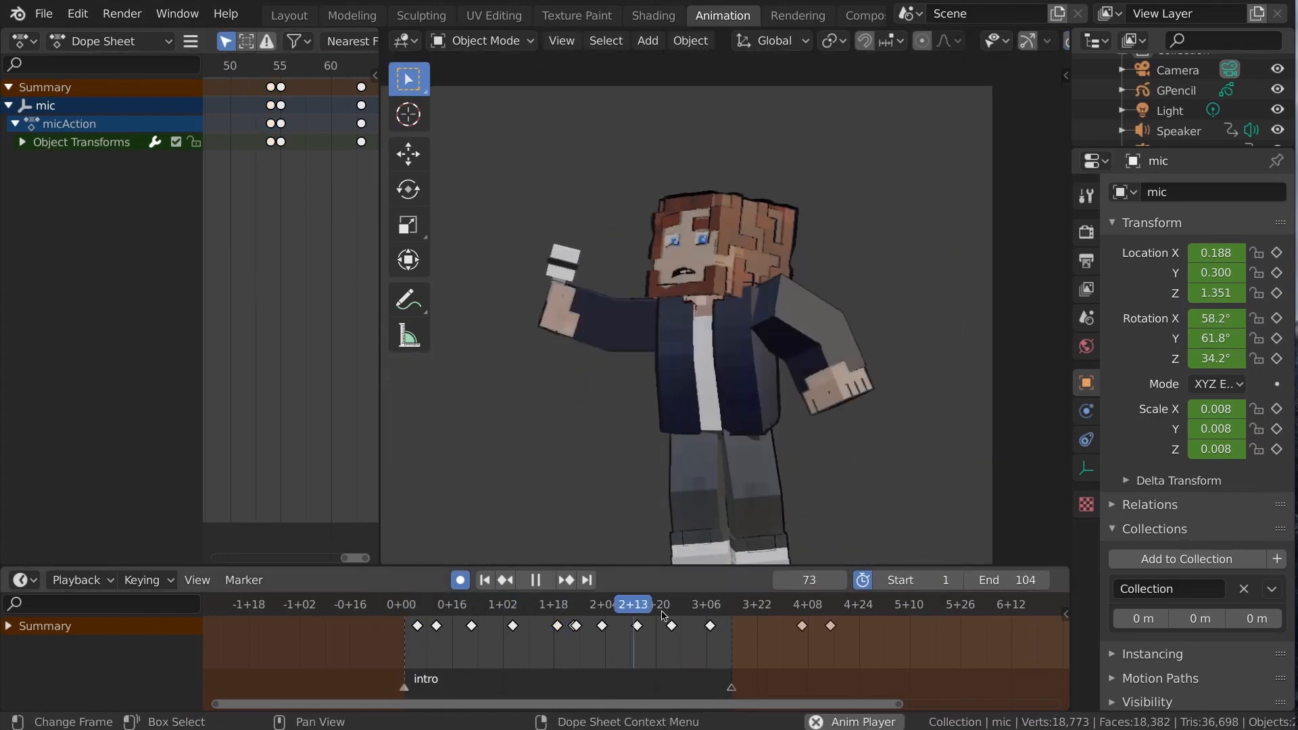
pyautogui.click(407, 603)
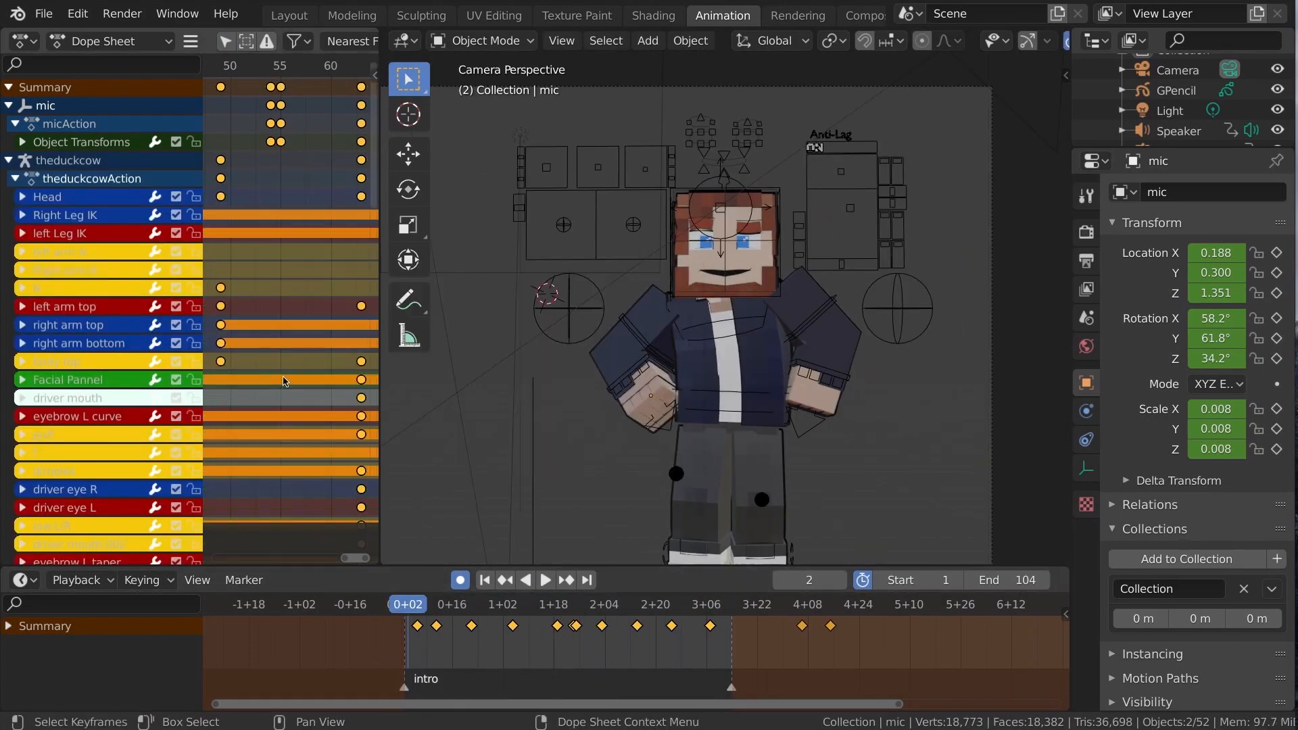
pyautogui.click(681, 603)
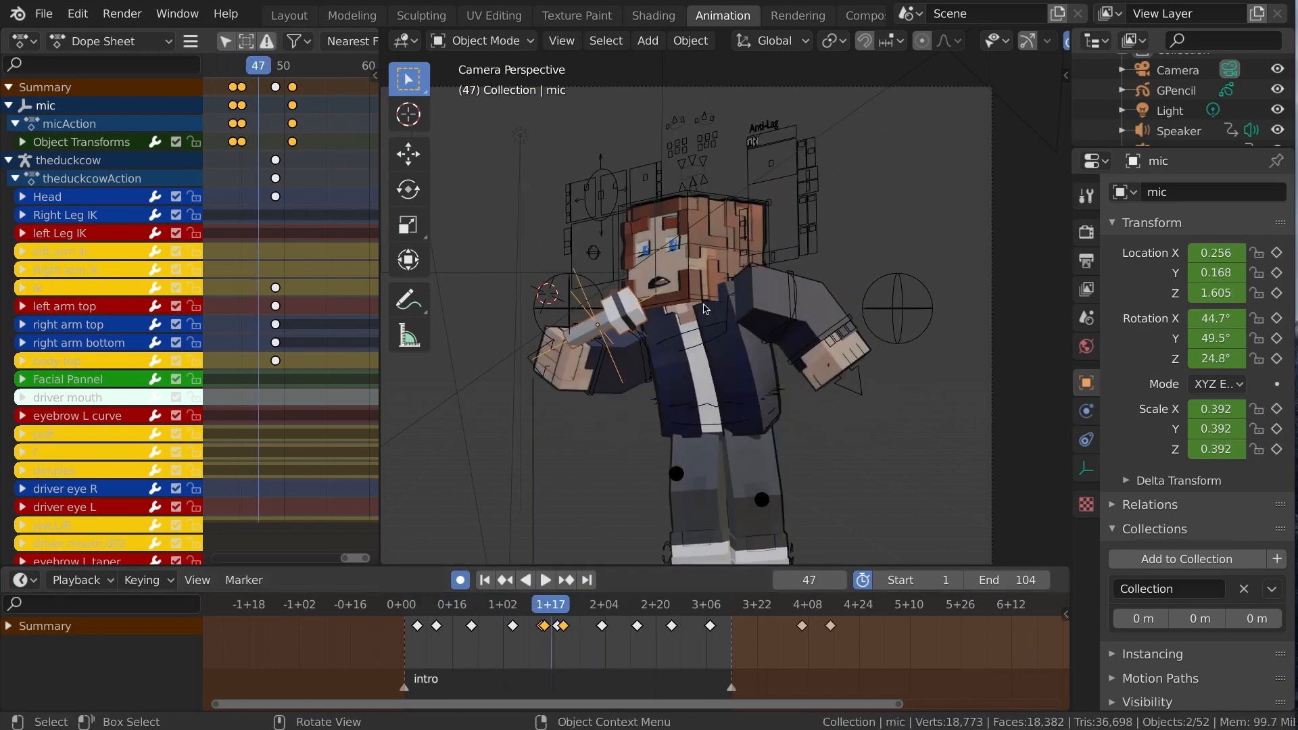
pyautogui.click(543, 579)
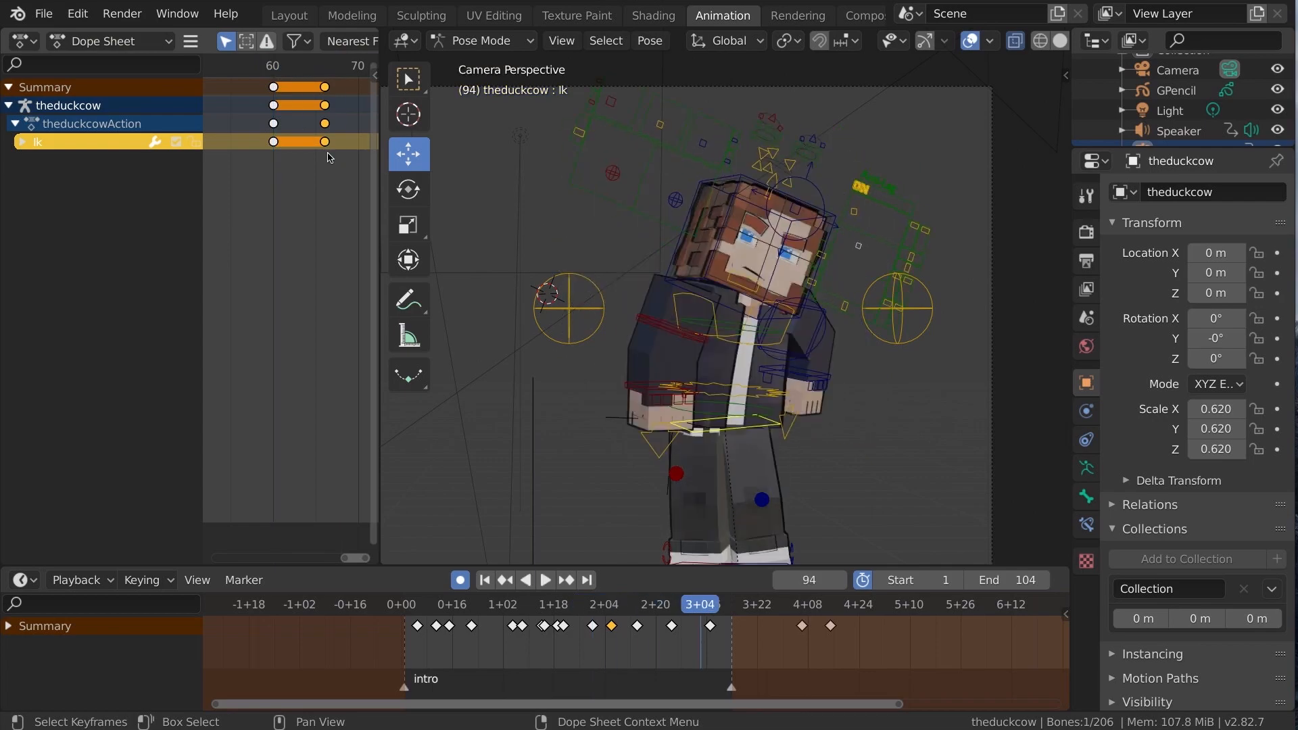
# - Reposition the Left 1 finger and key the Left 1, Left 2 and Left Thumb bones
pyautogui.click(668, 604)
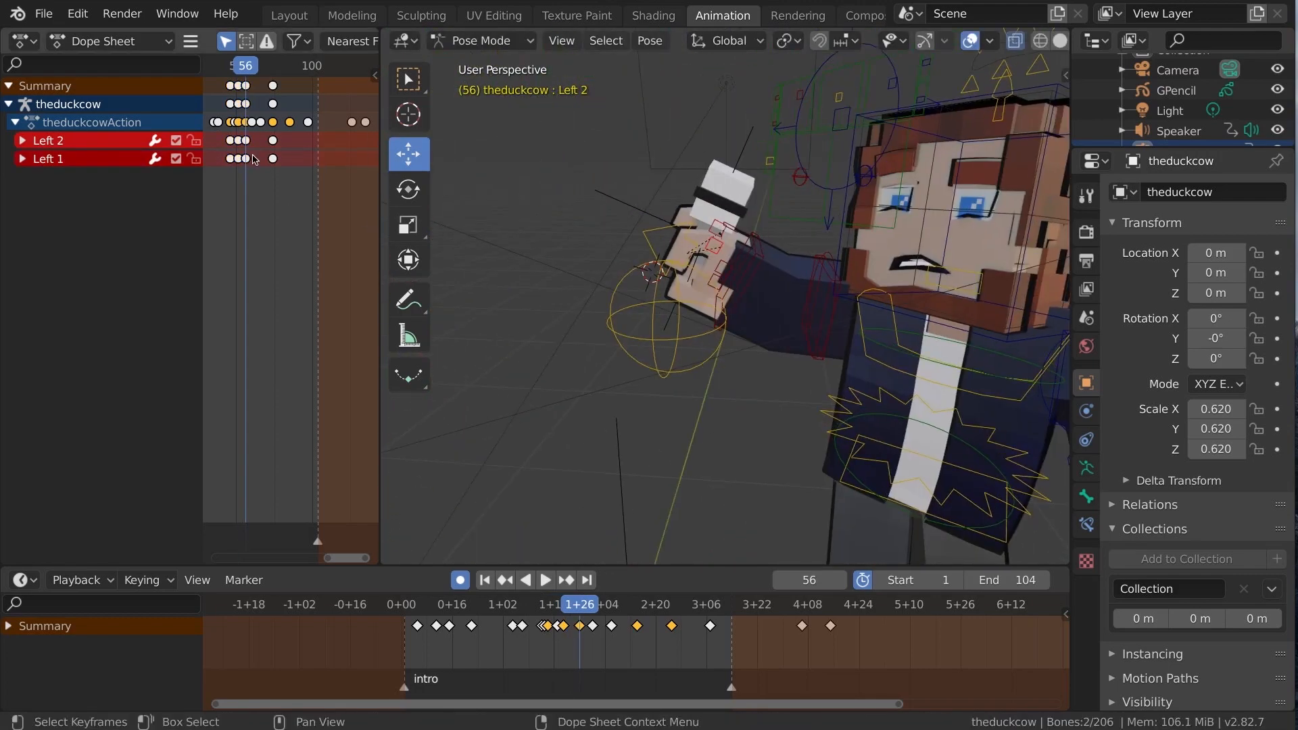
pyautogui.click(657, 603)
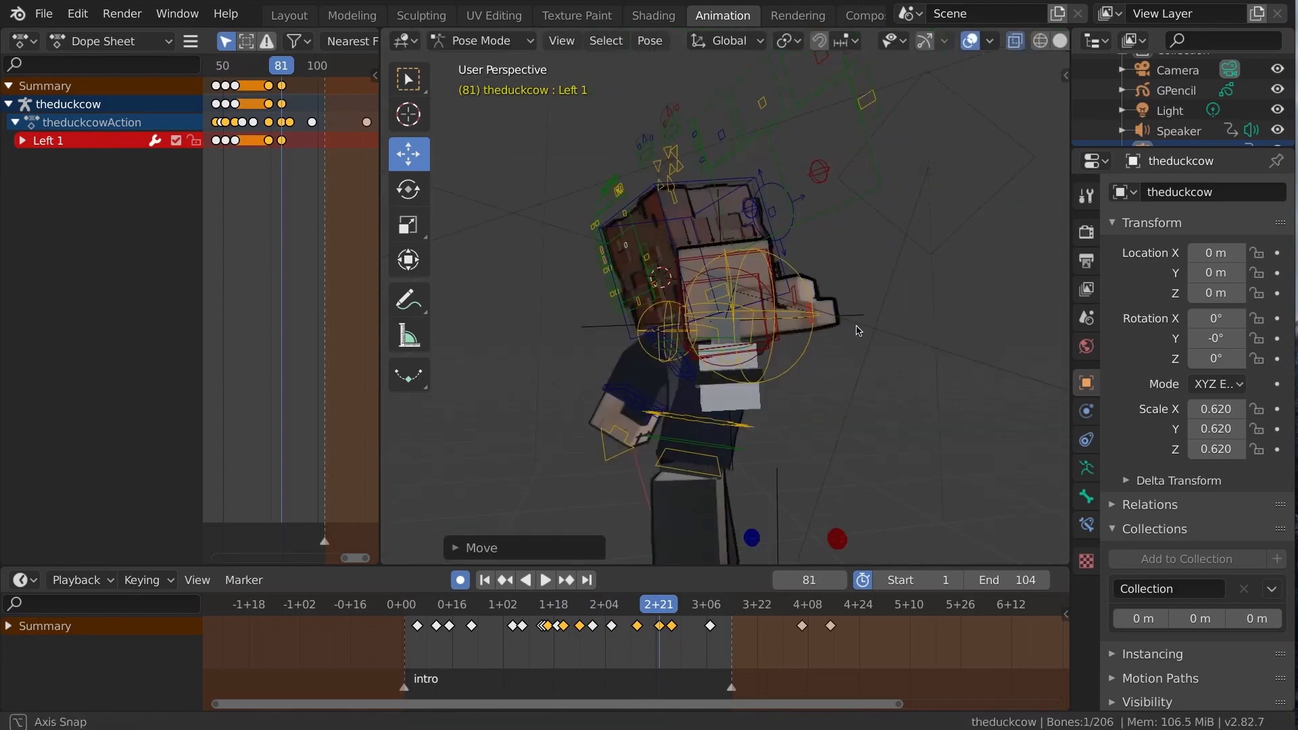
pyautogui.click(544, 579)
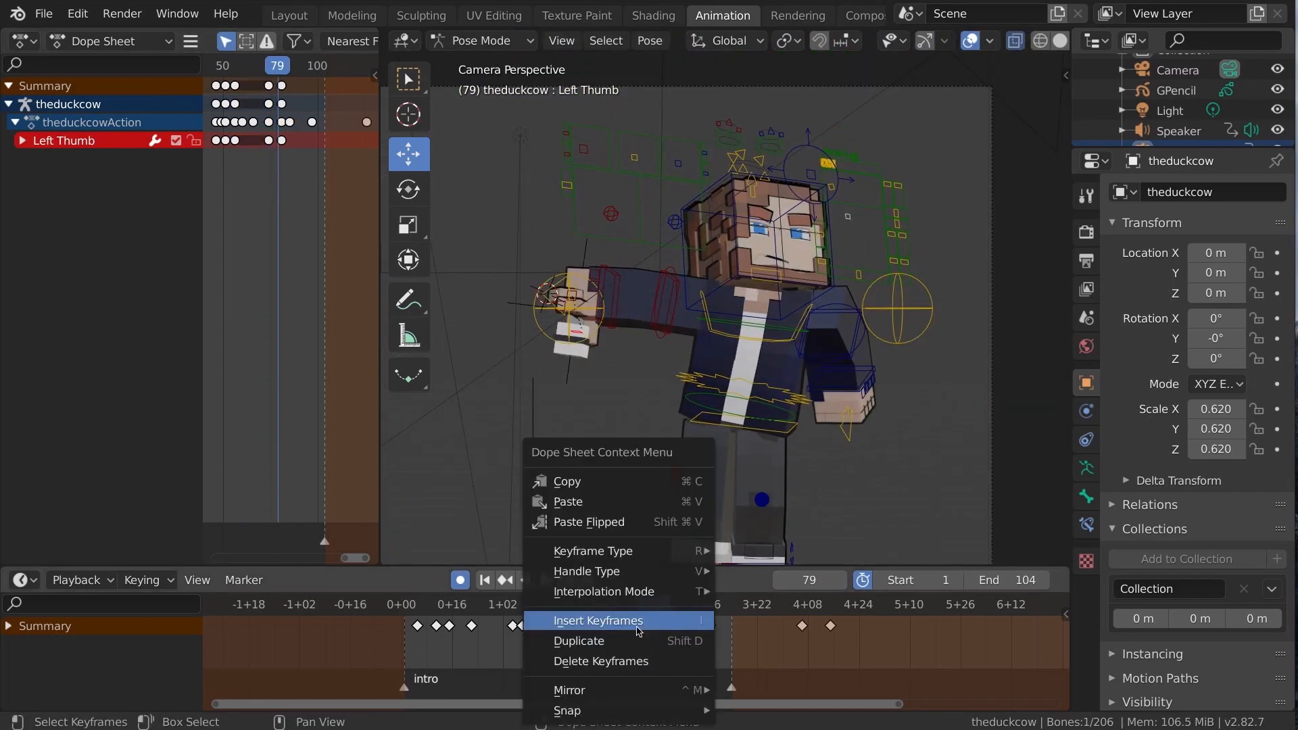
pyautogui.click(597, 620)
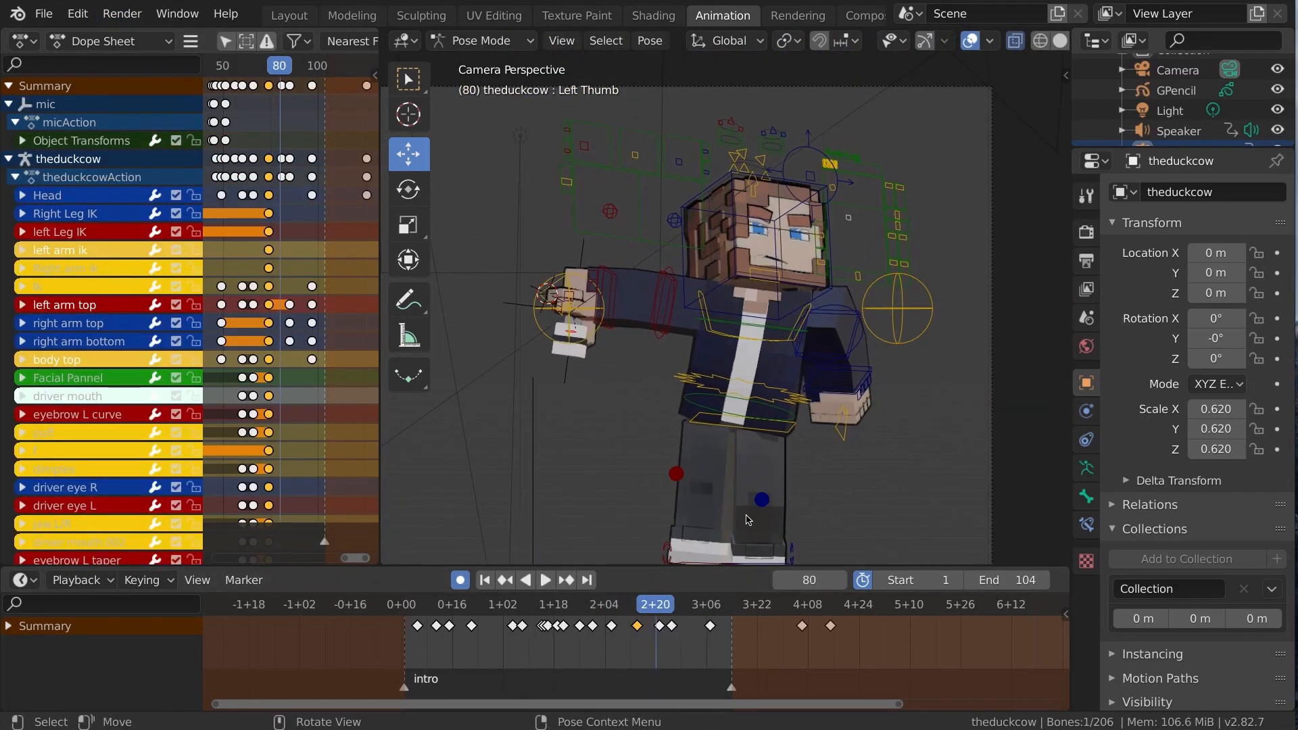
pyautogui.click(545, 579)
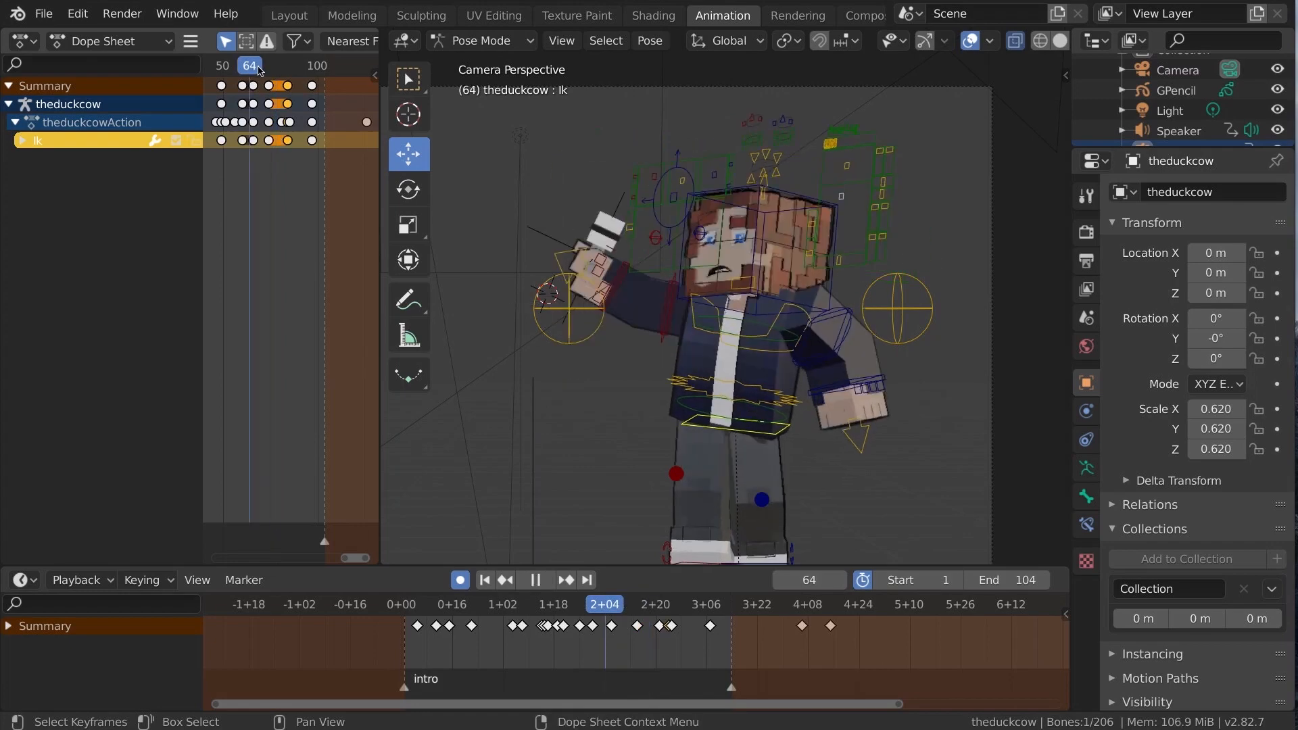
# - Pose the right arm top and bottom bones at frame 64 and refine the frame-45 grip
pyautogui.click(240, 66)
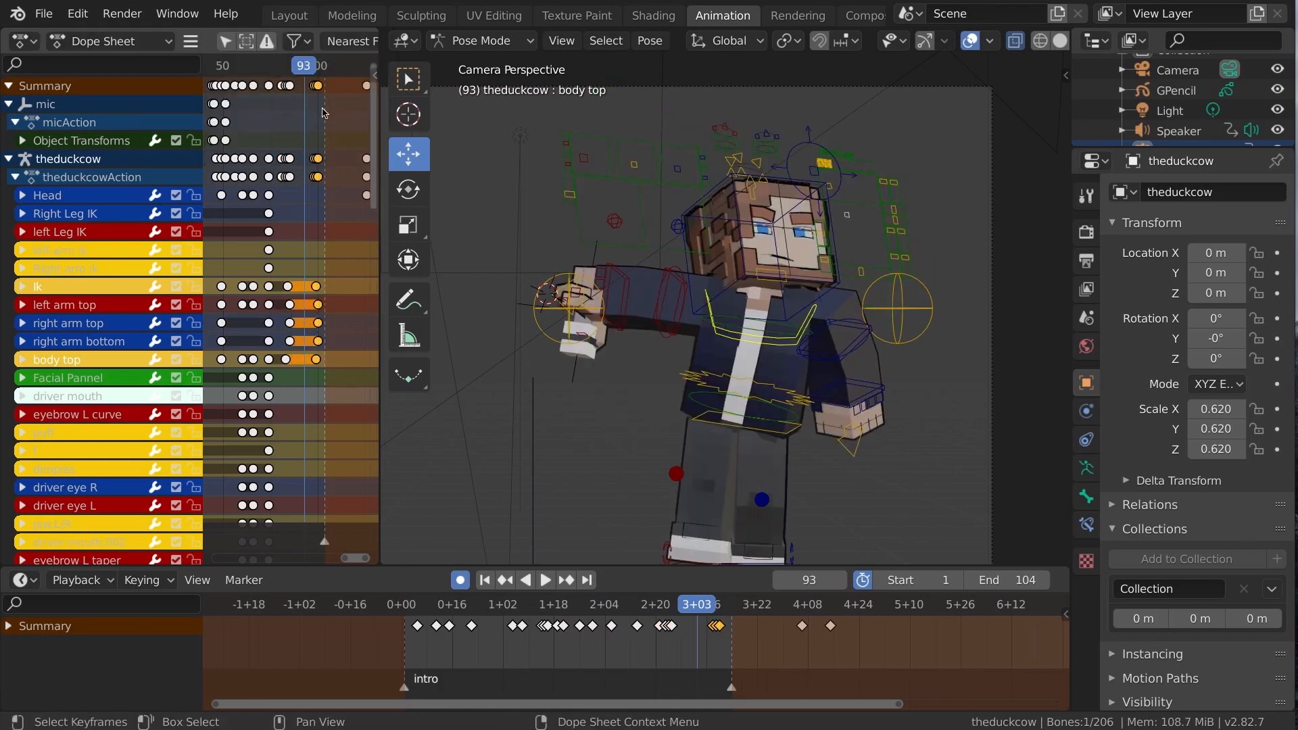
pyautogui.click(545, 579)
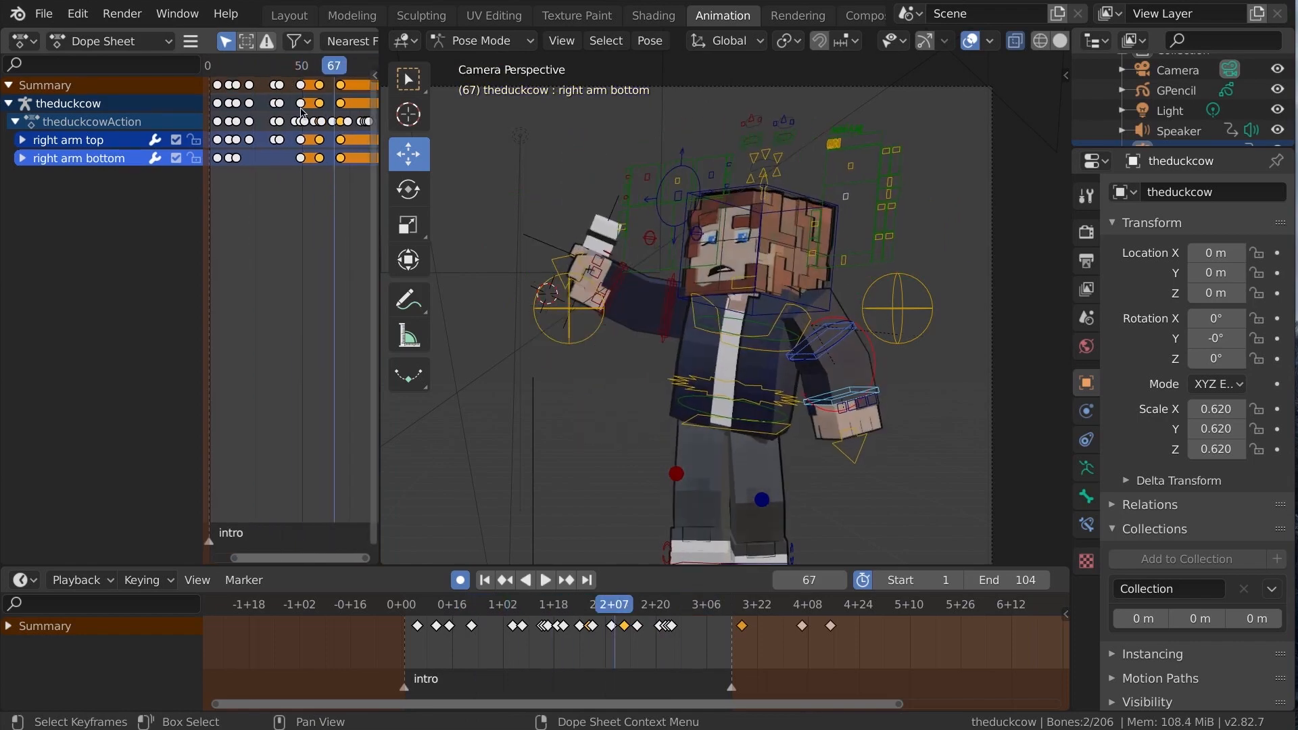
pyautogui.click(543, 582)
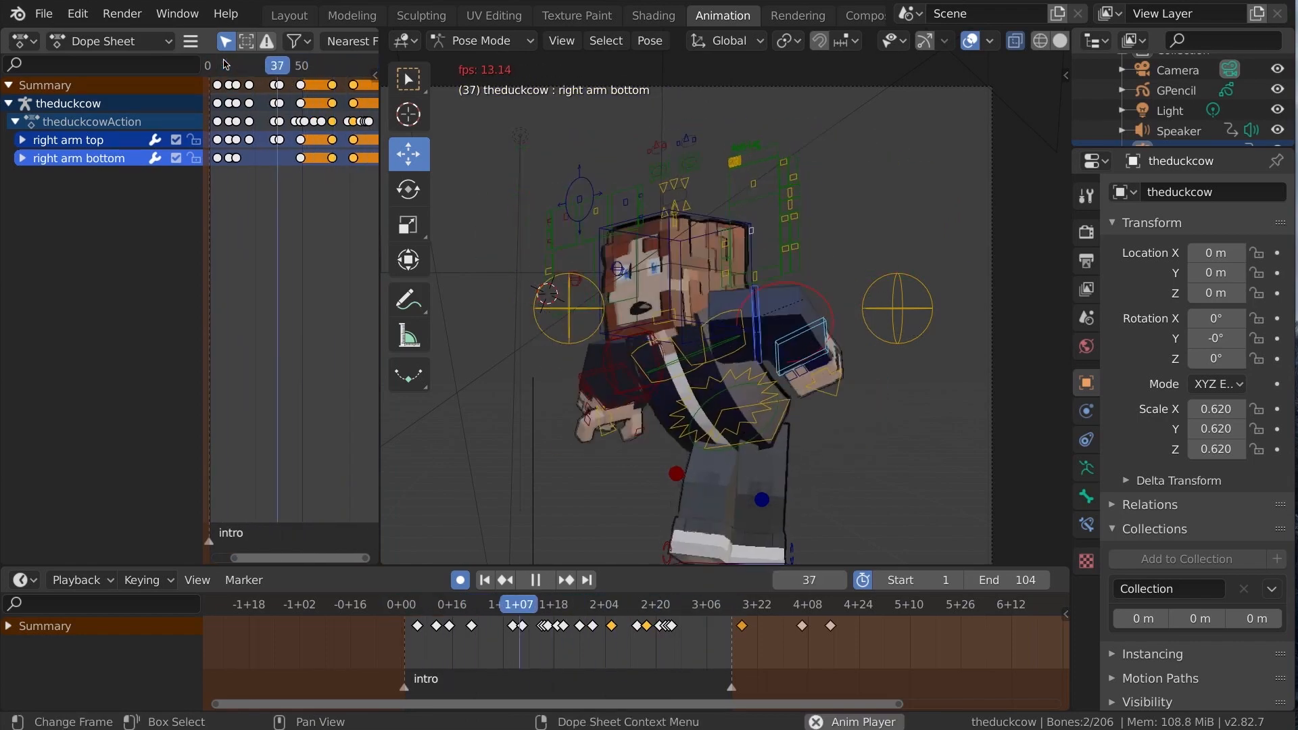
pyautogui.click(535, 579)
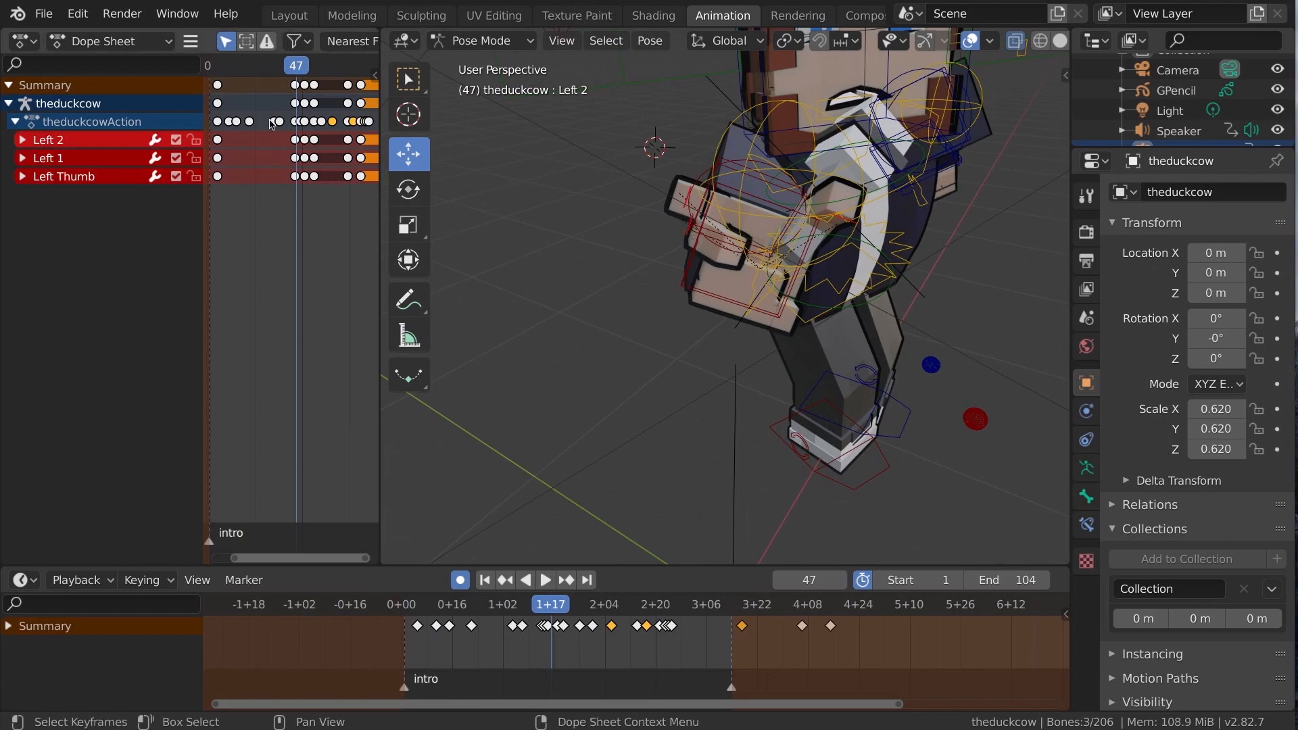
pyautogui.click(543, 603)
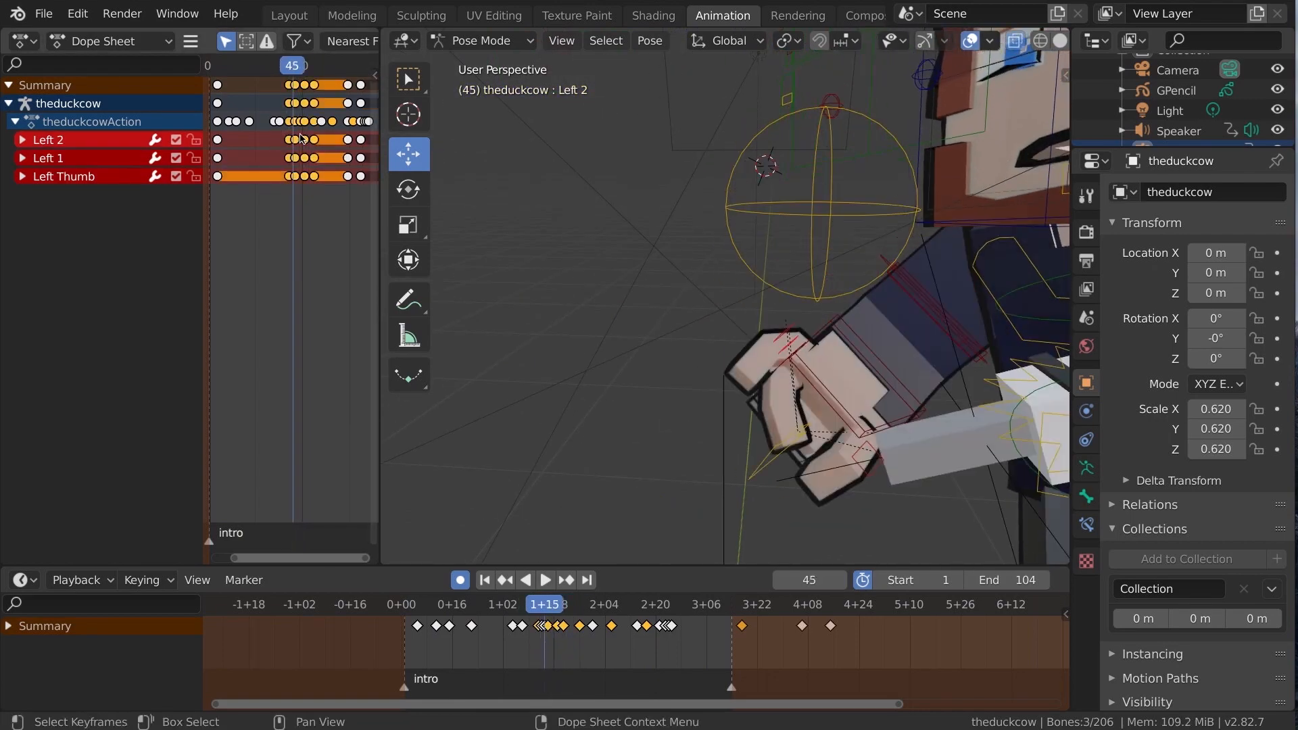
pyautogui.click(543, 579)
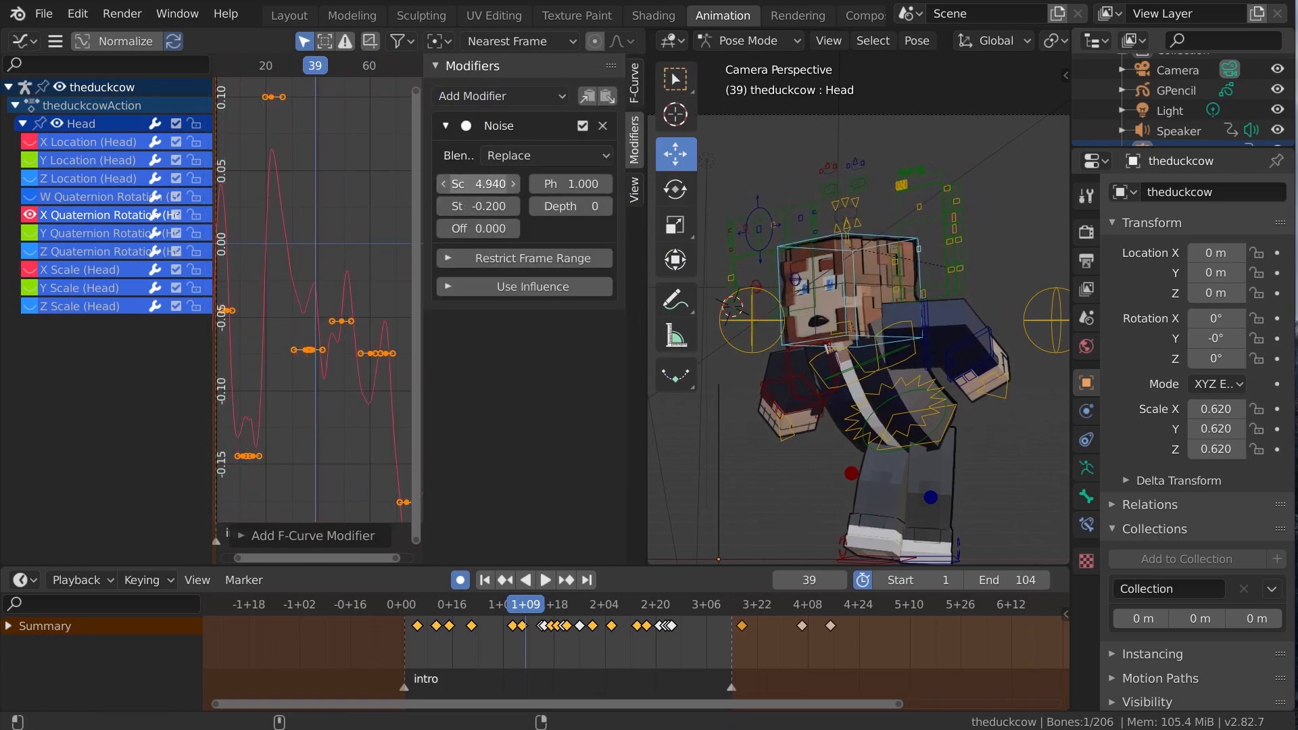
# - Give the head noise Scale 2.06, Strength 0.2, range 15.4–42 with In 10, Out 2
pyautogui.click(534, 258)
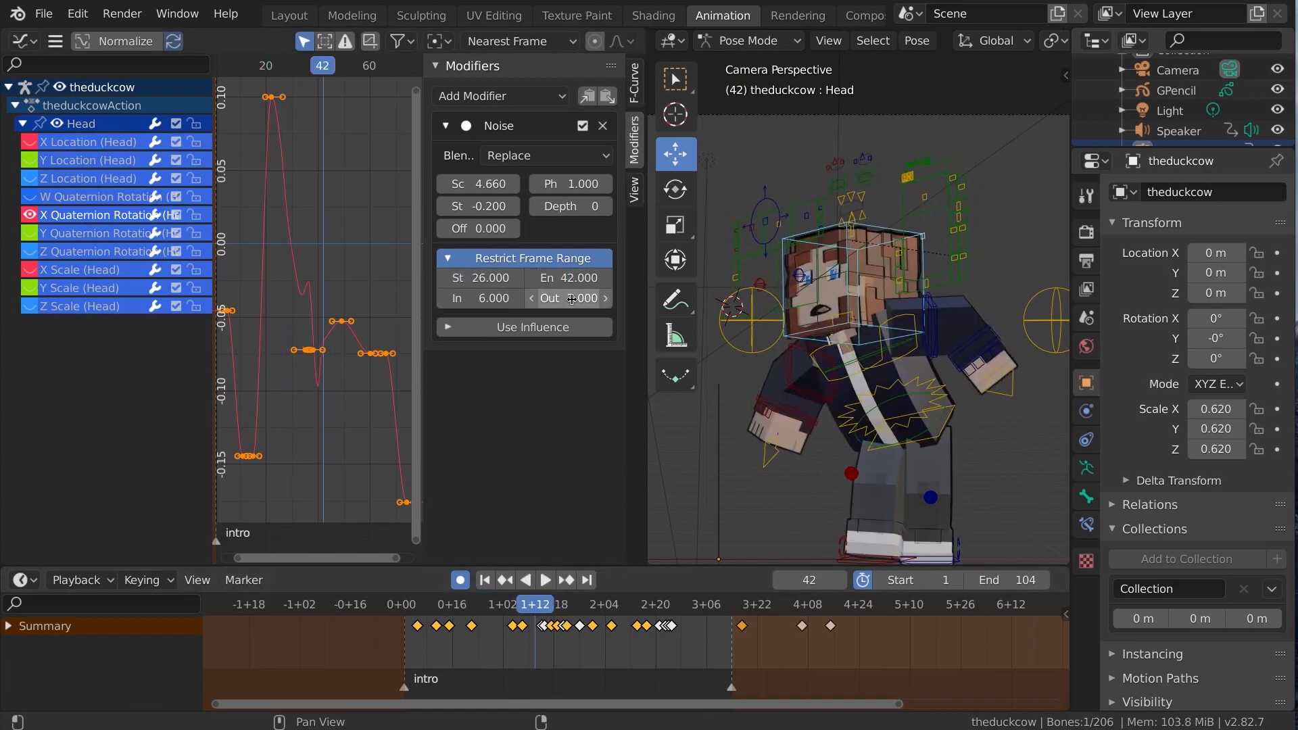
pyautogui.click(544, 579)
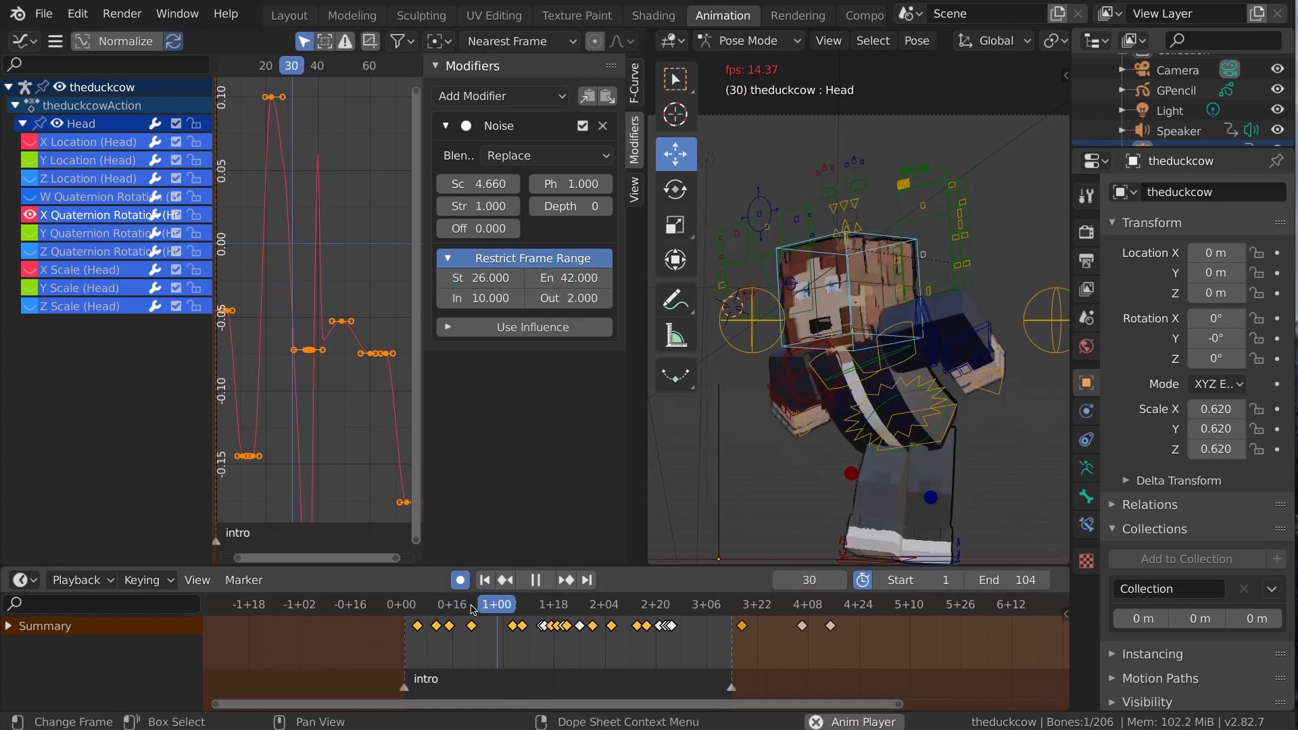
pyautogui.click(543, 580)
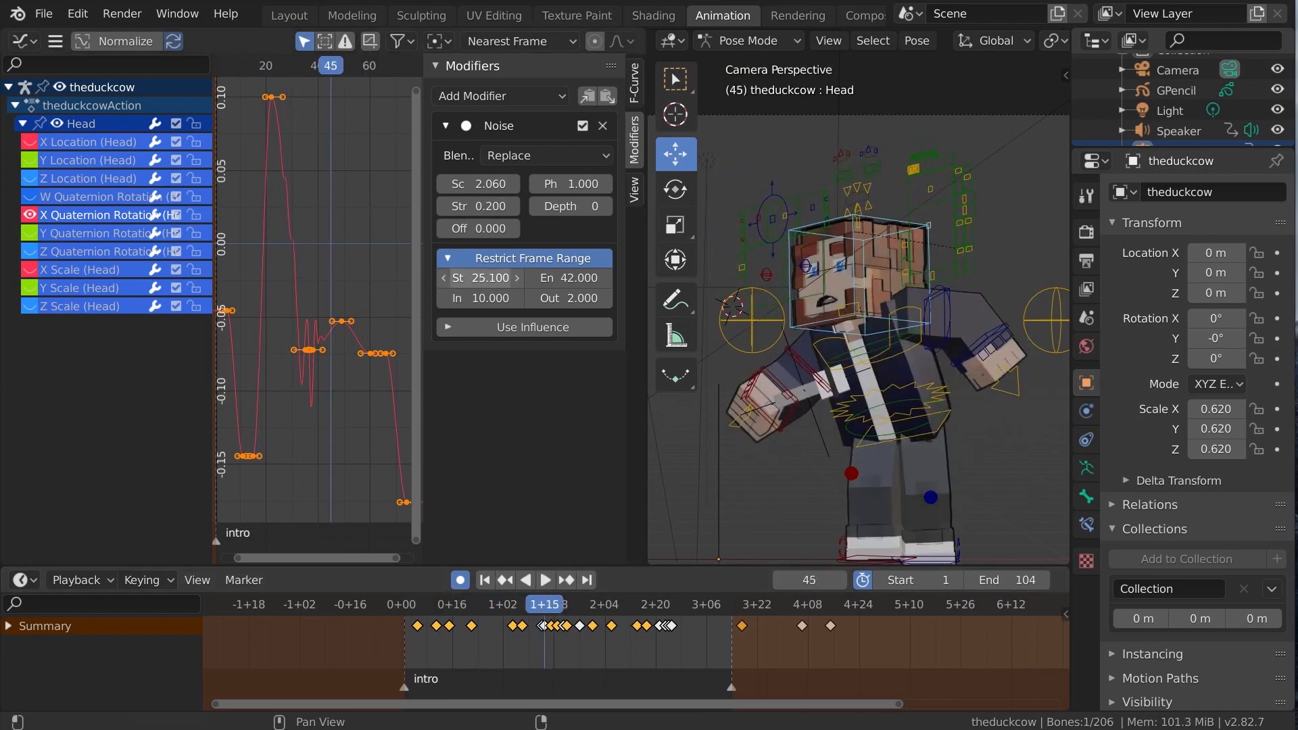
pyautogui.click(544, 579)
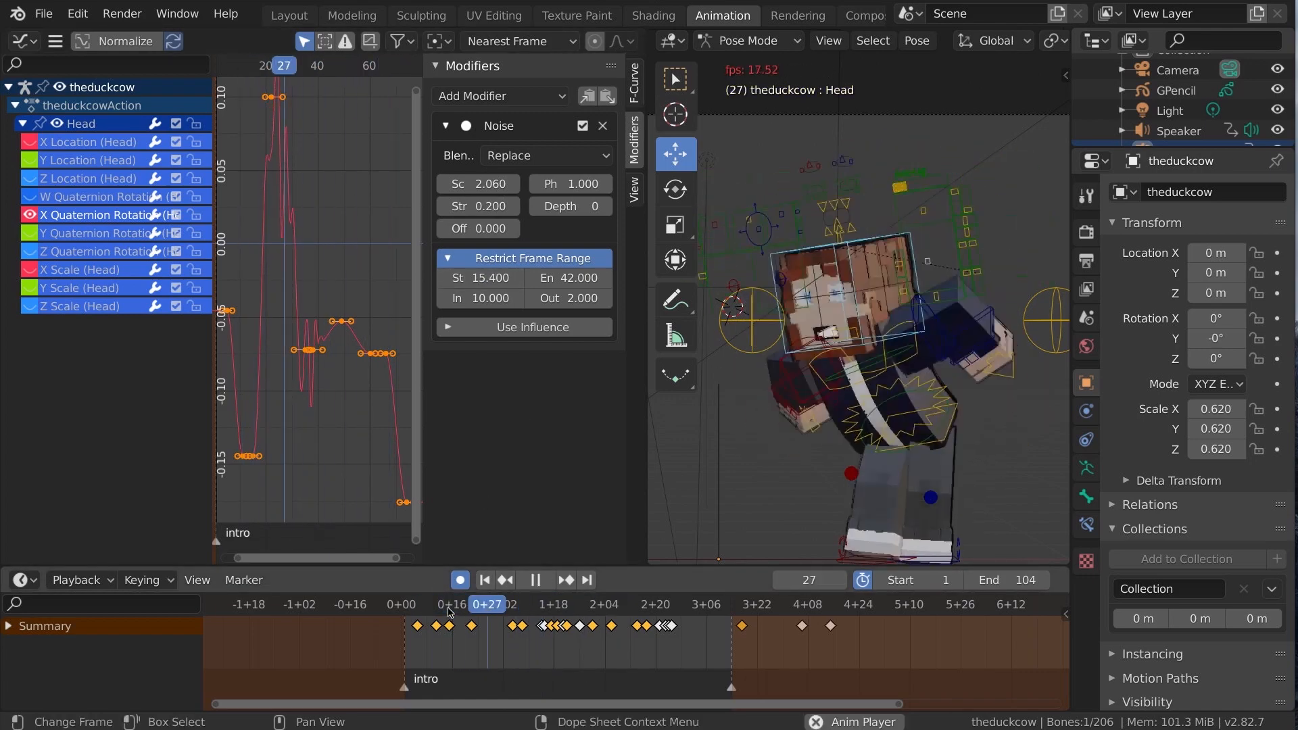
pyautogui.click(483, 579)
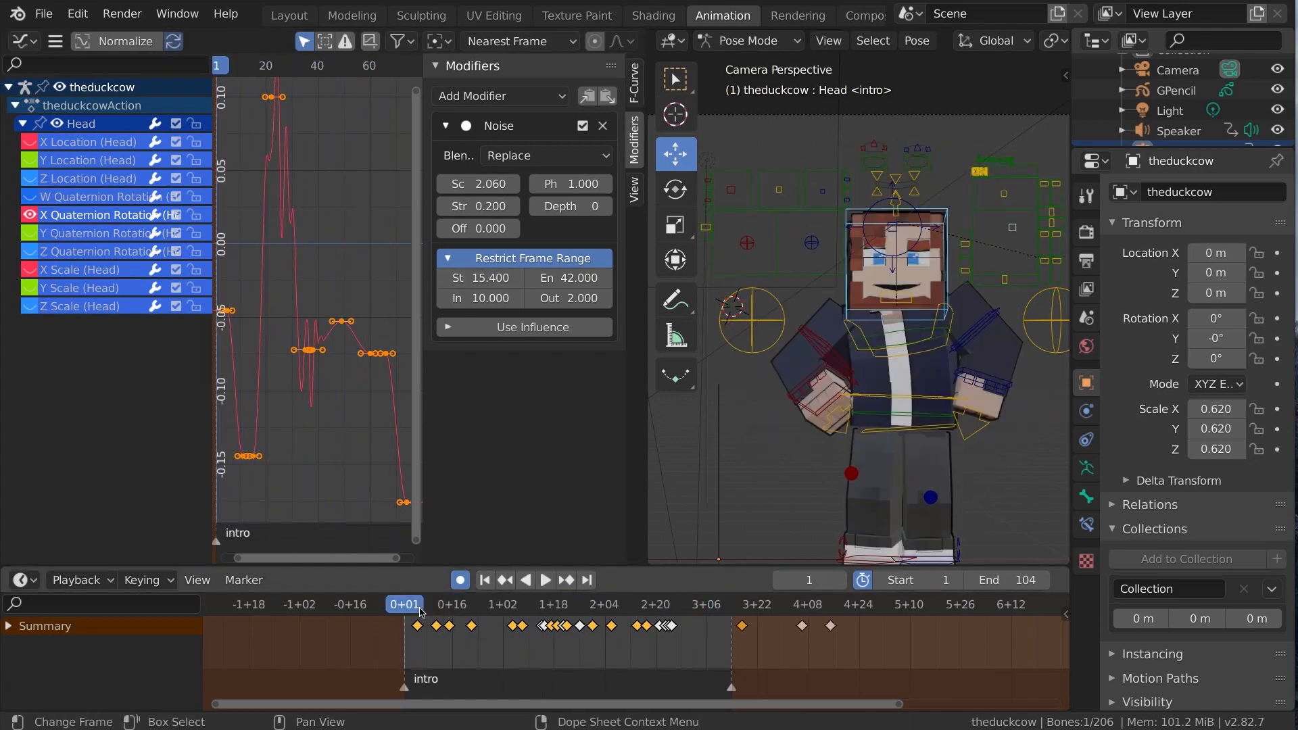
pyautogui.click(288, 15)
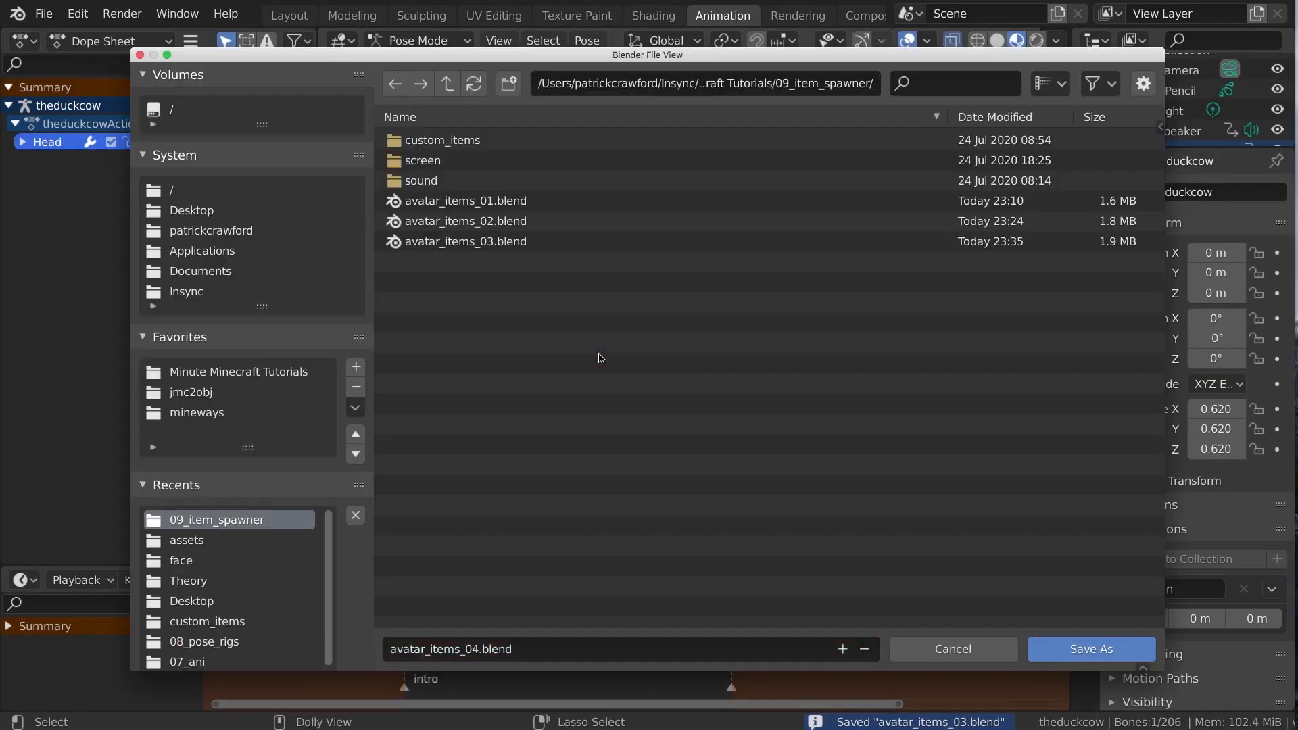
# - Save as avatar_items_04.blend and put the spawned apple into a new items_vomit collection
pyautogui.click(1090, 648)
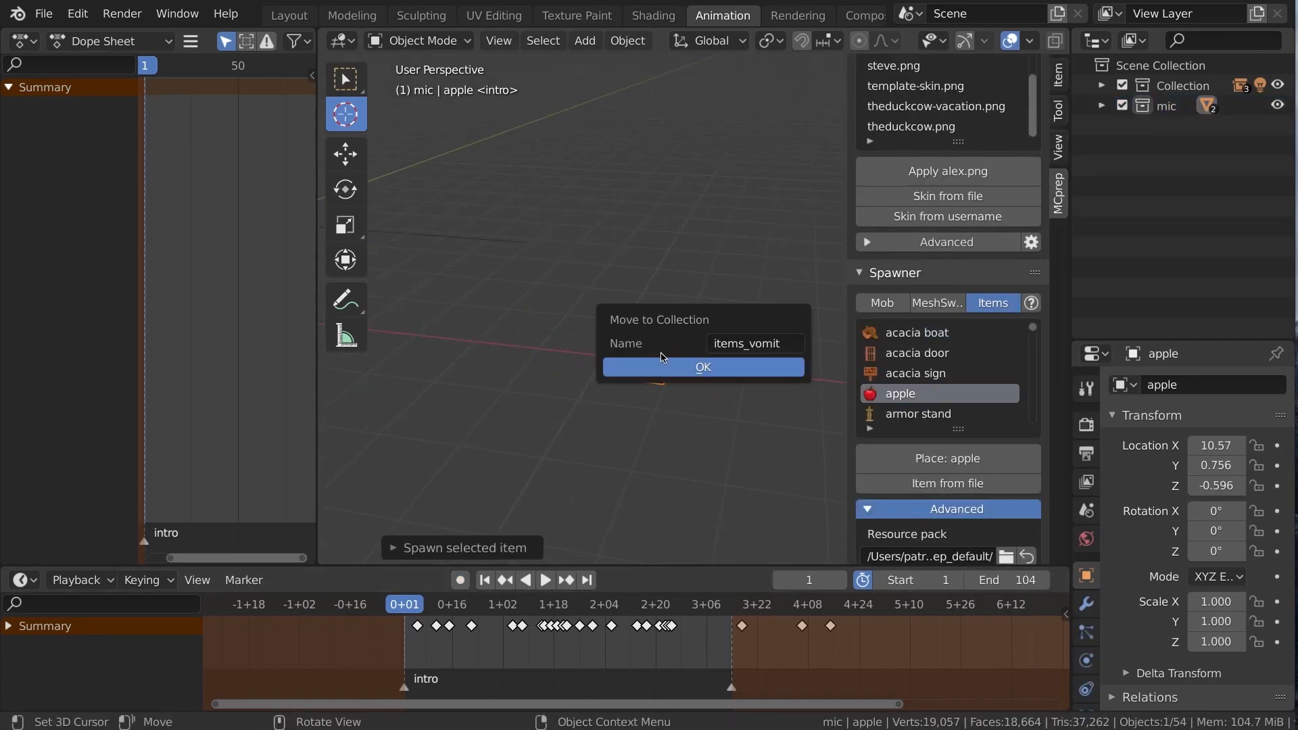
pyautogui.click(701, 366)
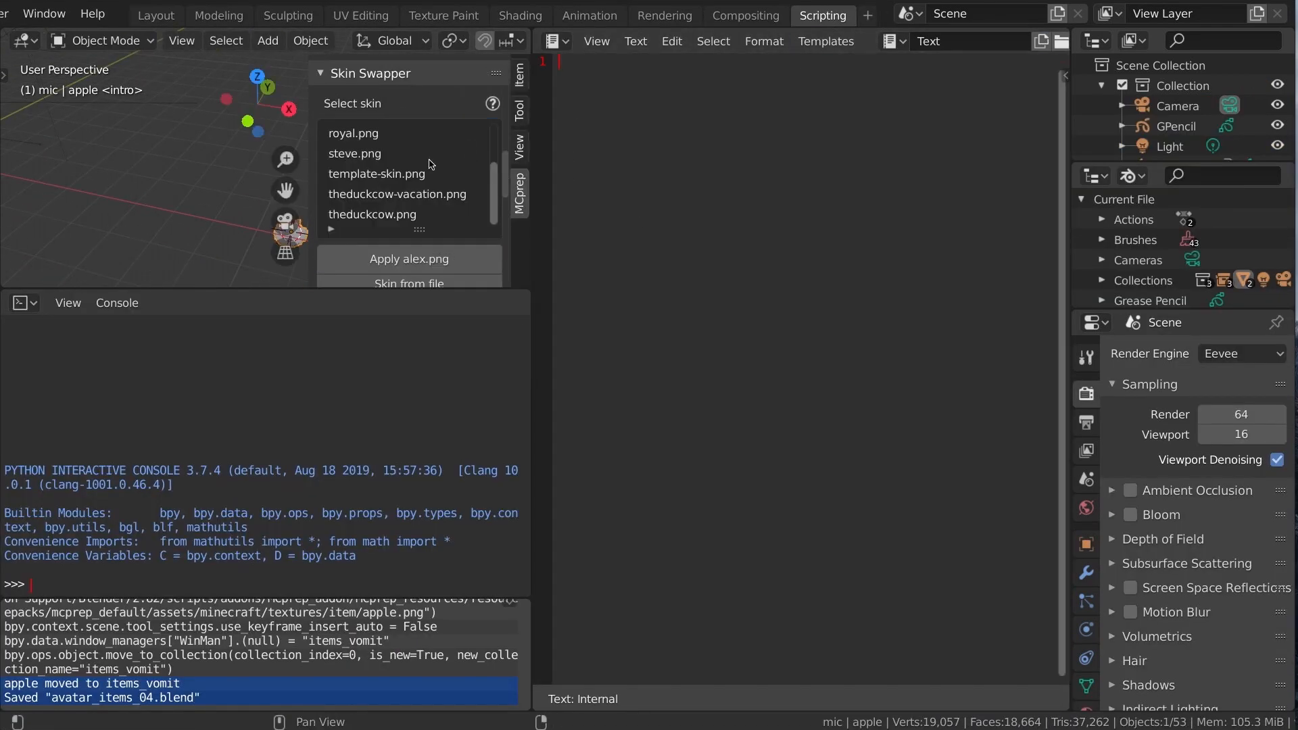
# - Copy the item_list_index data path and write a spawn loop with a max count and index increment
pyautogui.rightClick(467, 139)
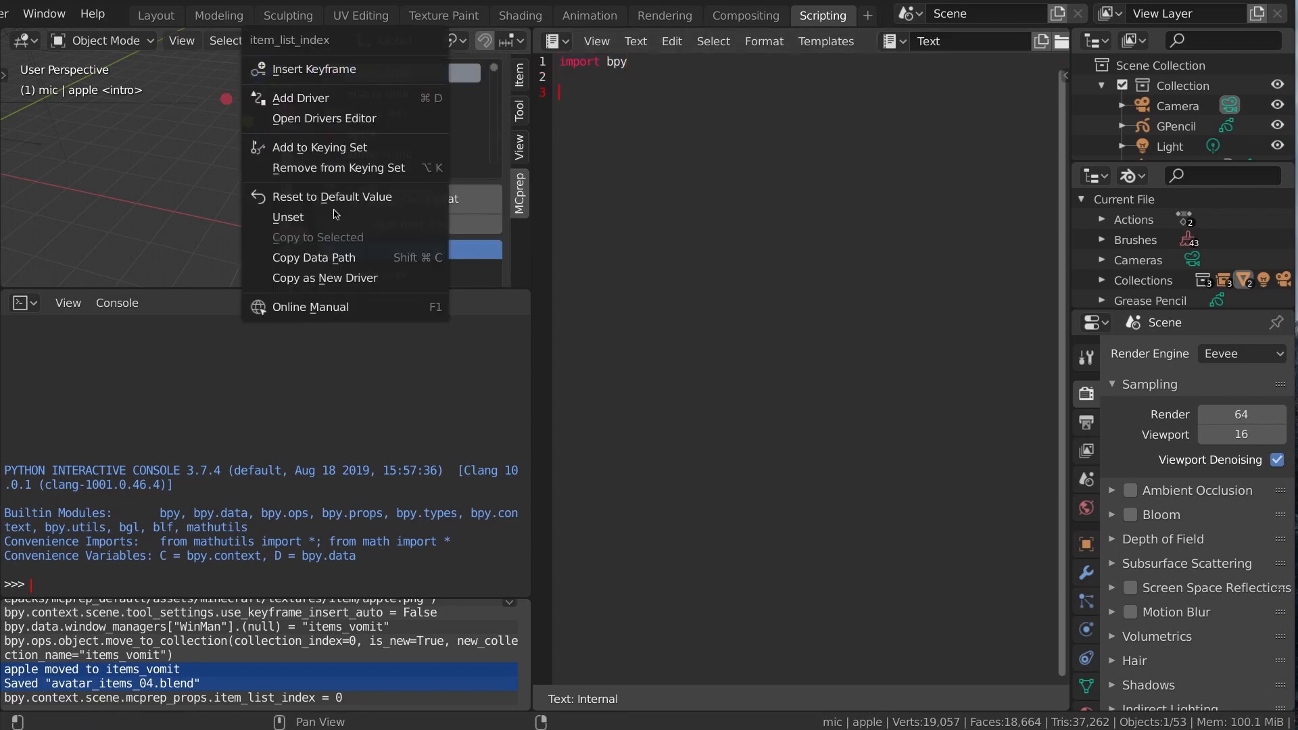
pyautogui.click(313, 258)
pyautogui.write('nu')
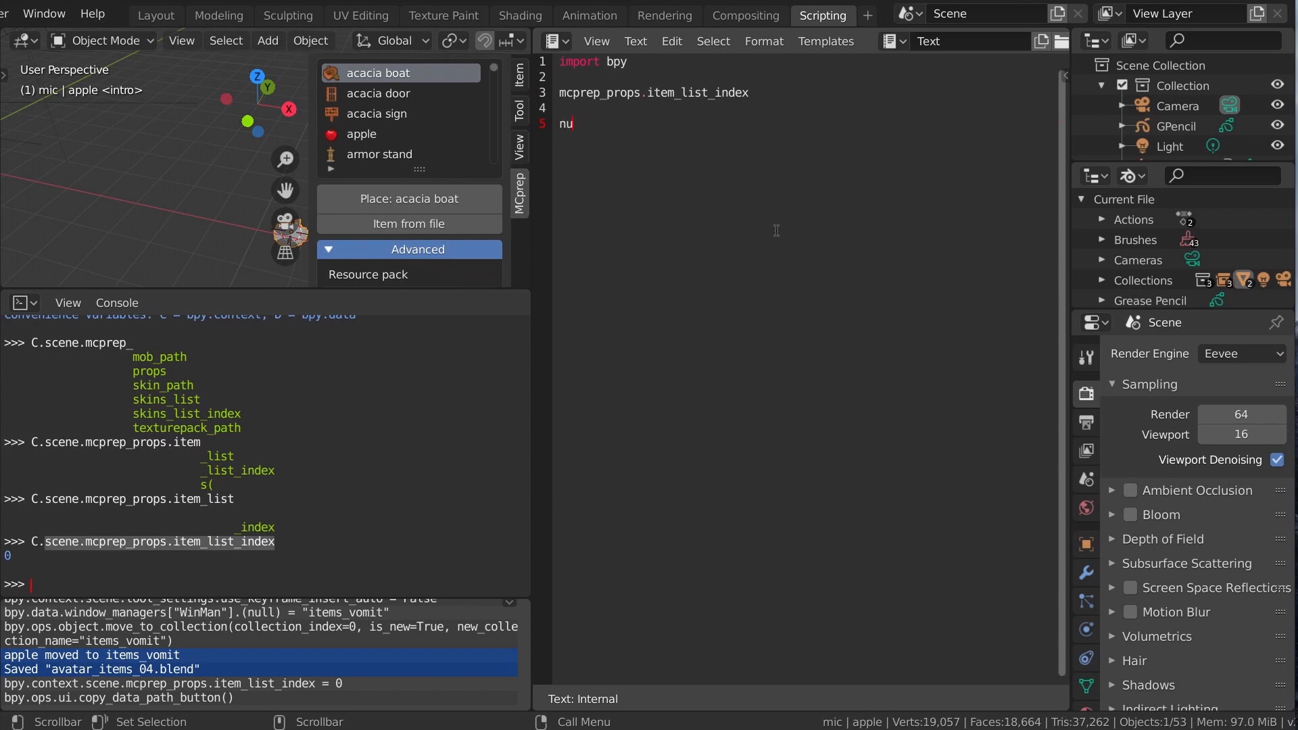
pyautogui.write('m = 100')
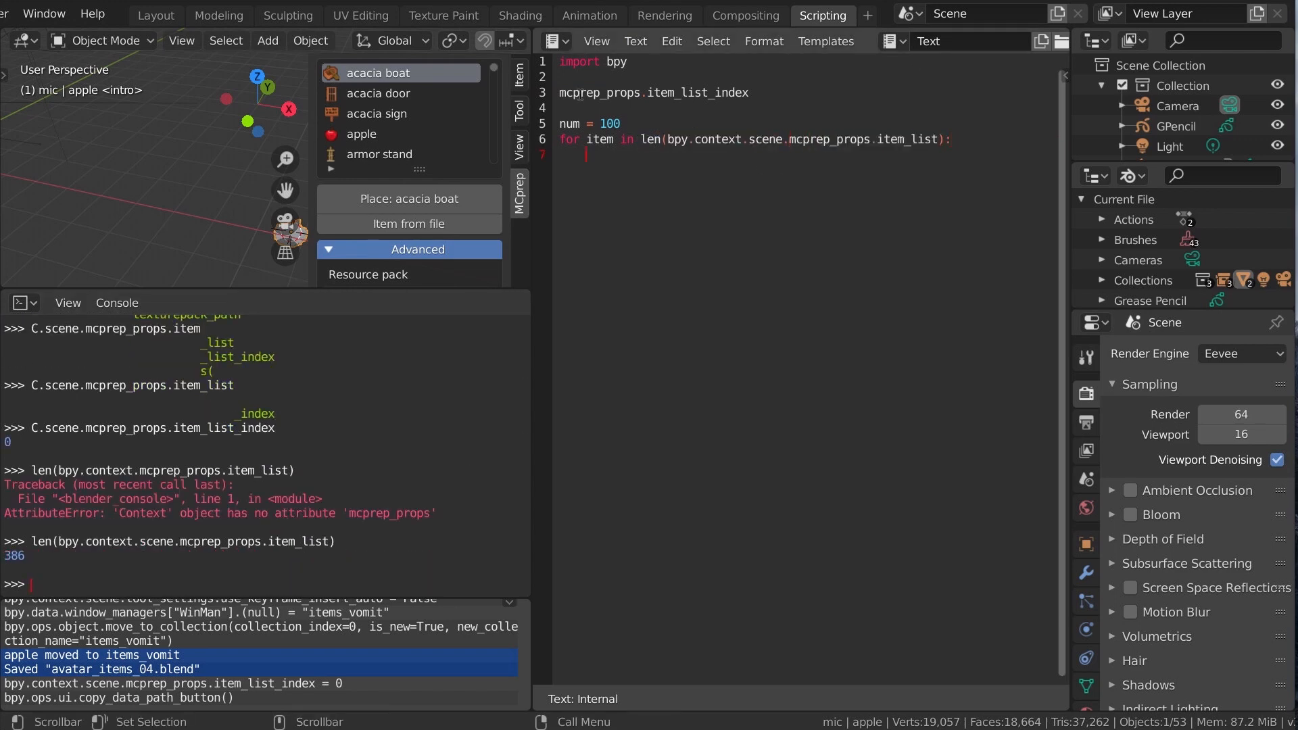
pyautogui.write('mcprep_props.item_list_index += 1')
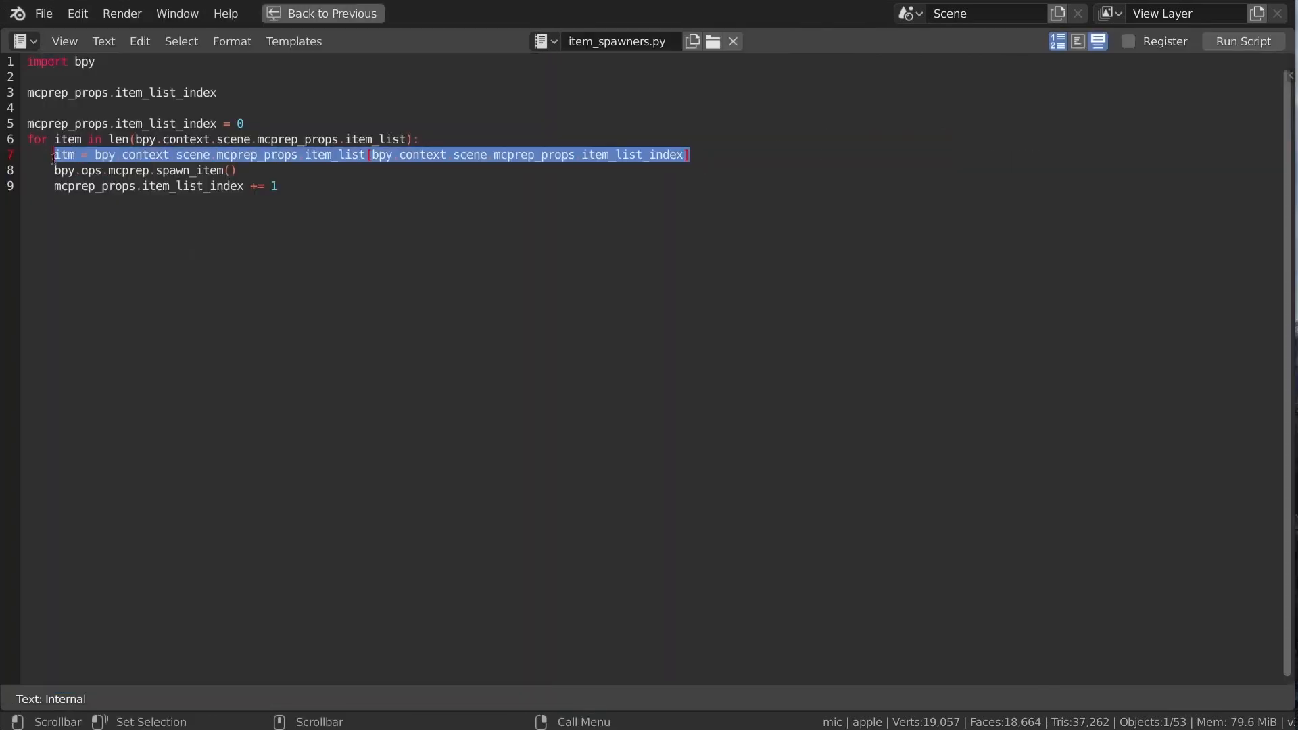
pyautogui.click(331, 14)
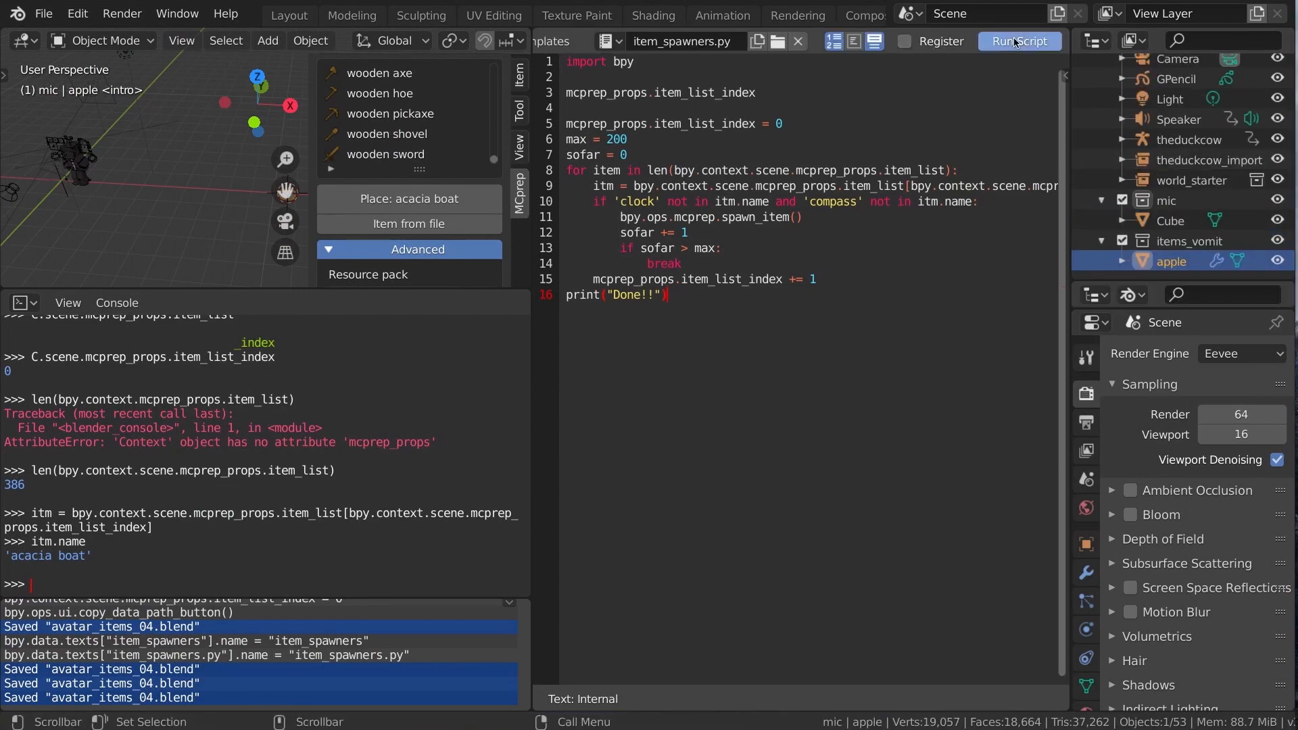
# - Fix the bpy.context.scene index and range() loop, then run the script to spawn ~202 items
pyautogui.click(1019, 41)
pyautogui.write('bpy.context.scene.')
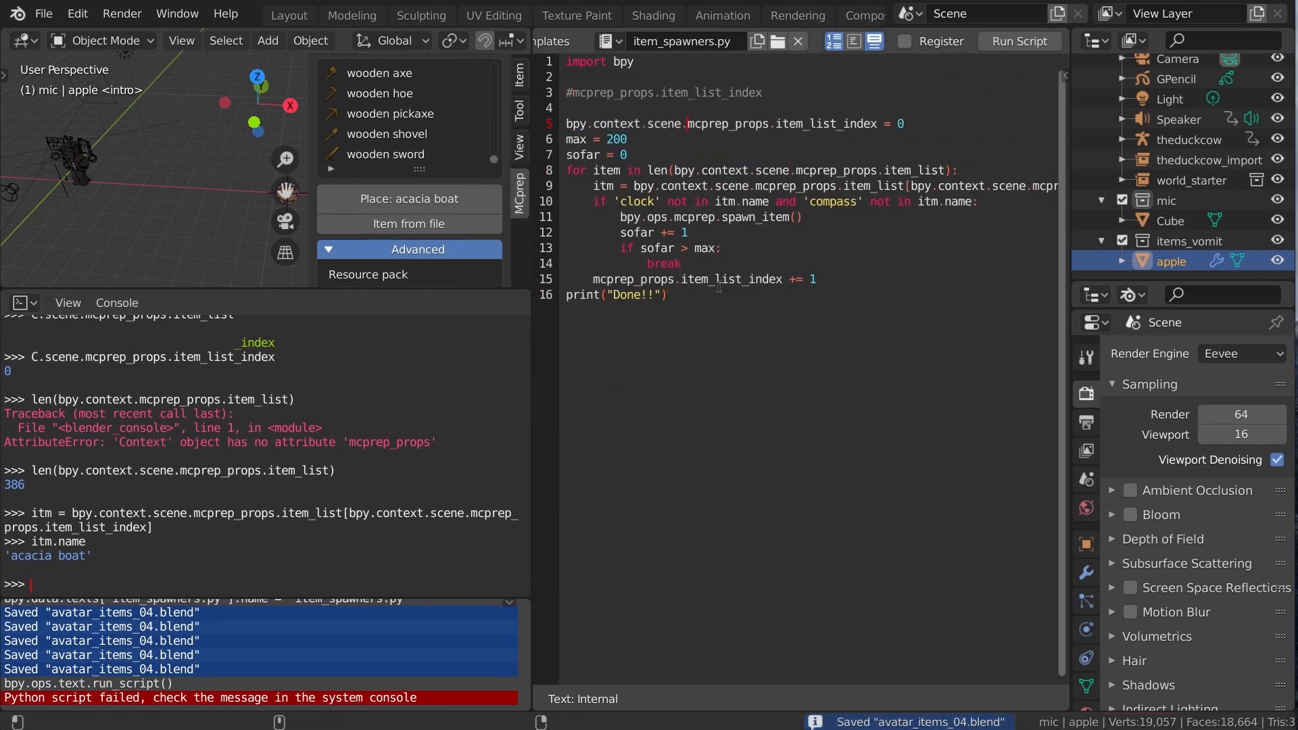
pyautogui.click(1018, 41)
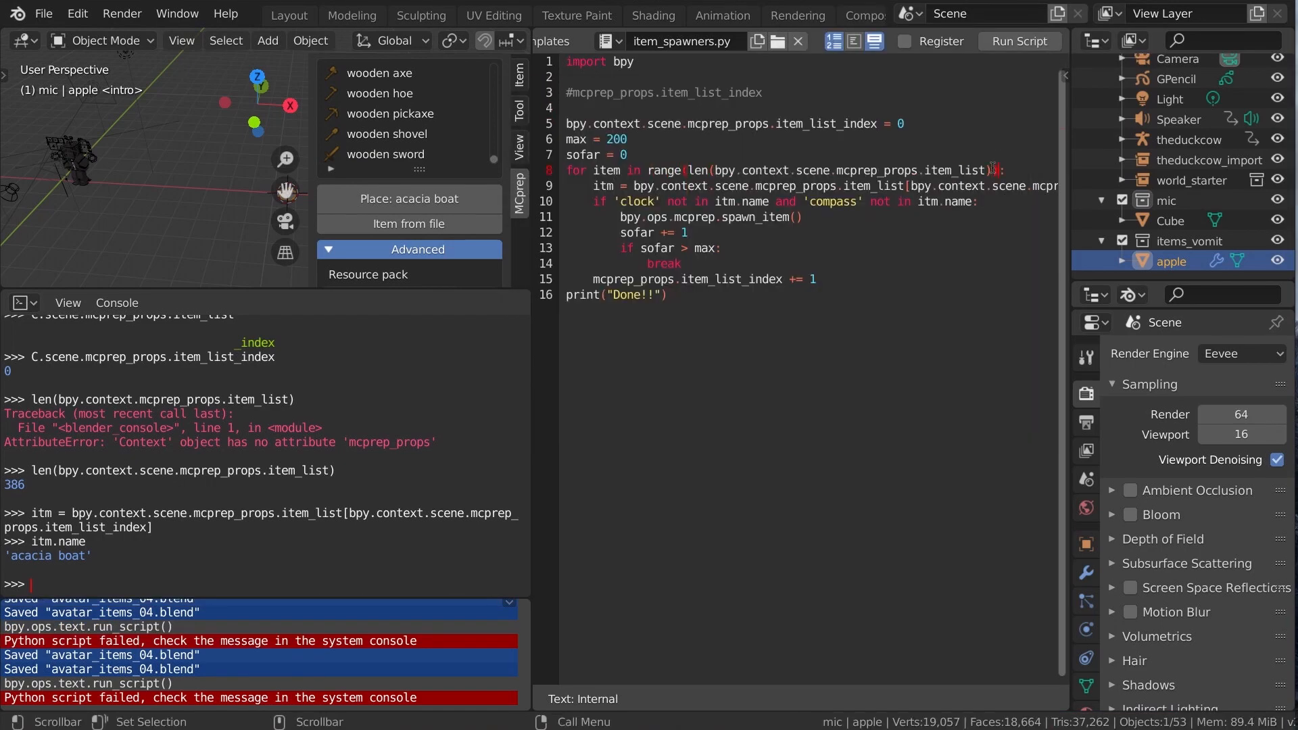
pyautogui.click(1018, 40)
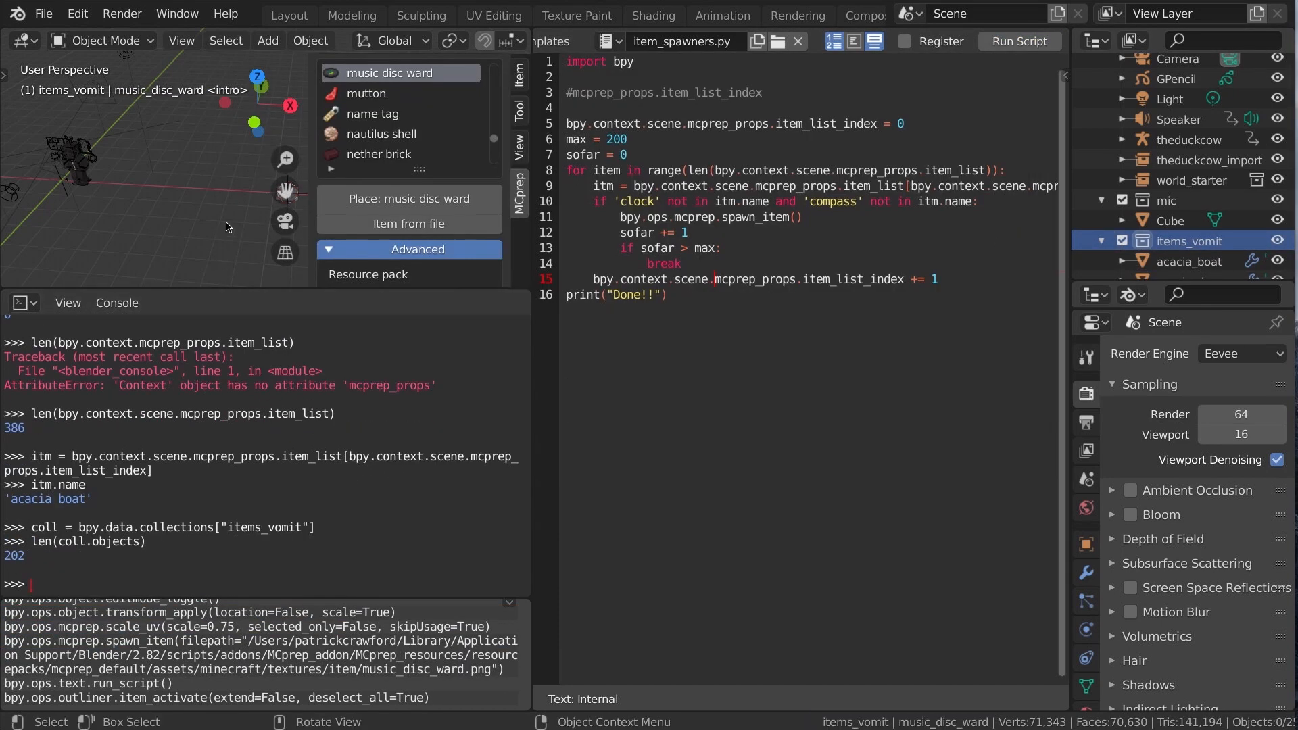
pyautogui.click(721, 14)
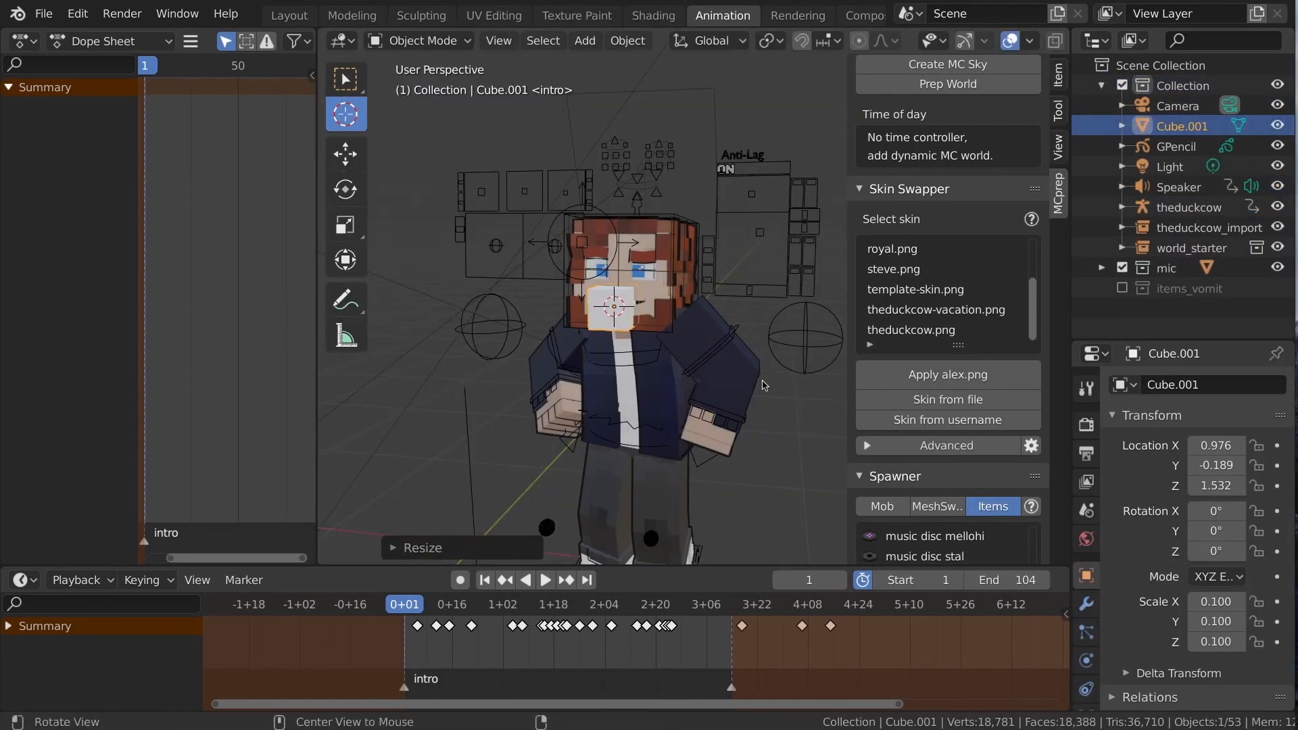
# - Hide items_vomit, expand the theduckcow rig, and select its mouth emitter Cube.001
pyautogui.click(1189, 187)
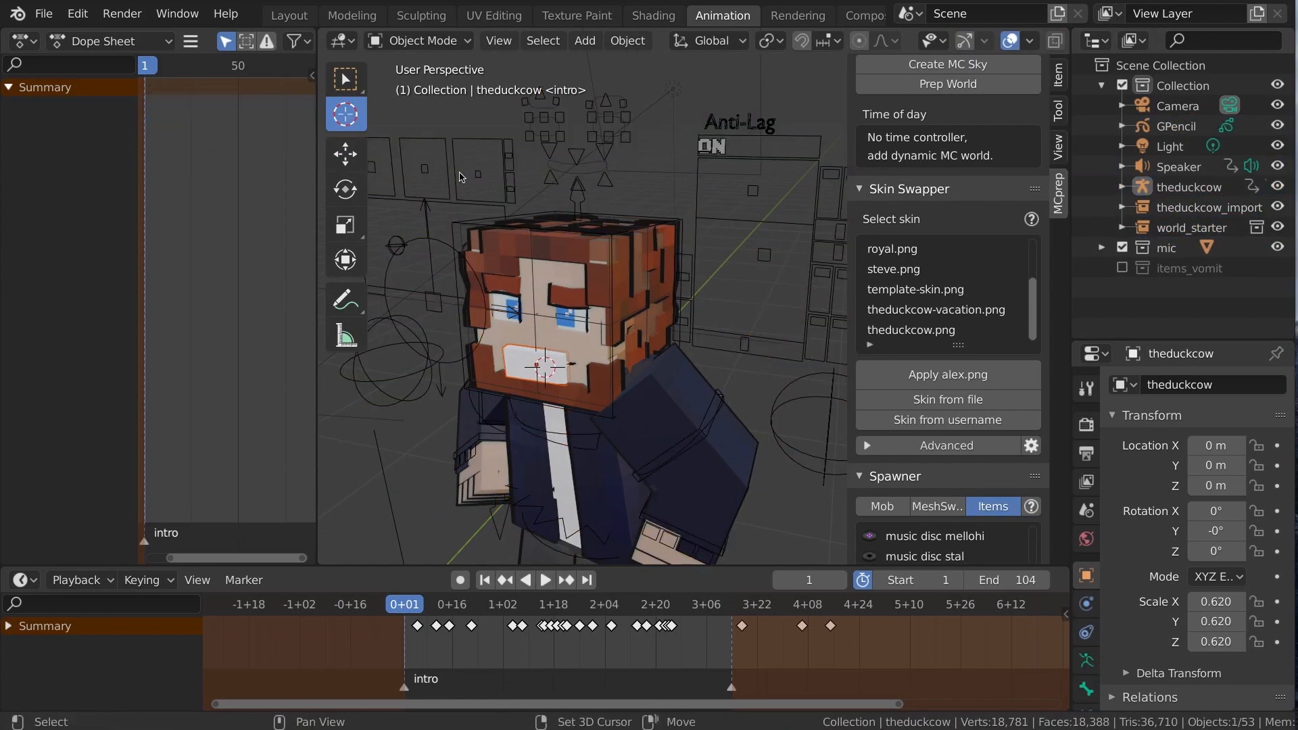
pyautogui.click(1178, 166)
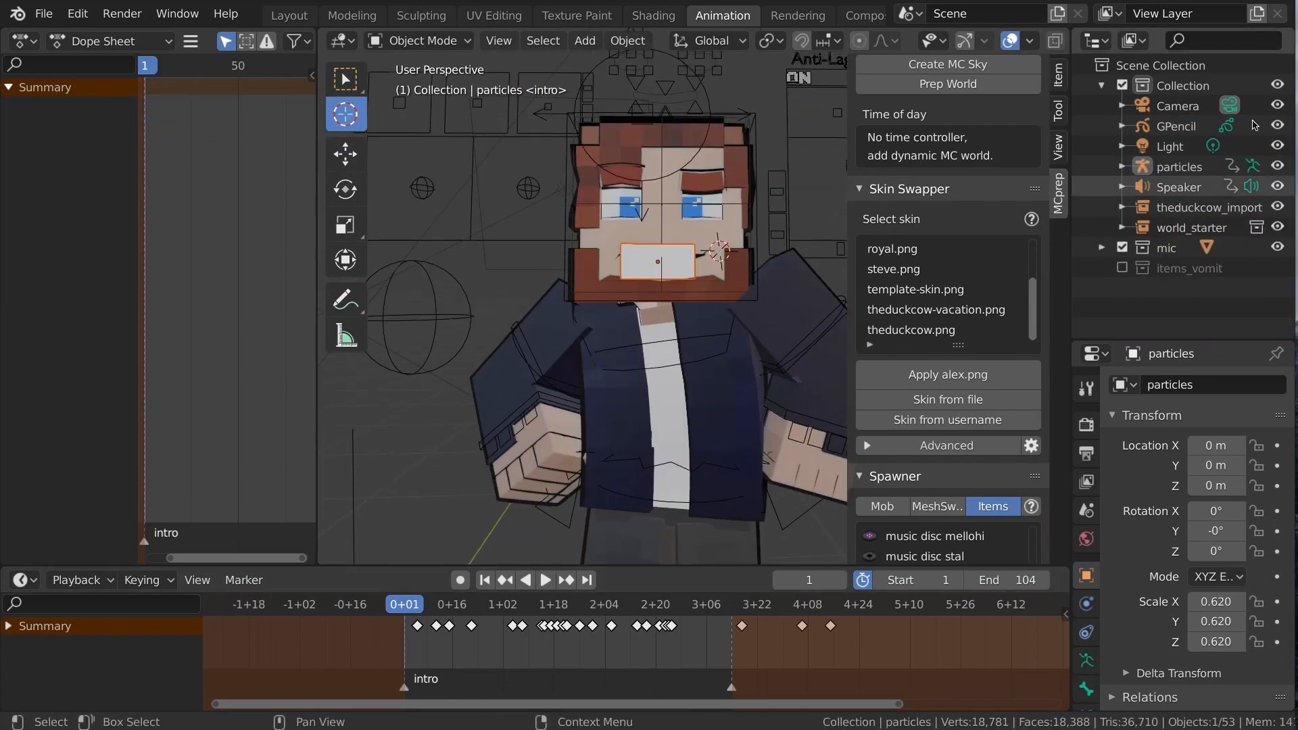
pyautogui.click(1142, 187)
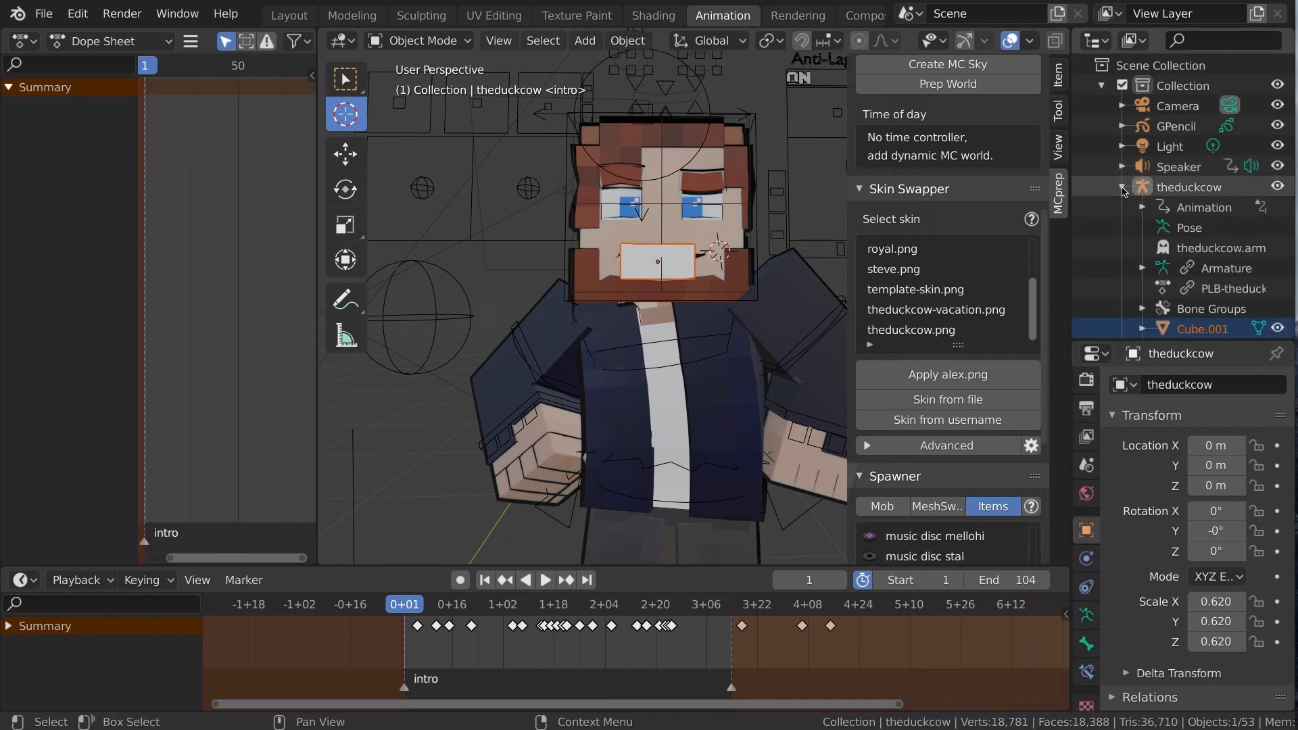
pyautogui.click(1198, 254)
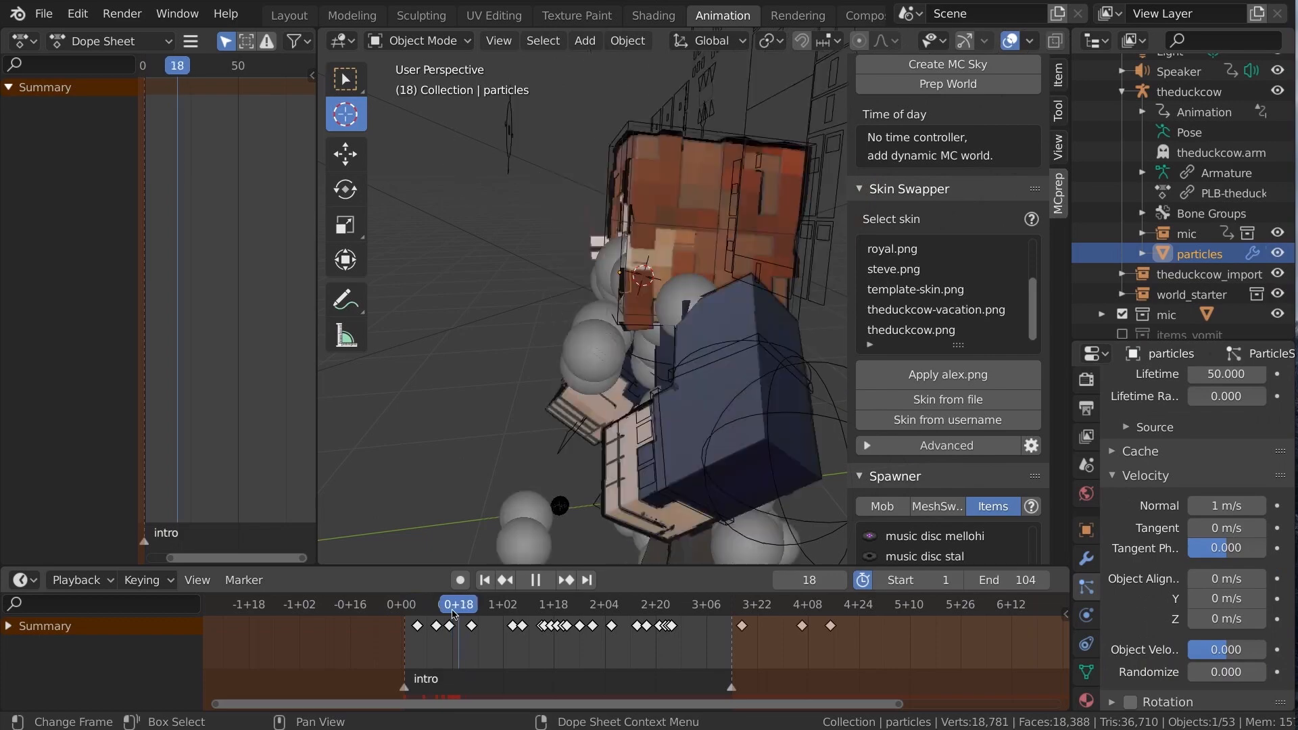
# - Preview the item emission and tune the particles' tangential velocity and tangent phase
pyautogui.click(543, 579)
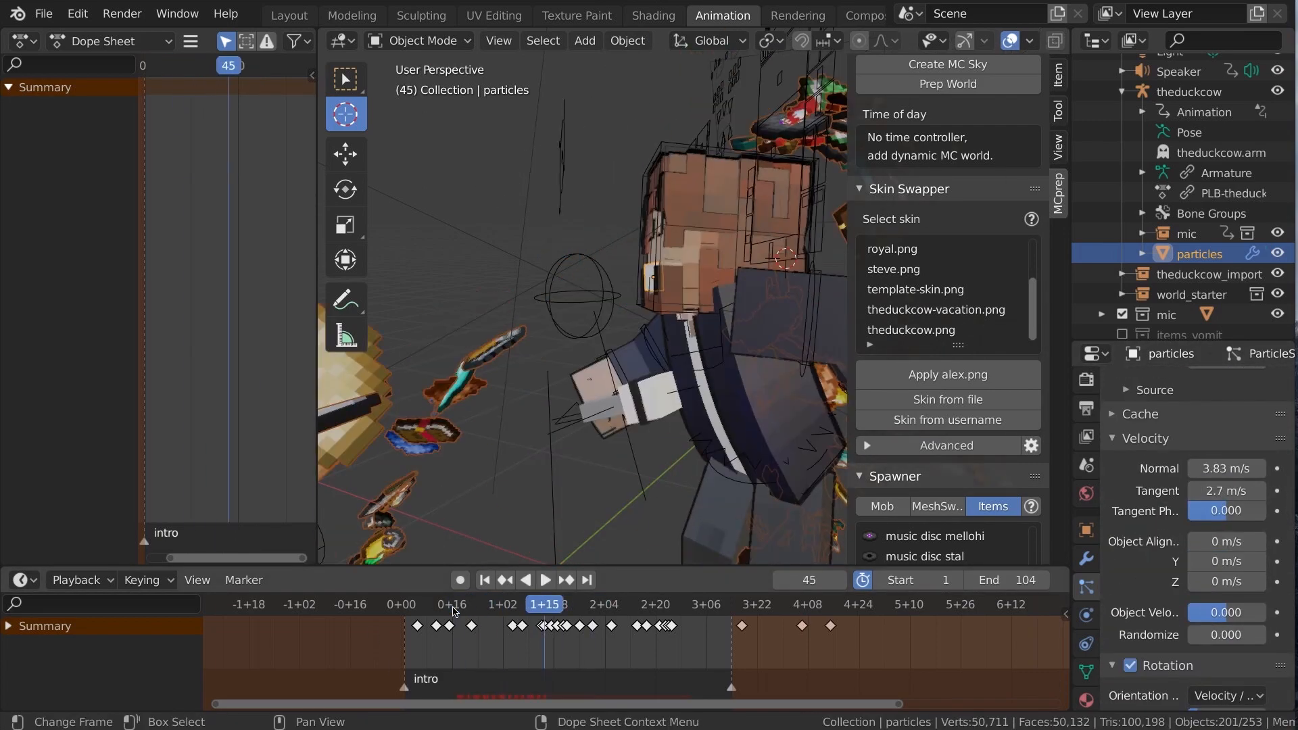
pyautogui.click(484, 580)
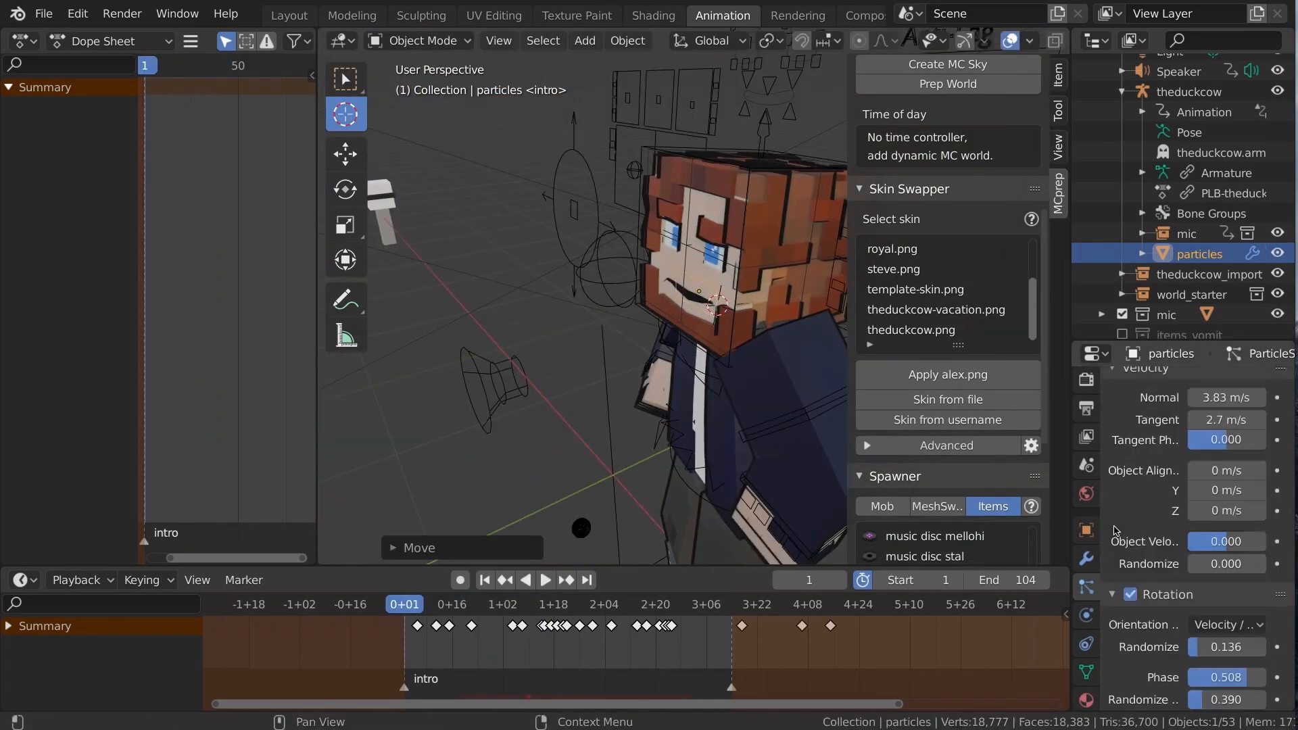
pyautogui.click(545, 579)
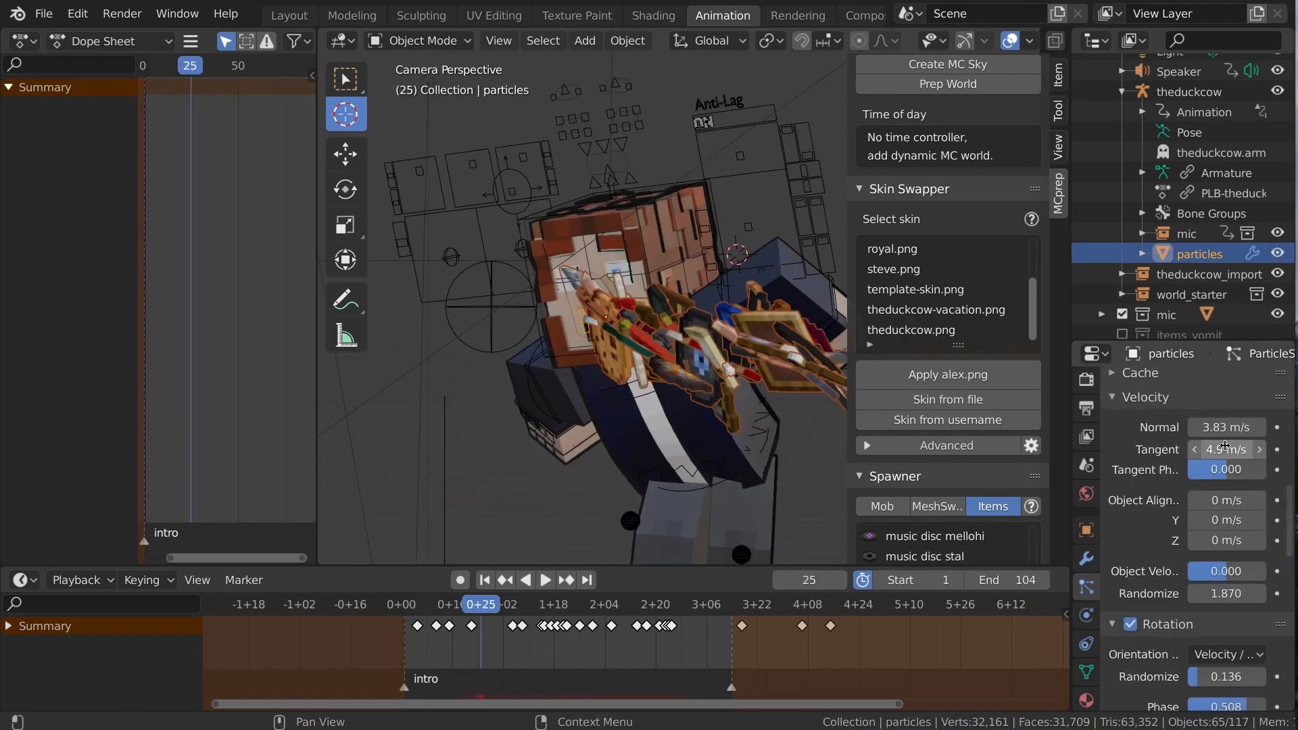
pyautogui.click(705, 604)
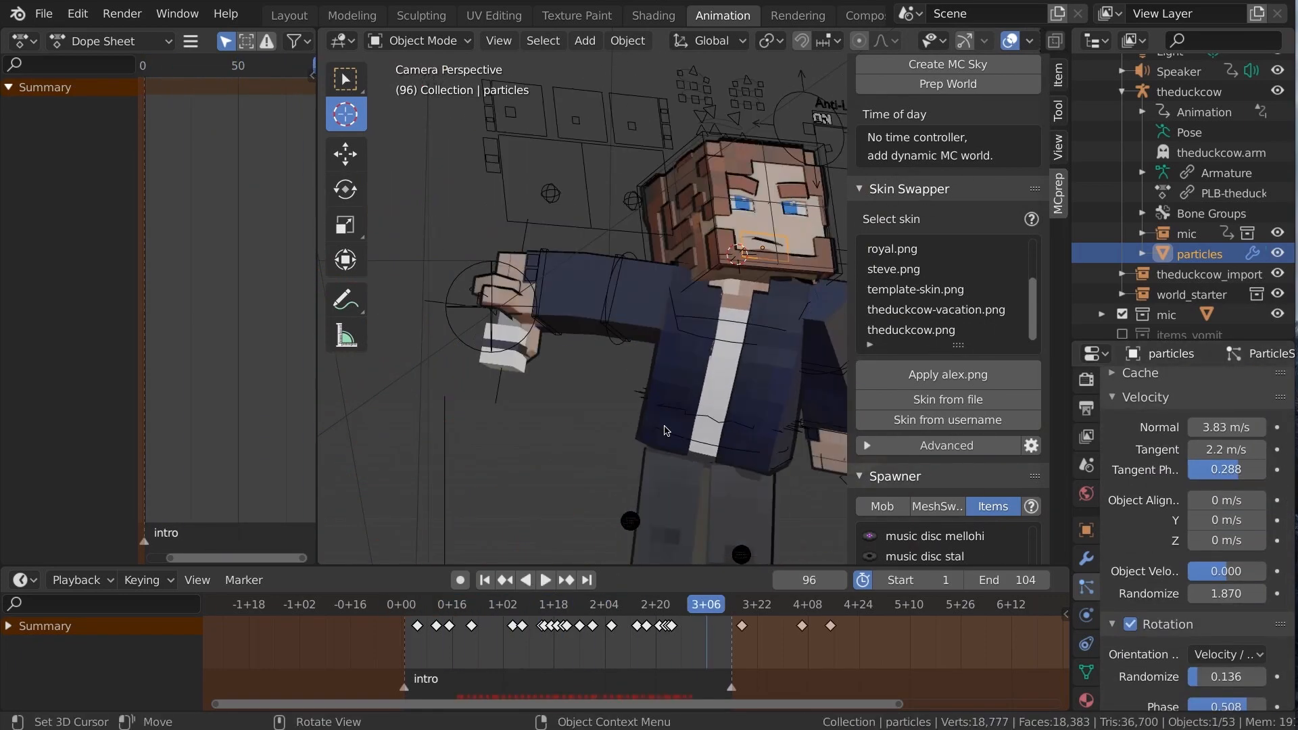
# - Play the cached item spew from frame one, then select the mic in the hand
pyautogui.click(543, 579)
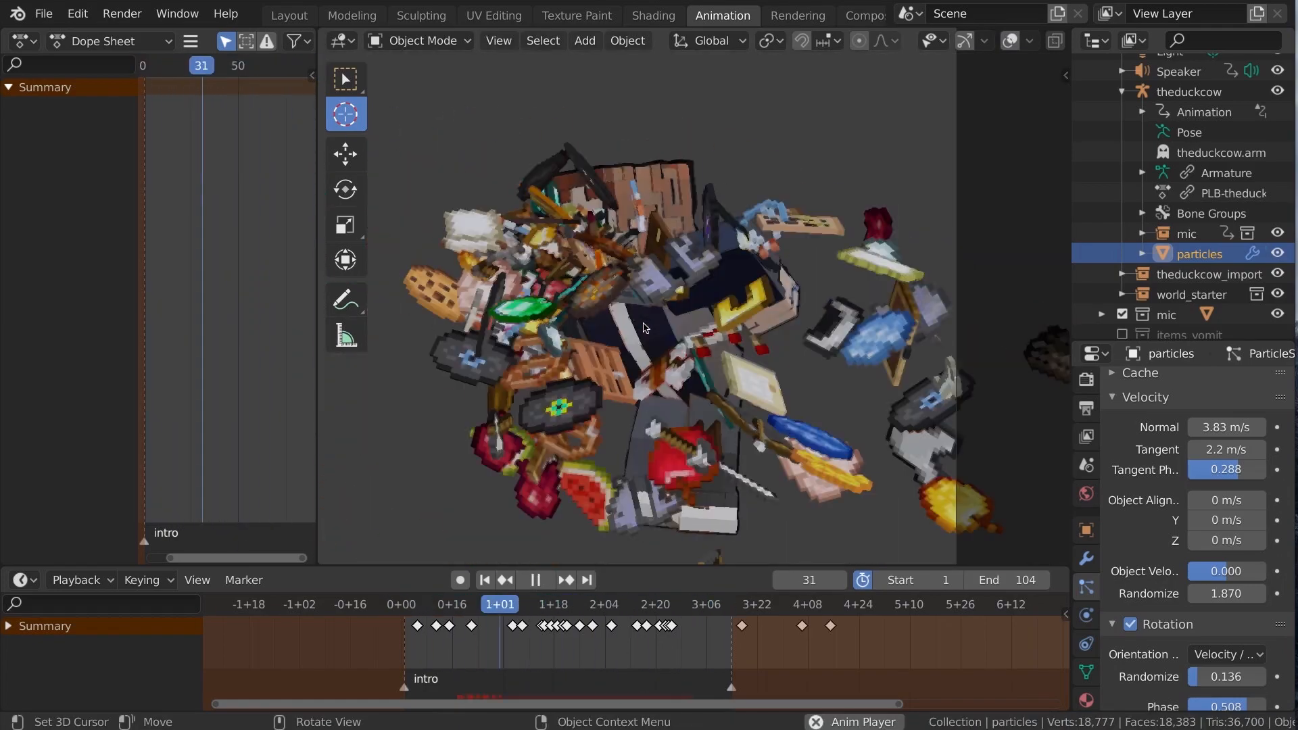
pyautogui.click(536, 579)
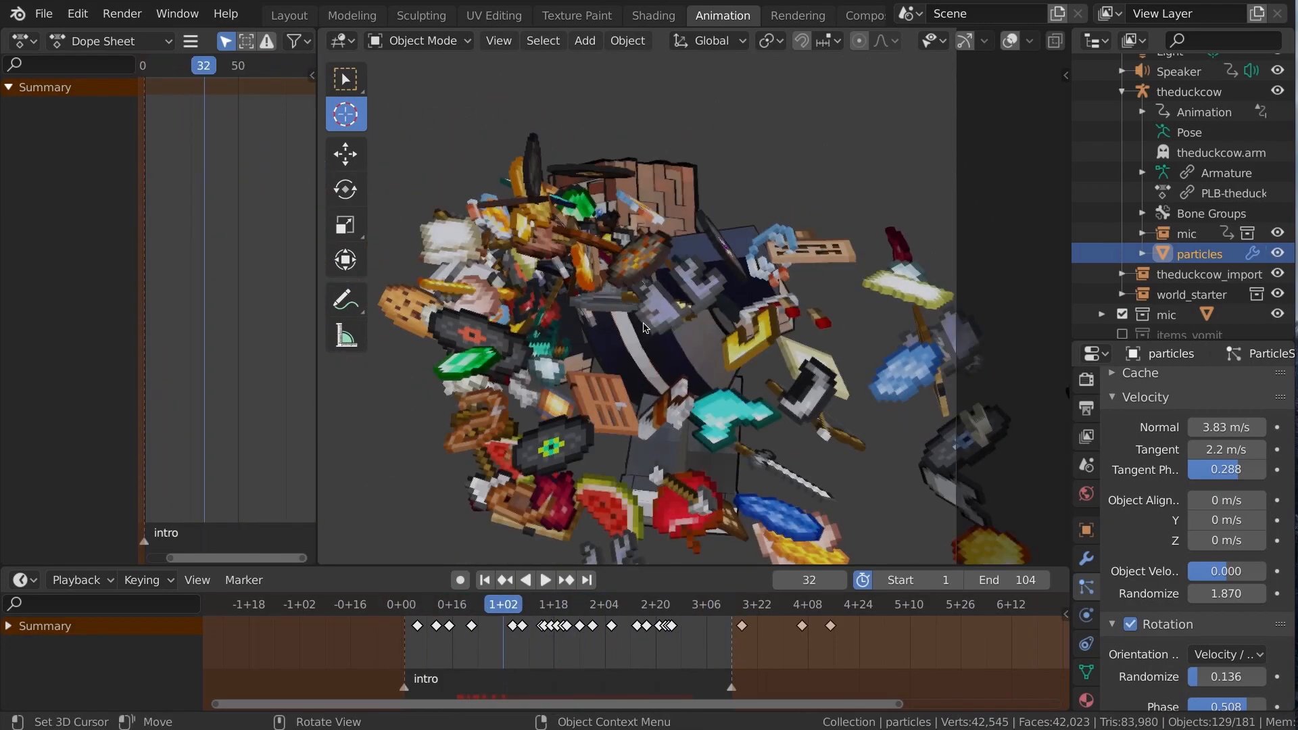
pyautogui.click(483, 579)
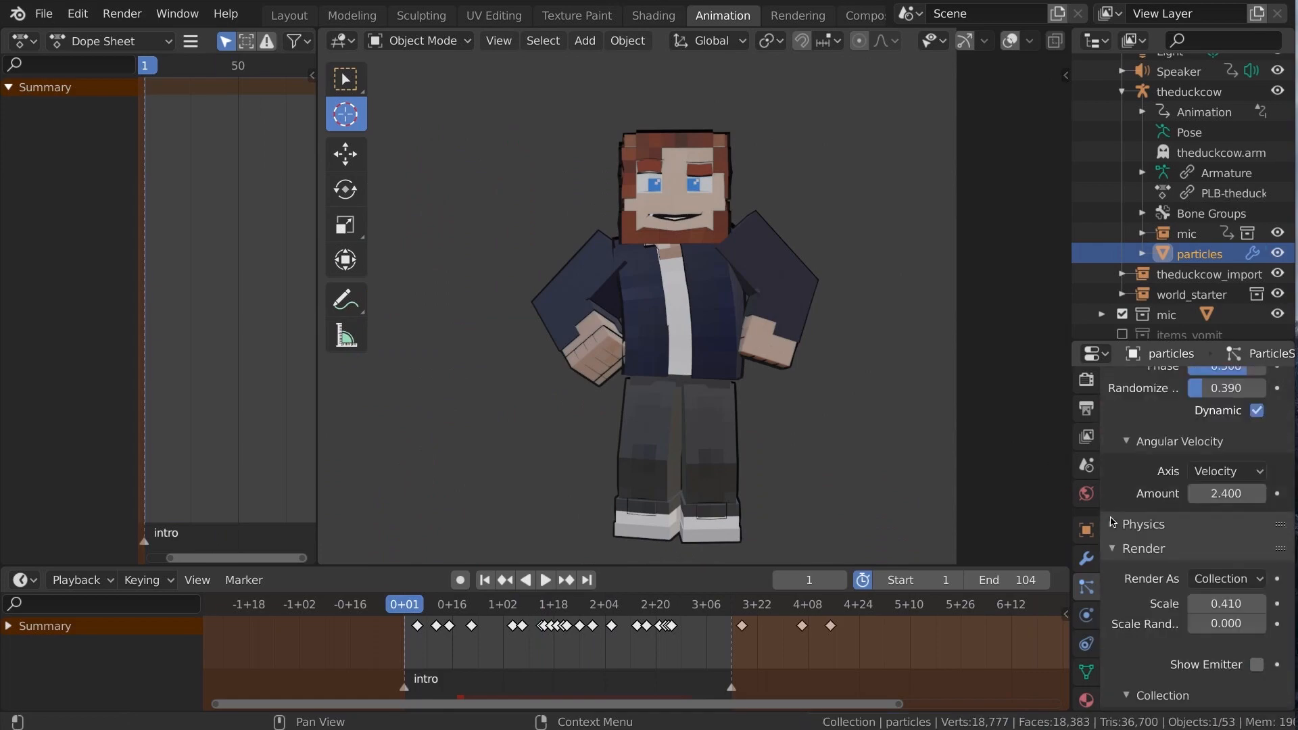
pyautogui.click(545, 579)
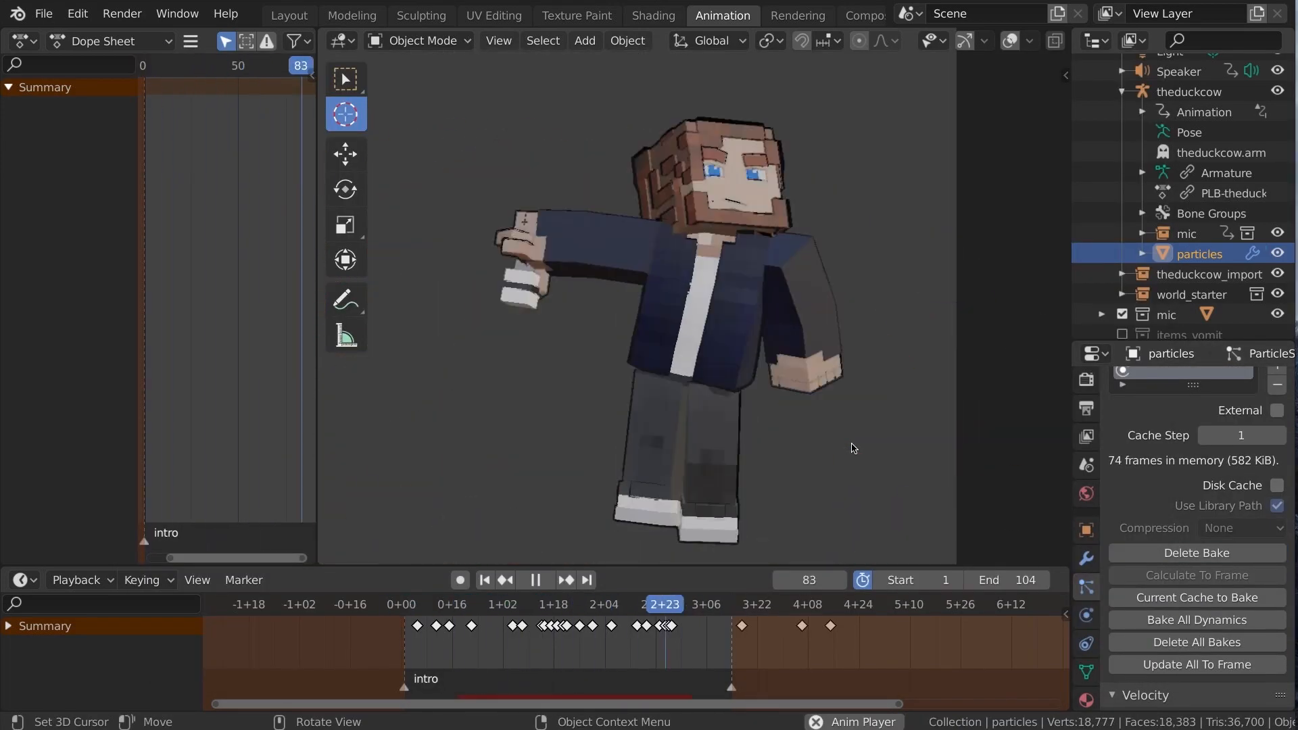
pyautogui.click(1186, 232)
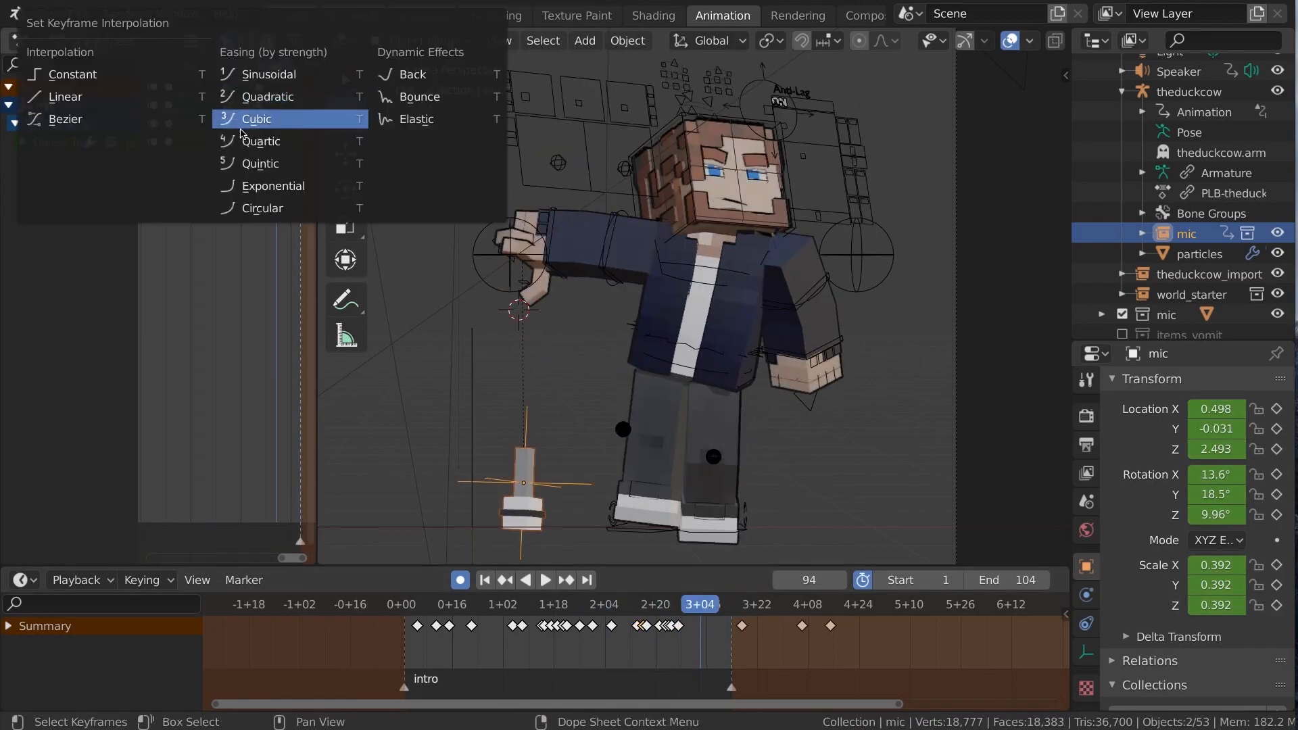
# - Give the mic's drop keyframes cubic easing and scrub the intro frames
pyautogui.click(258, 118)
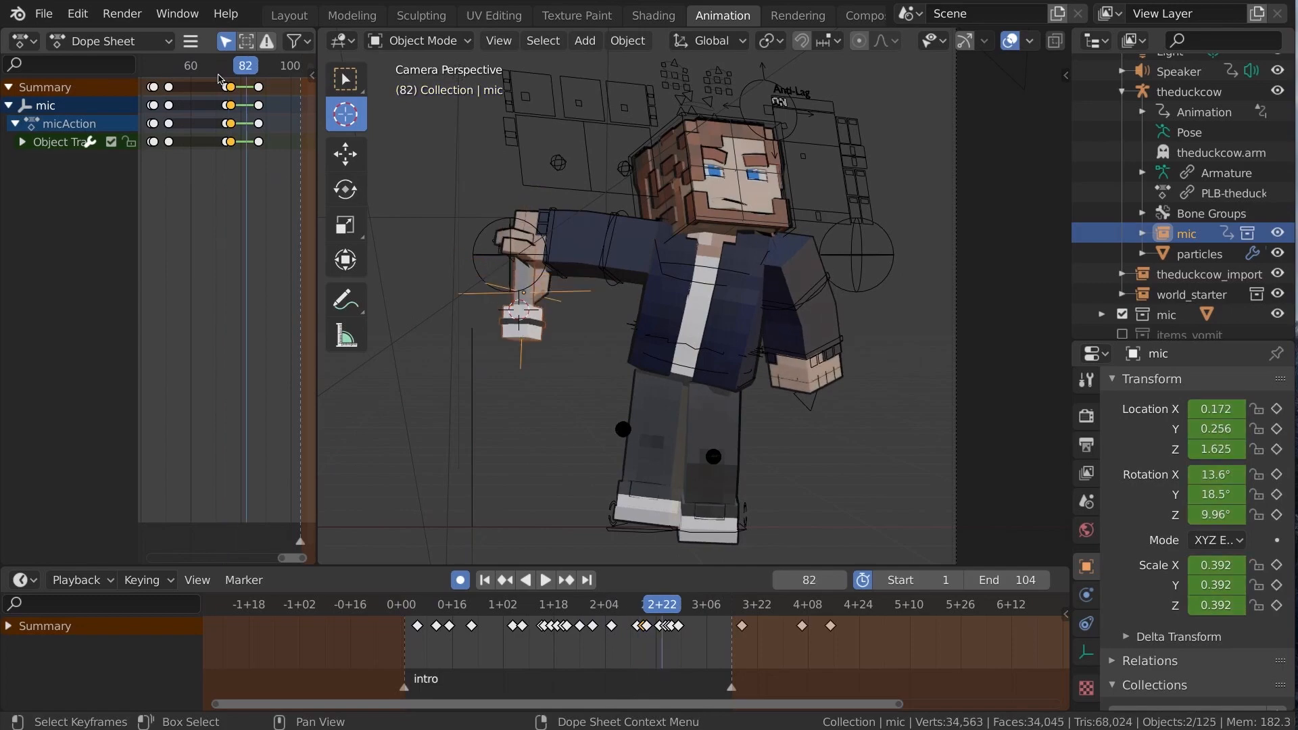
pyautogui.click(543, 579)
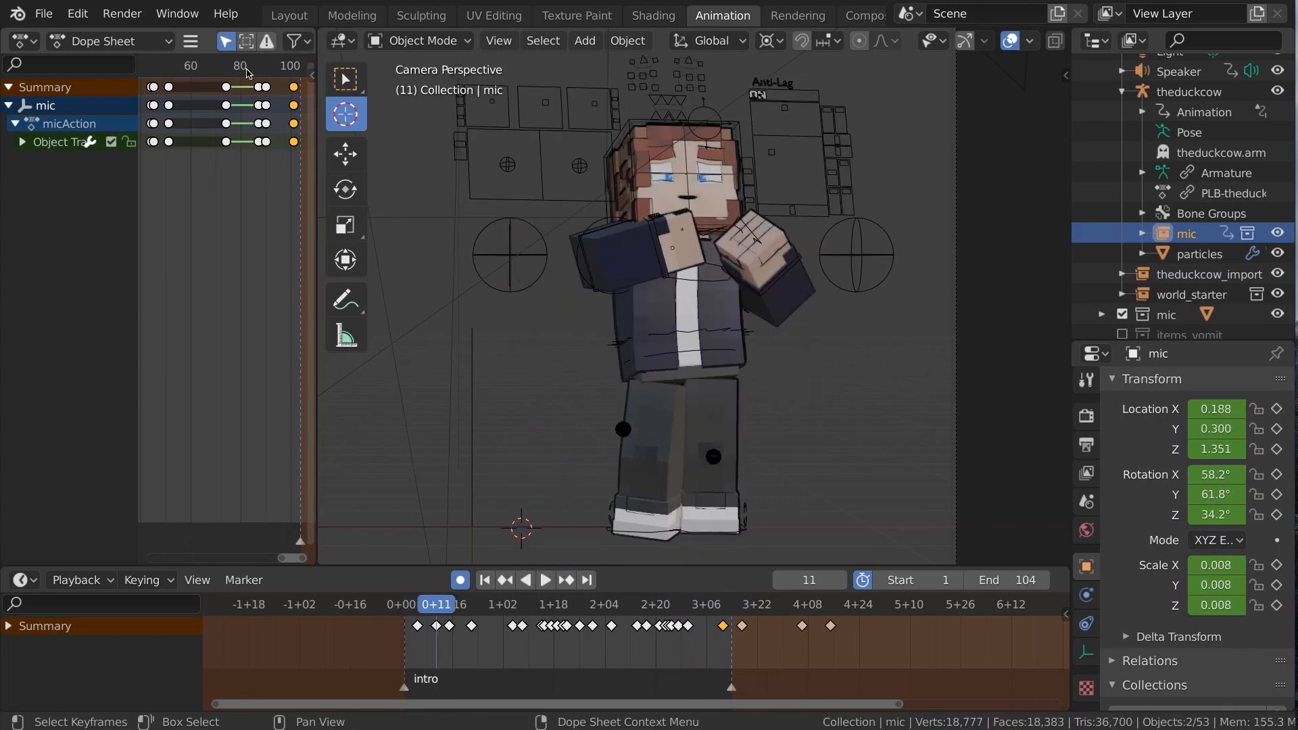
pyautogui.click(543, 580)
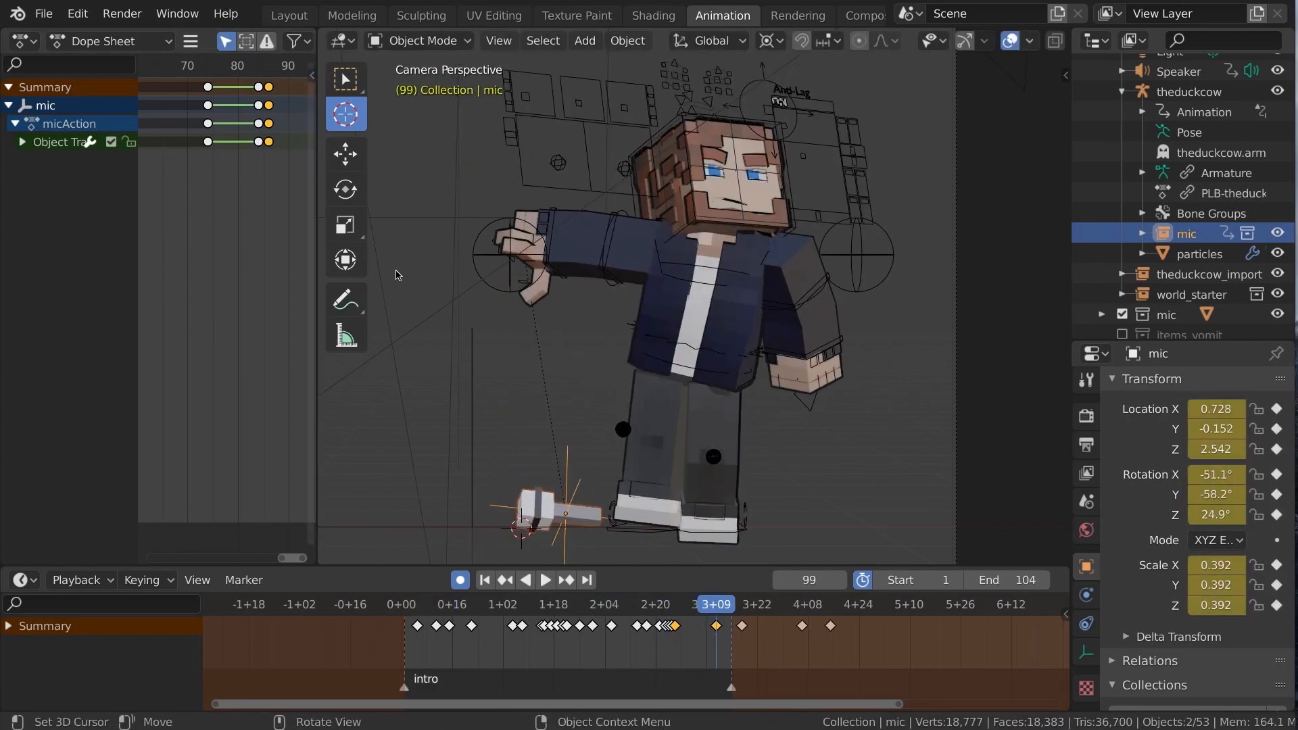
# - Tilt the landed mic further, preview the drop, and save as avatar_items_05.blend
pyautogui.press('r')
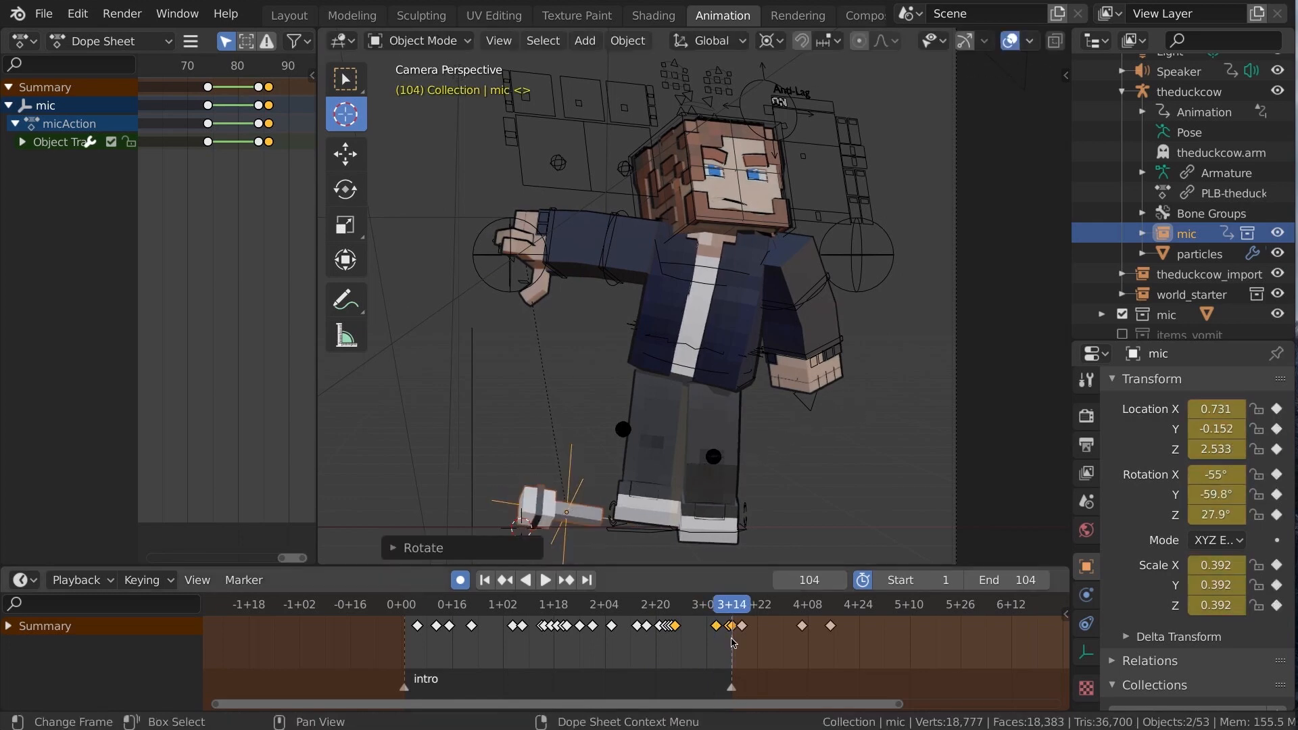
pyautogui.click(545, 579)
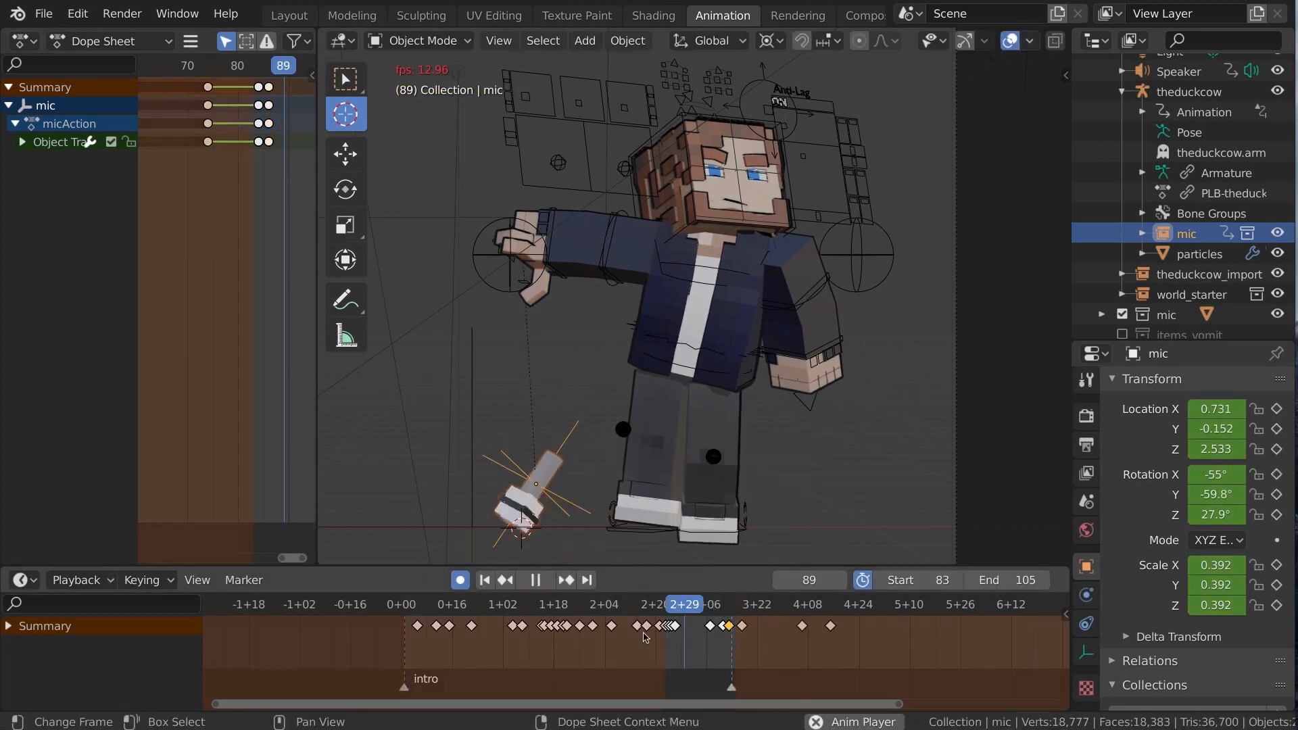
pyautogui.click(641, 604)
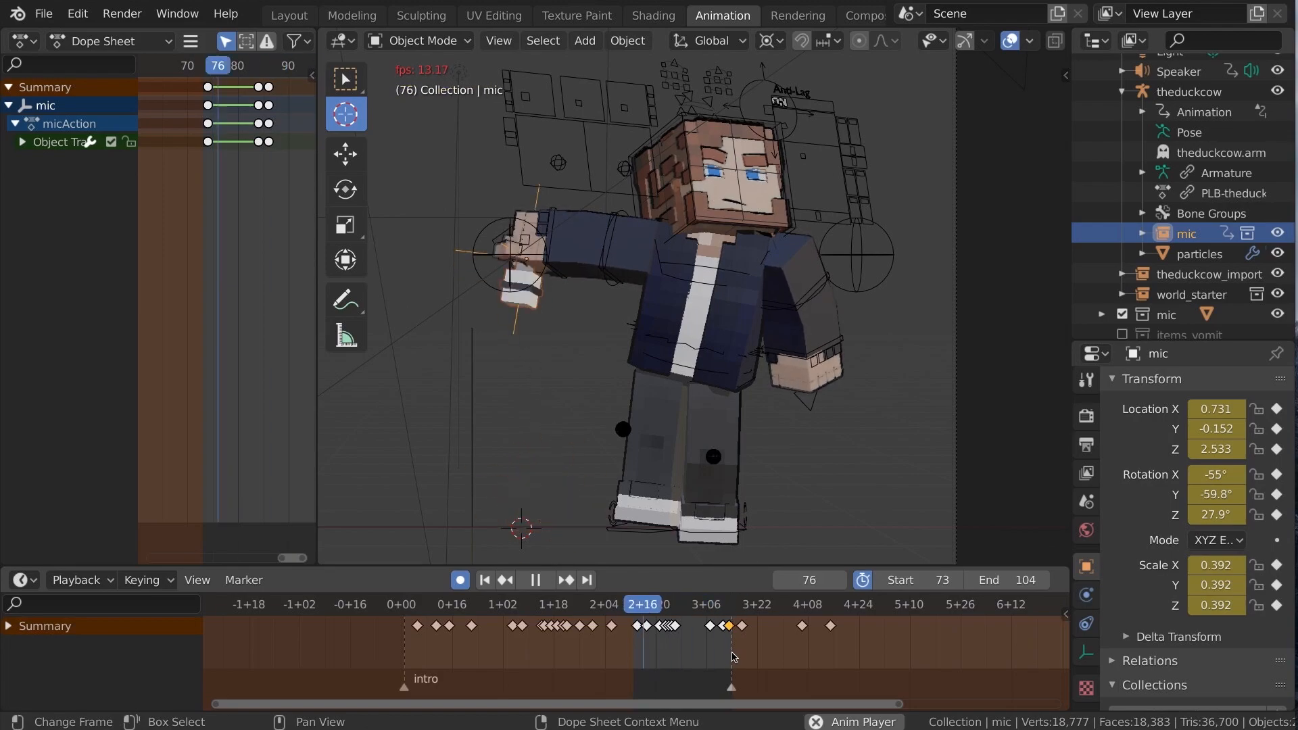
pyautogui.click(405, 625)
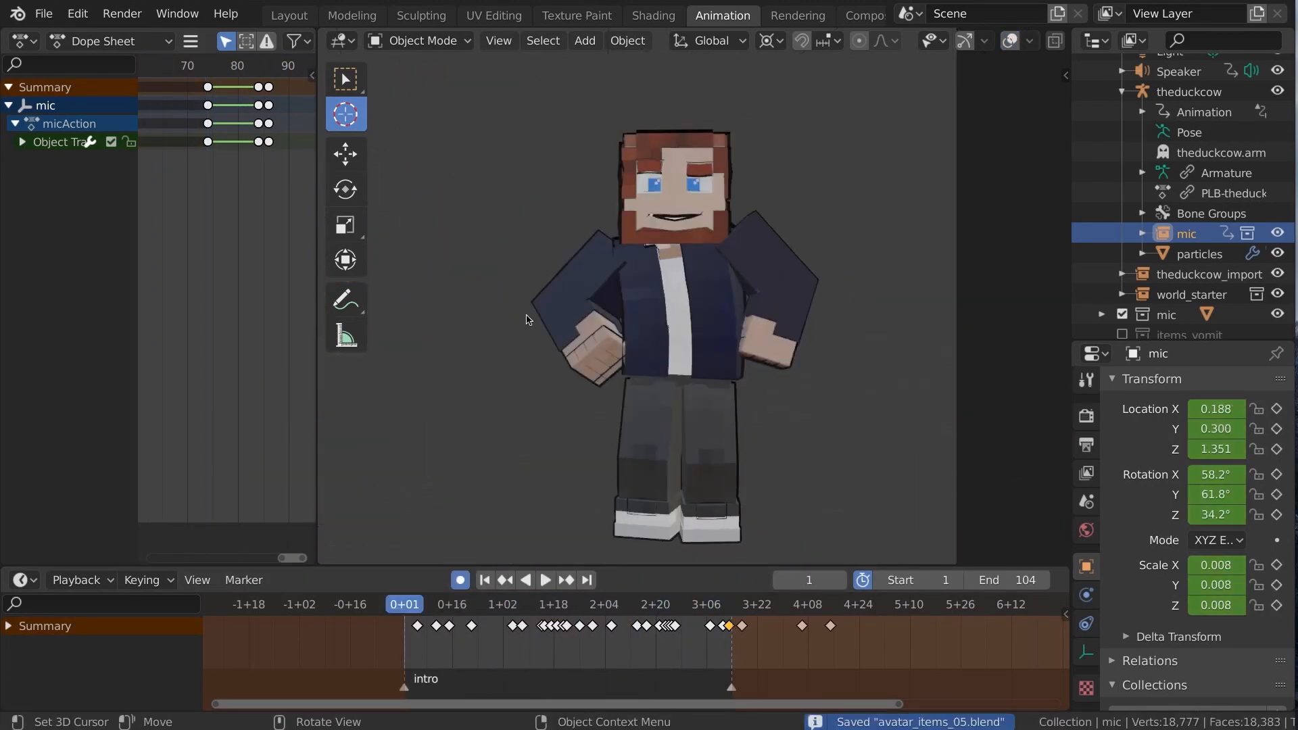
pyautogui.click(543, 579)
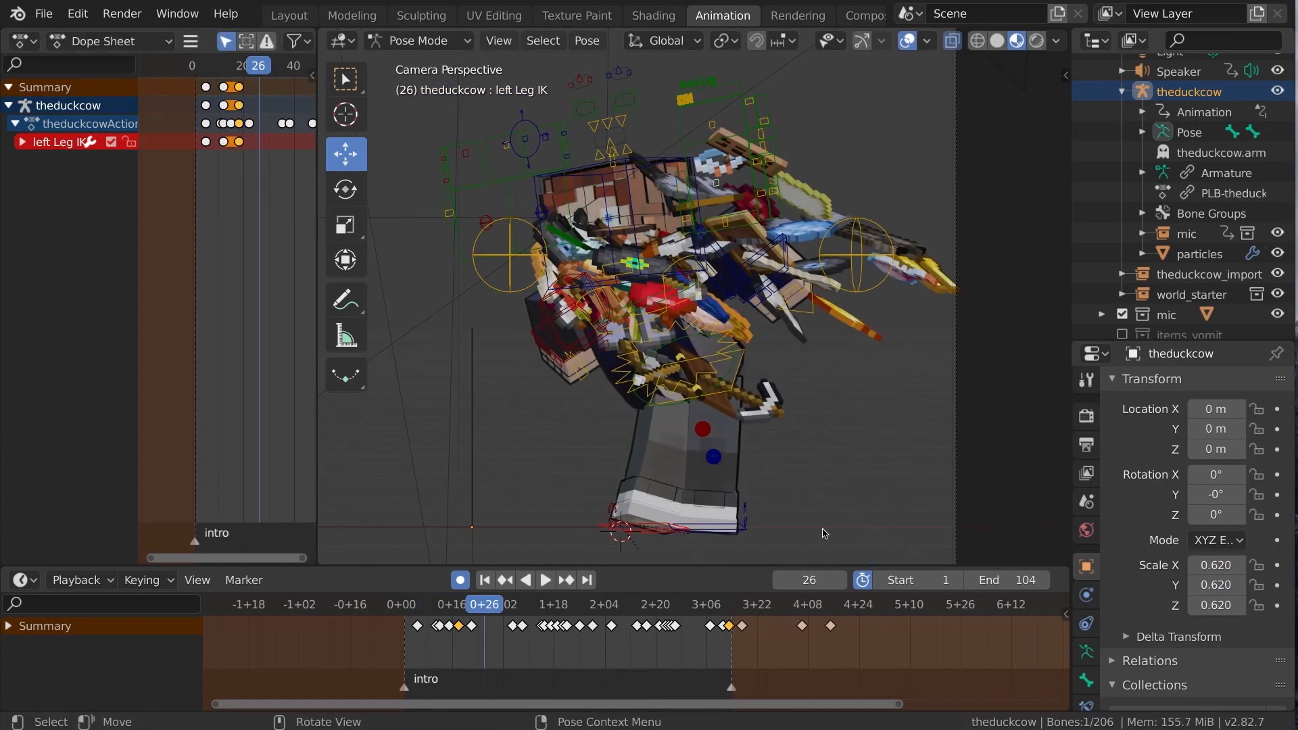
# - Scrub to the frame where the mic lands and select the Head channel keyframes
pyautogui.click(502, 580)
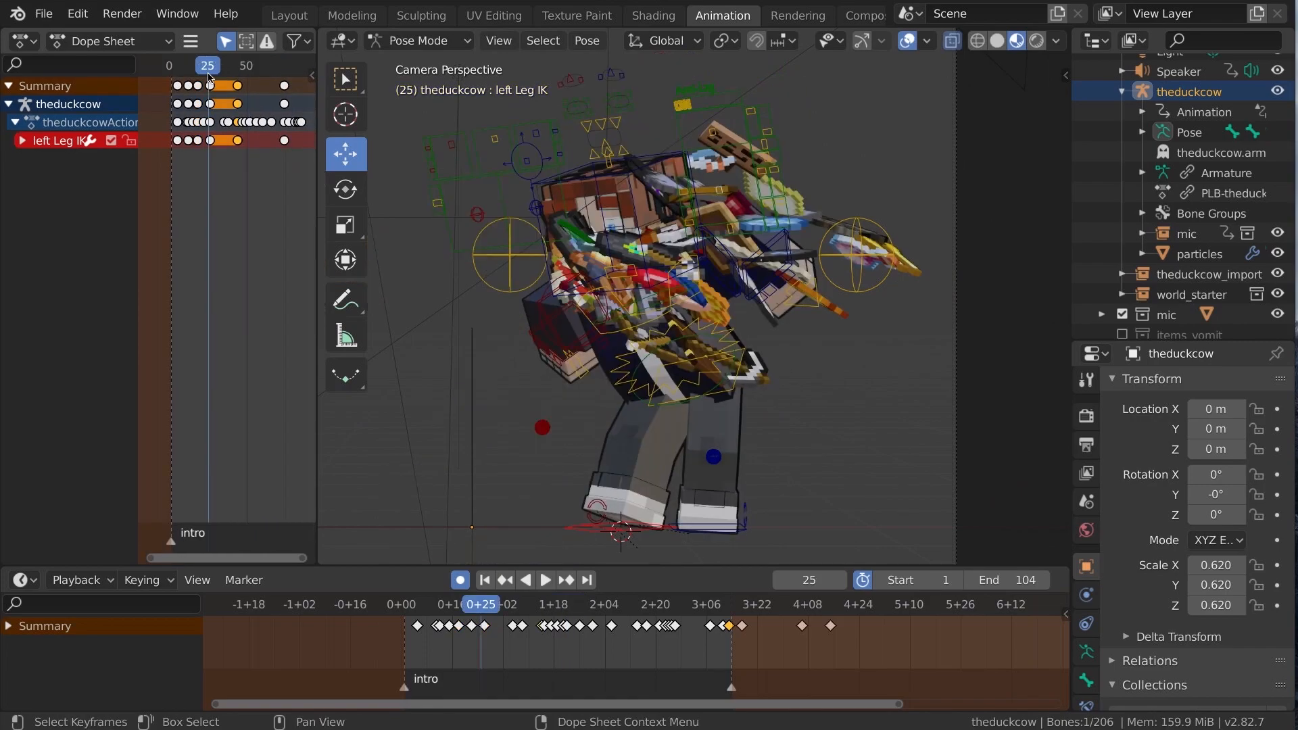
pyautogui.click(543, 579)
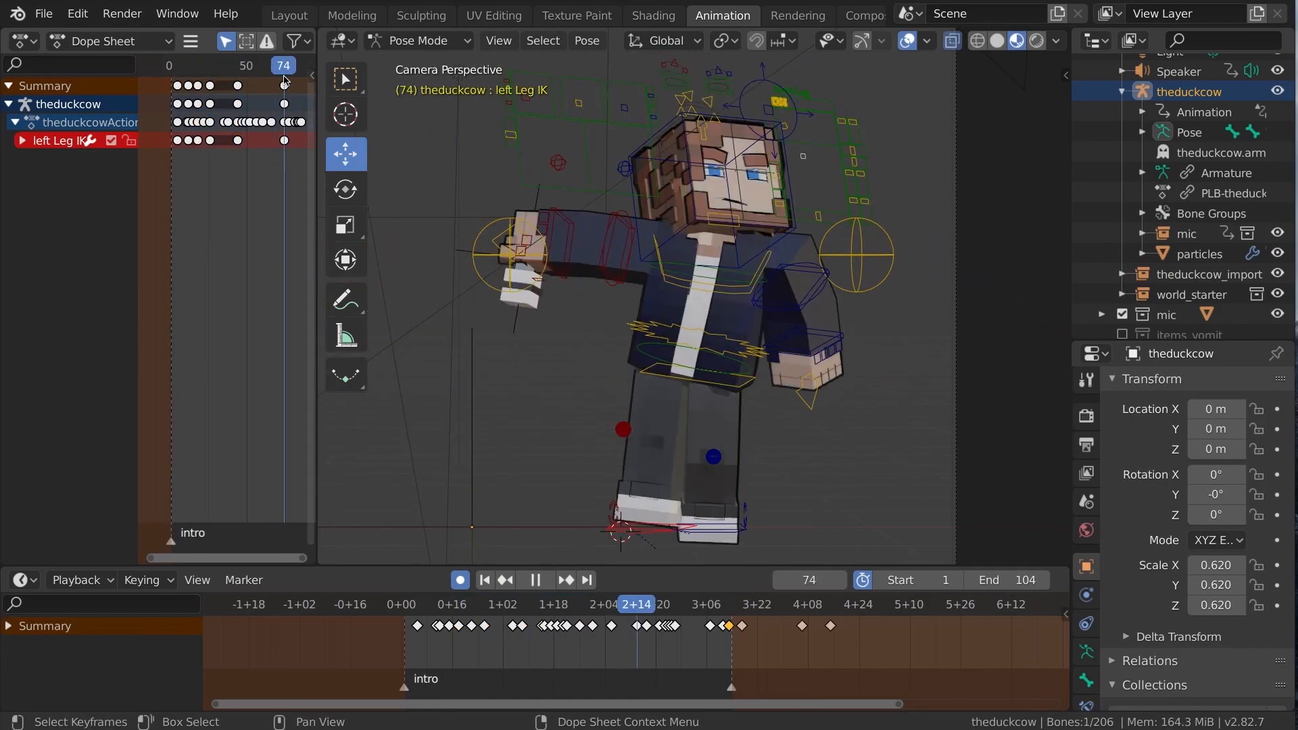
pyautogui.click(543, 579)
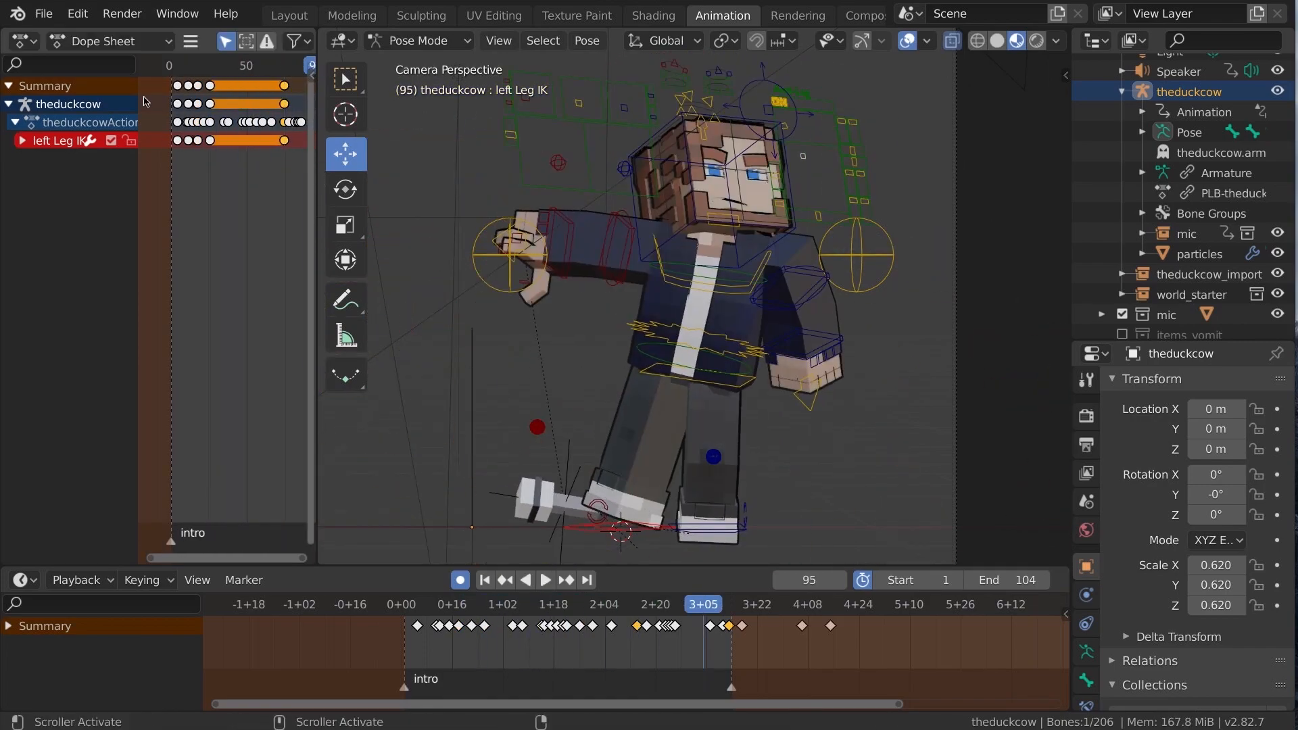
pyautogui.click(664, 603)
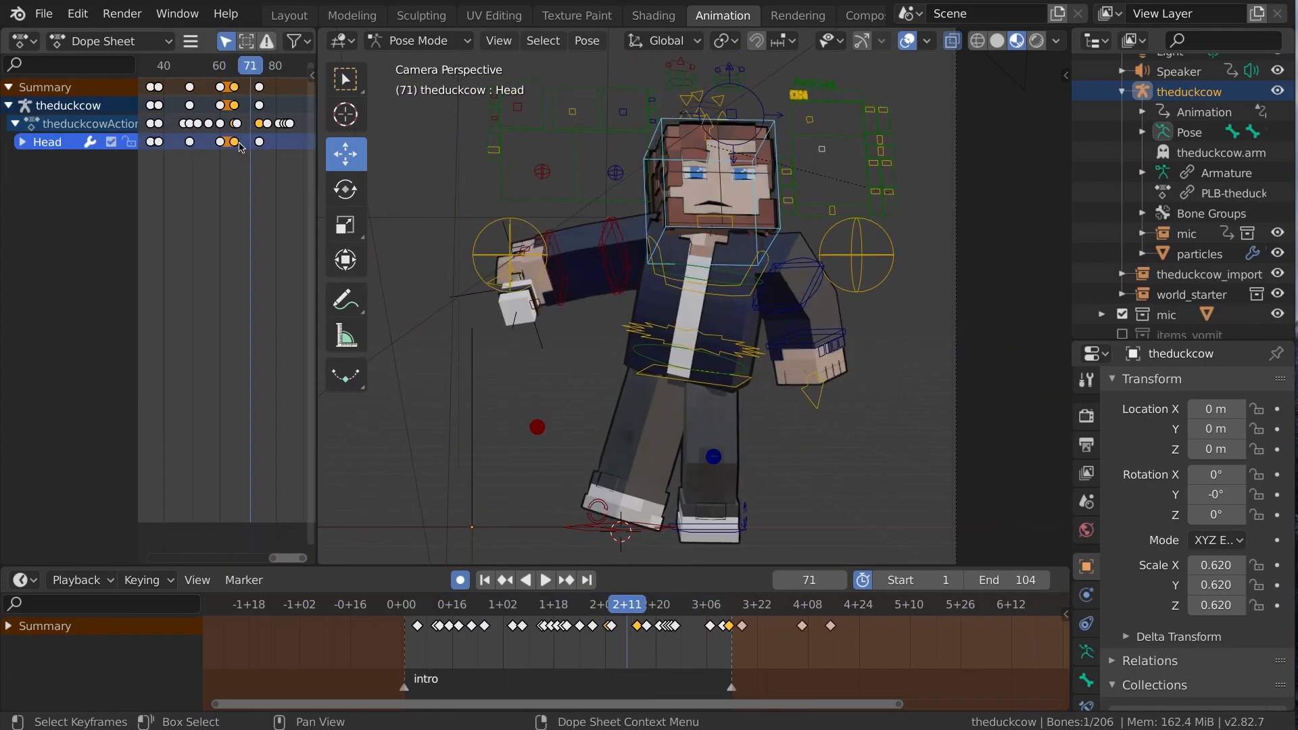
# - Move the Eye Focus target to a new position and play the animation back
pyautogui.click(544, 579)
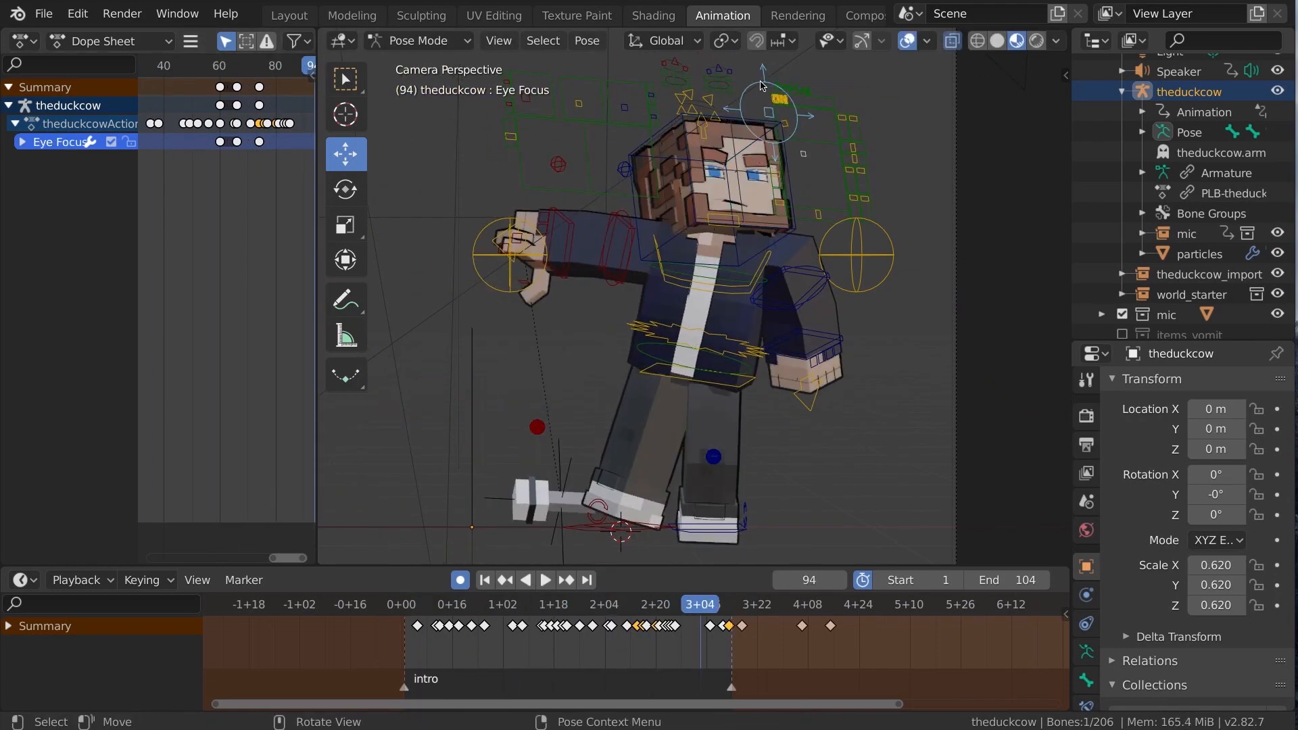
pyautogui.press('g')
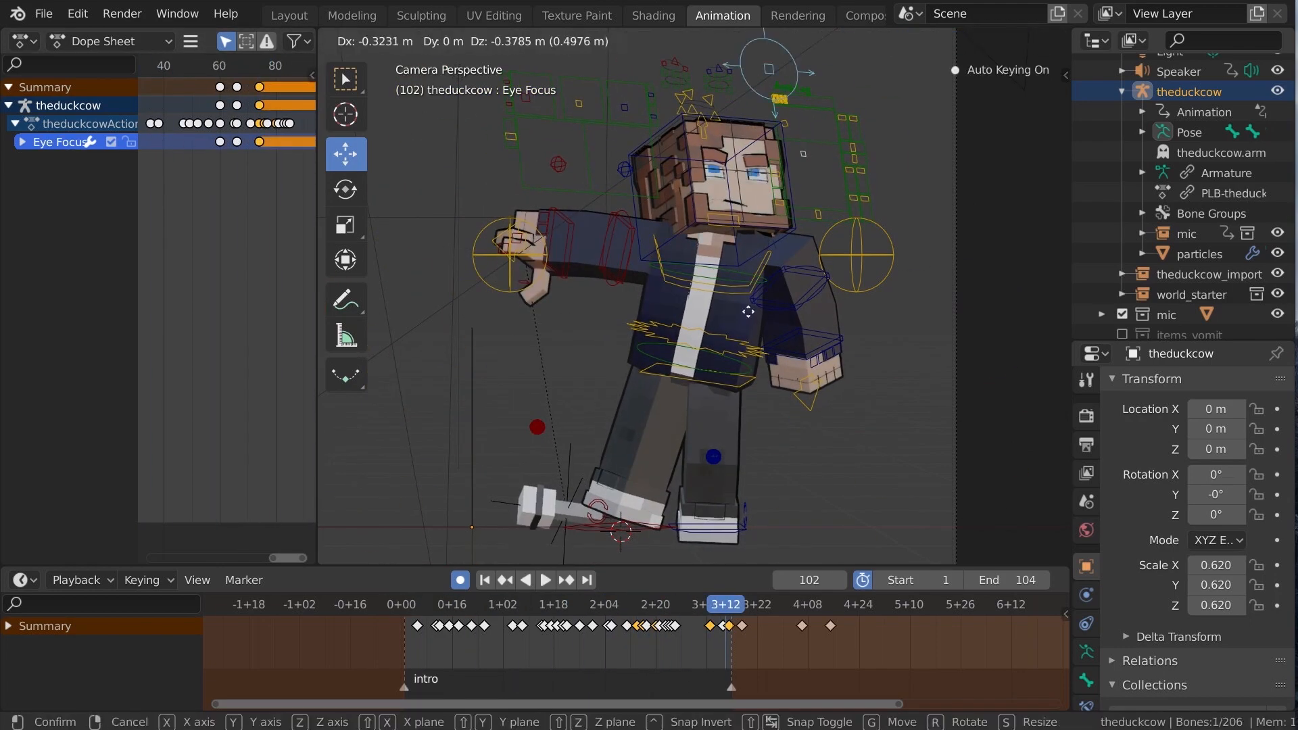
pyautogui.click(545, 580)
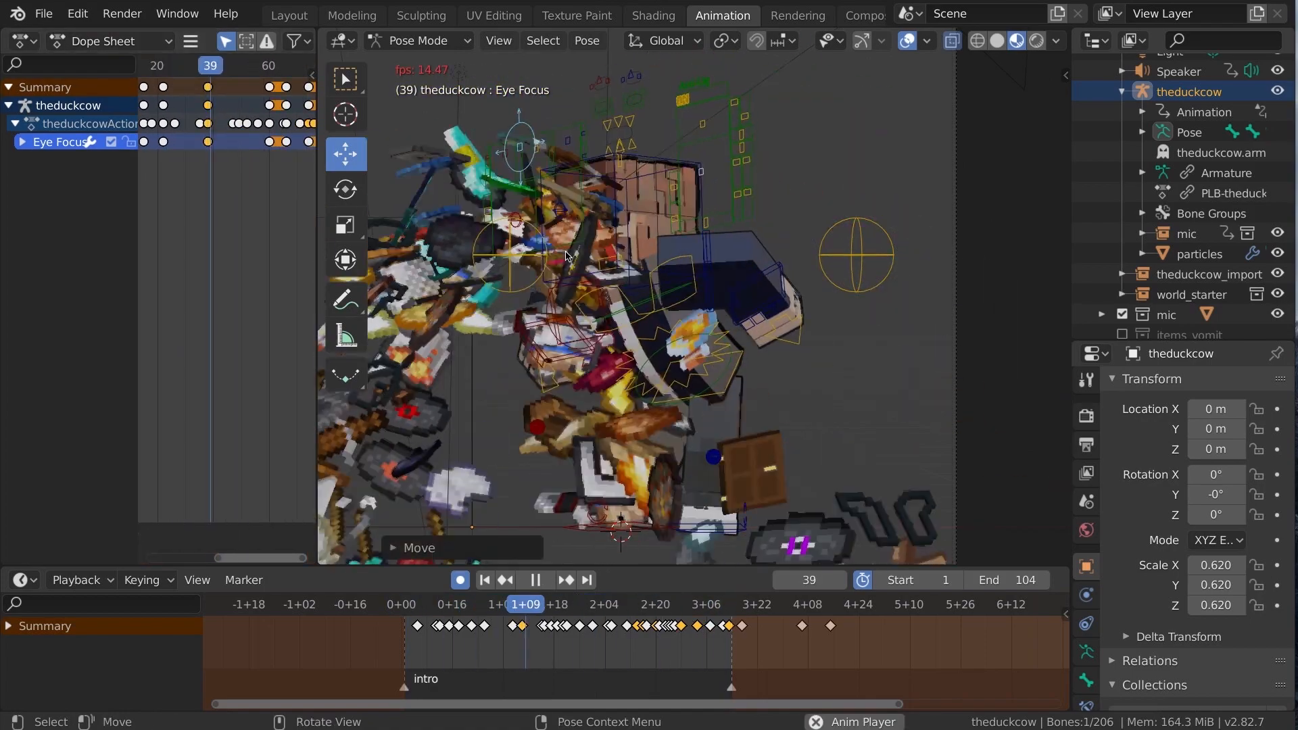
pyautogui.click(543, 579)
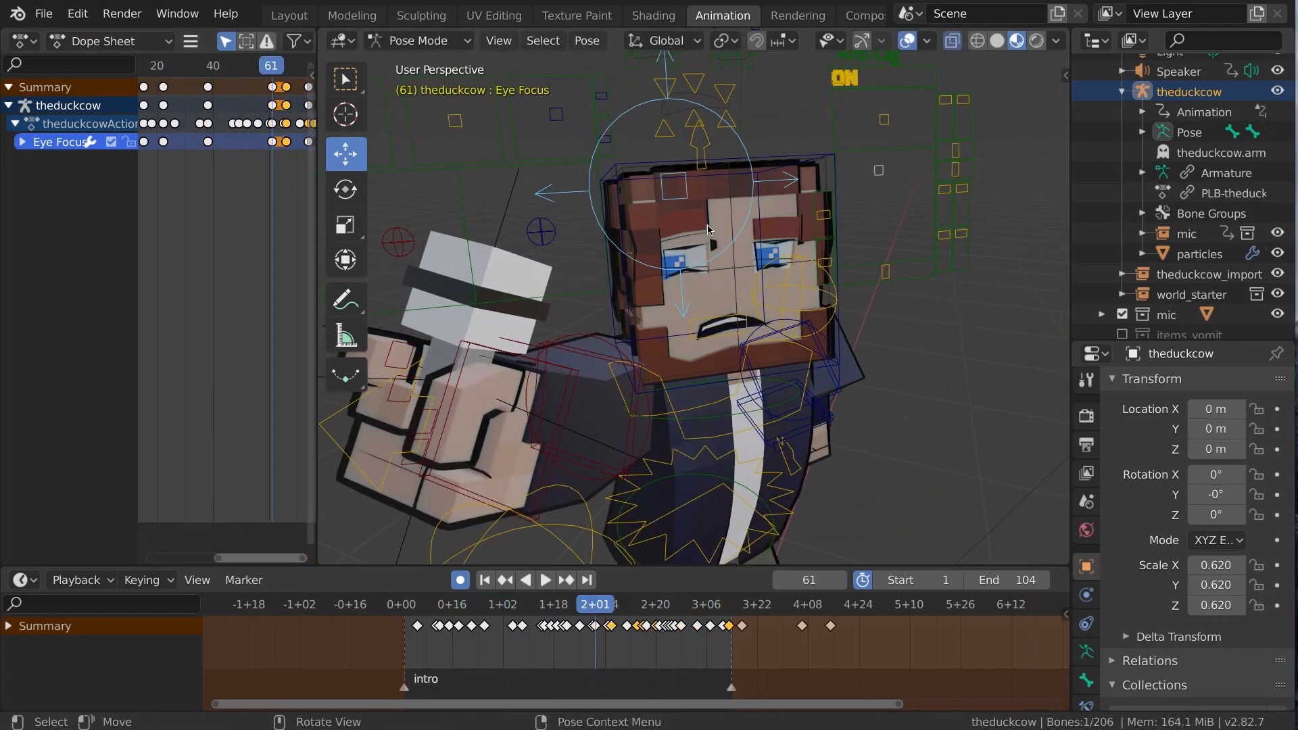
pyautogui.click(544, 580)
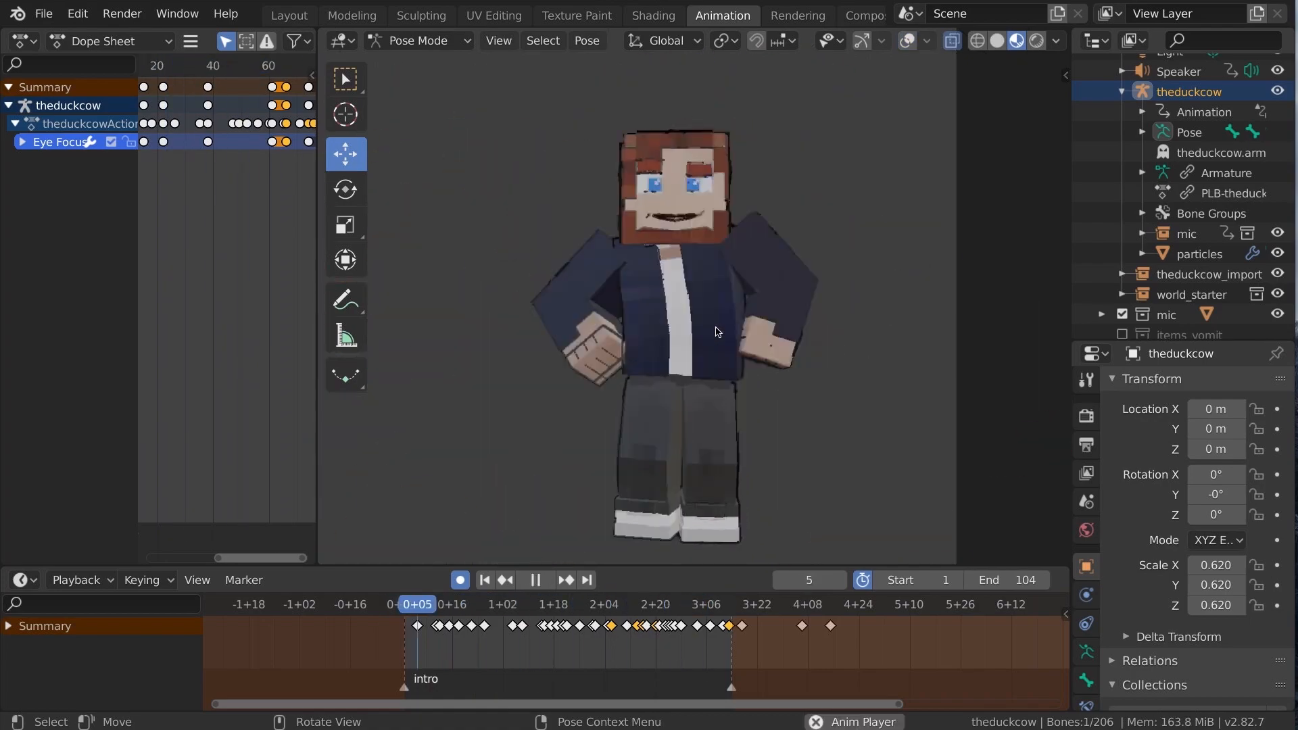
pyautogui.click(564, 603)
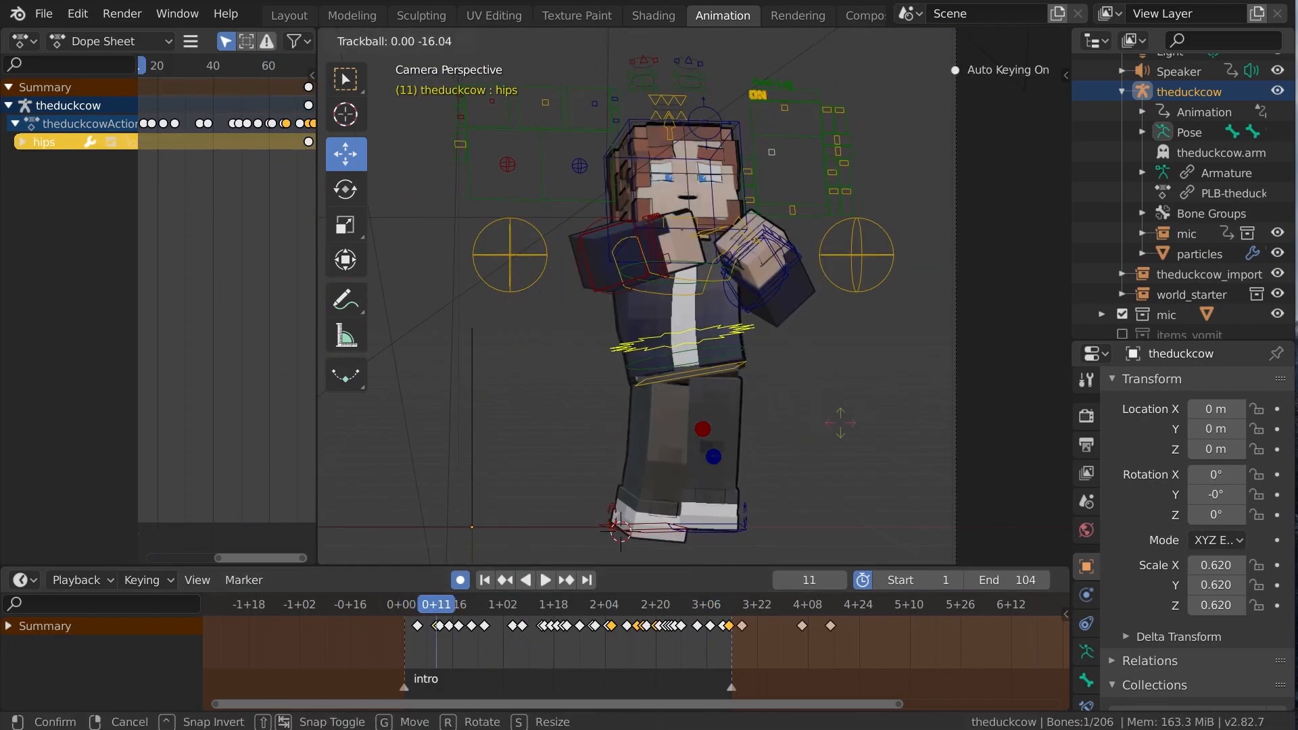
# - Rotate the hips to change the body lean and play back the refined pose
pyautogui.click(549, 604)
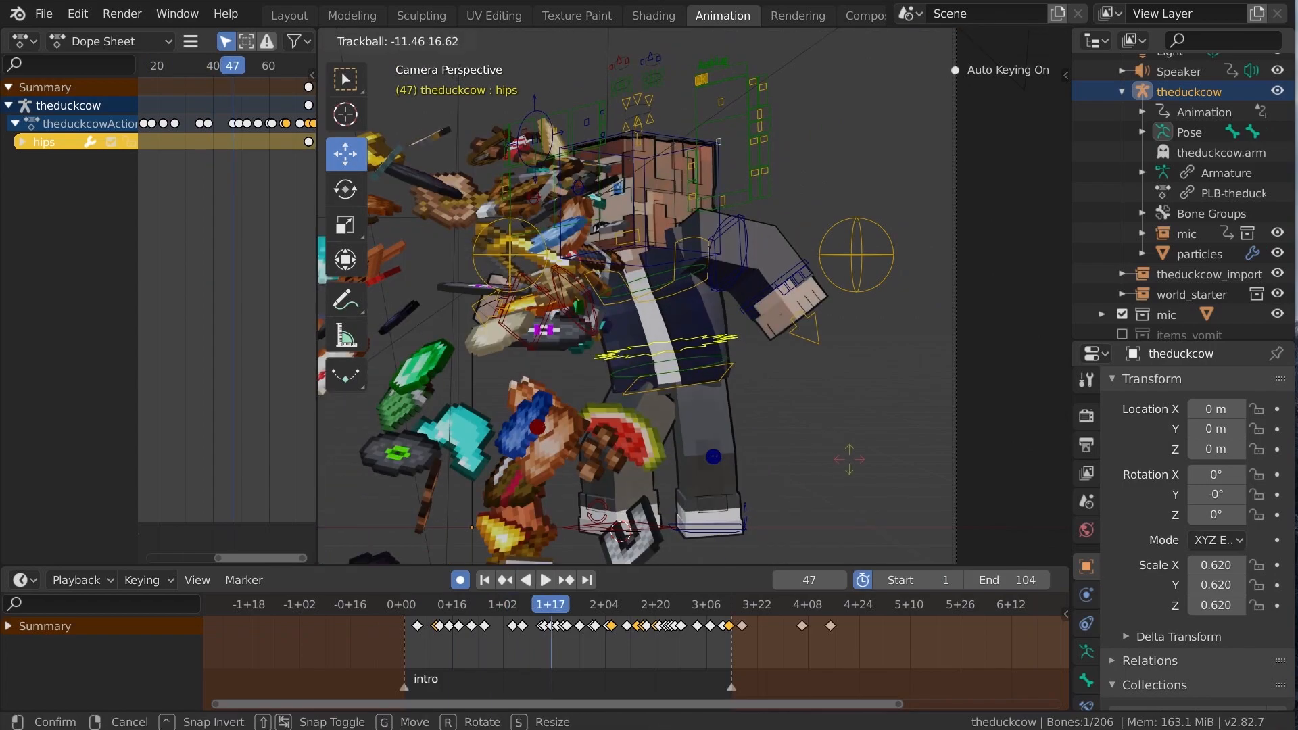
pyautogui.click(545, 579)
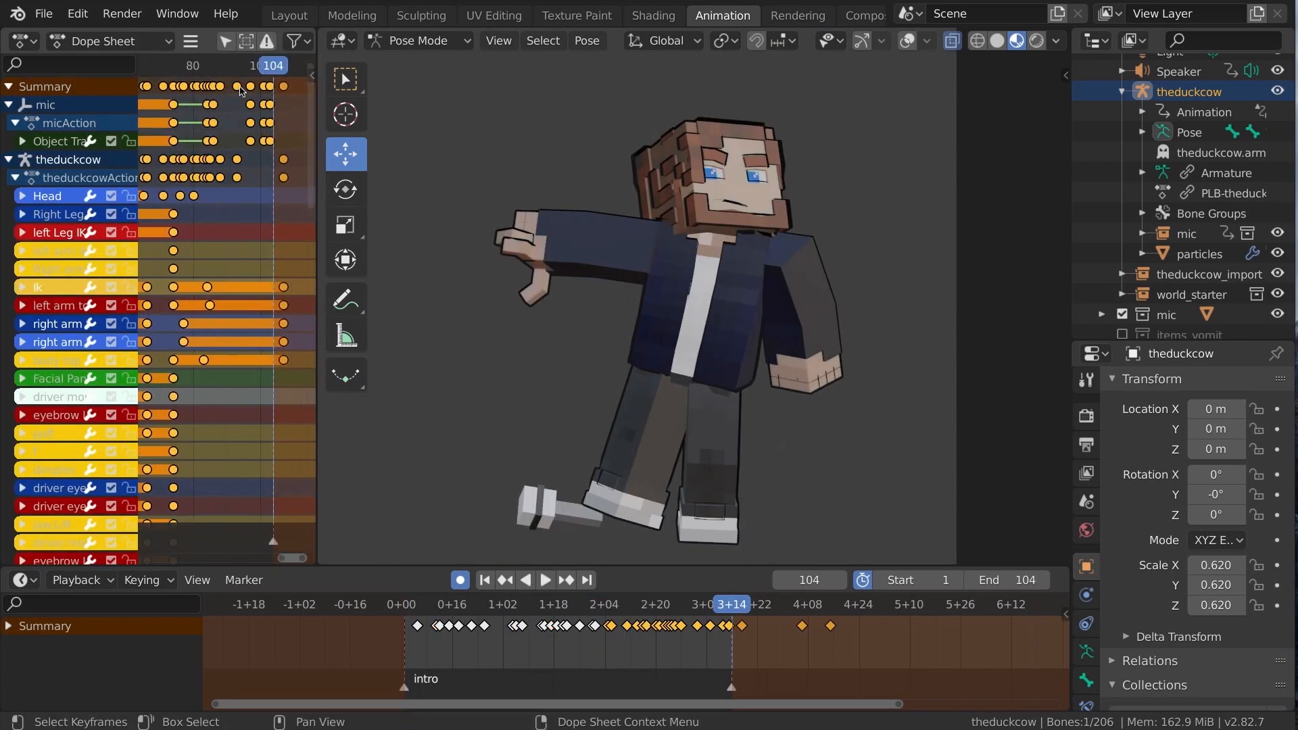
pyautogui.click(675, 604)
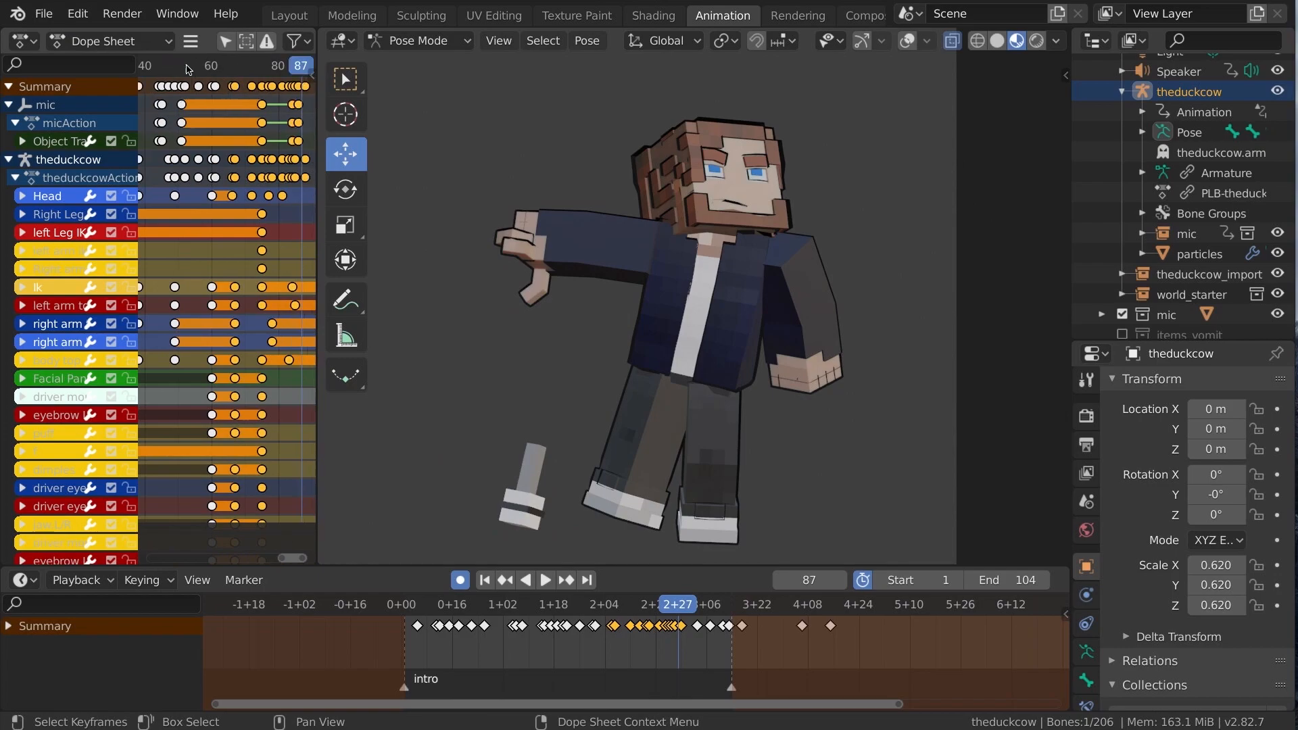
pyautogui.click(543, 580)
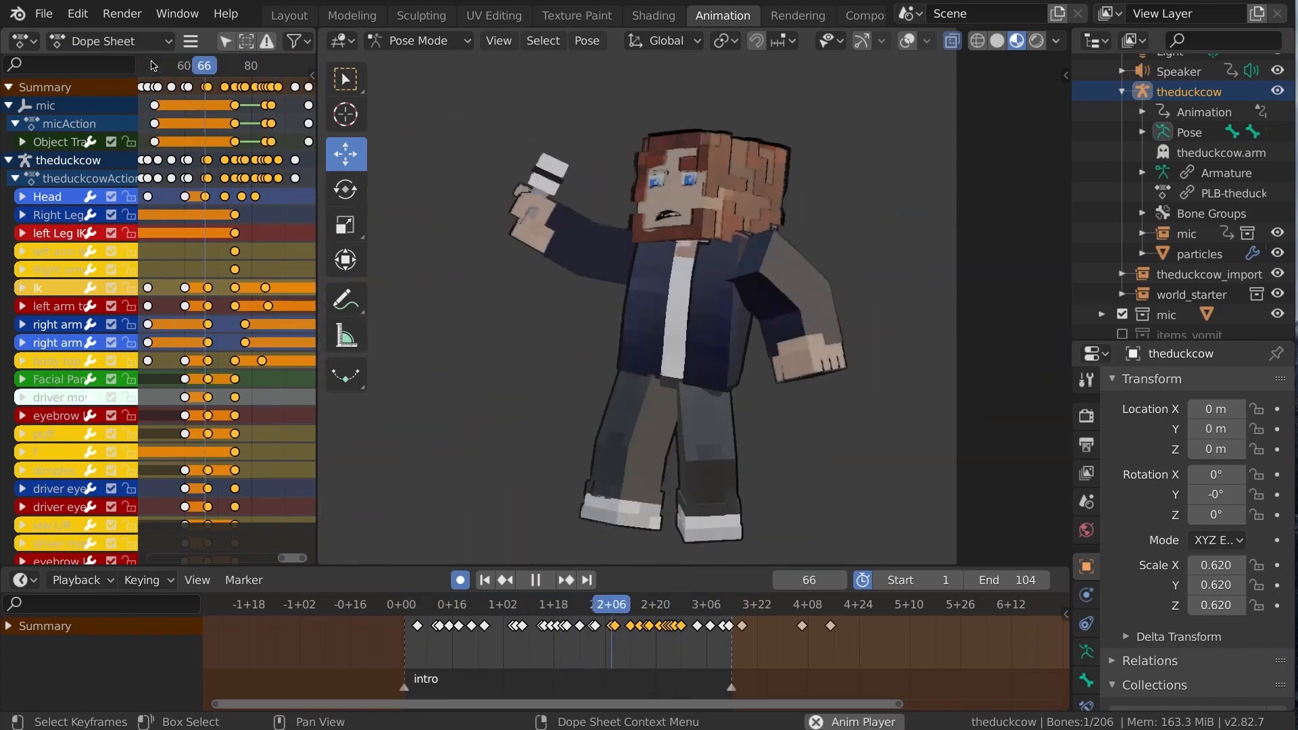
pyautogui.click(535, 579)
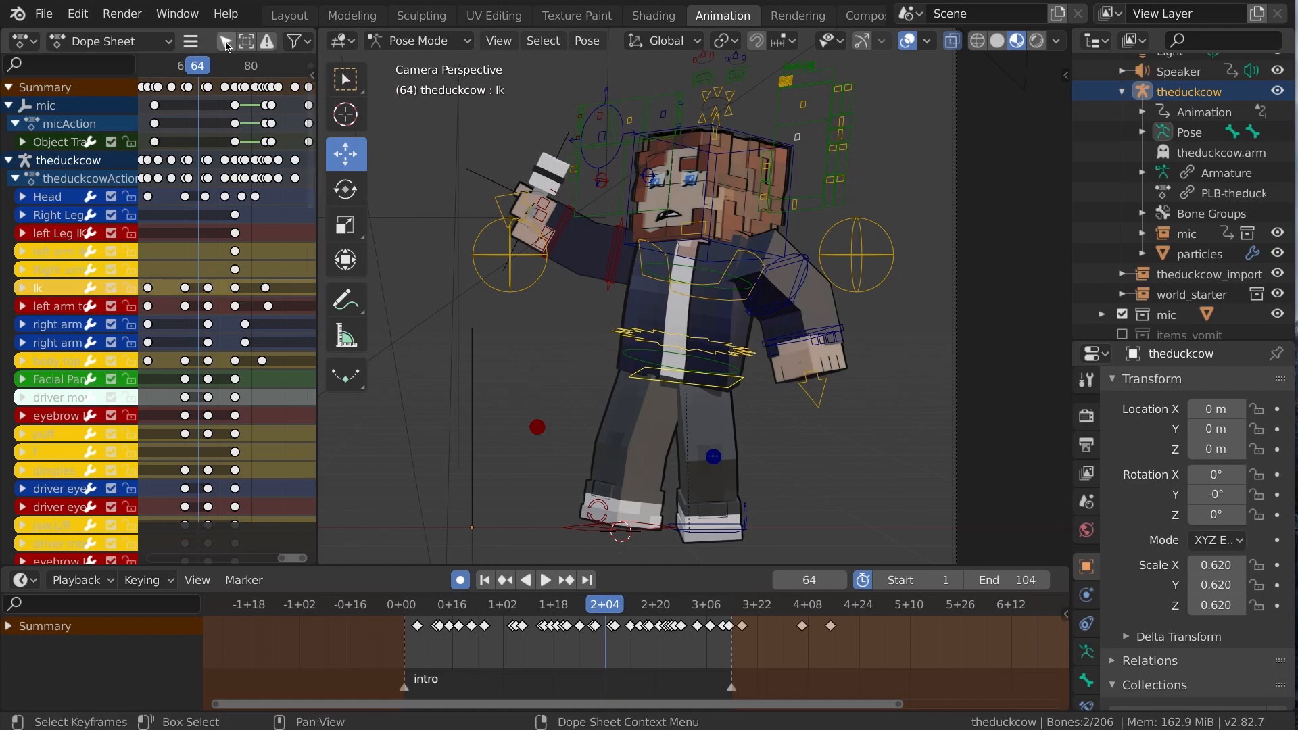
pyautogui.click(544, 580)
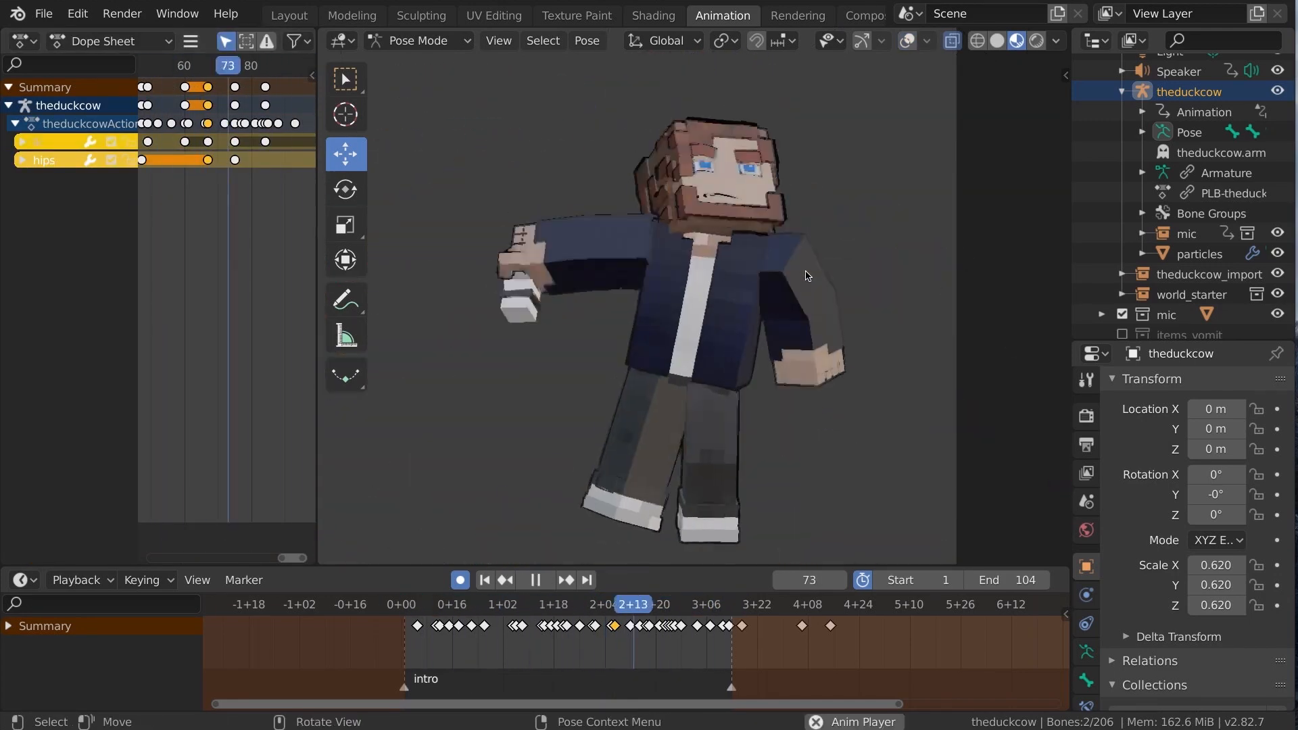
# - Render a viewport preview of the intro marker range, frames 1–103
pyautogui.click(498, 40)
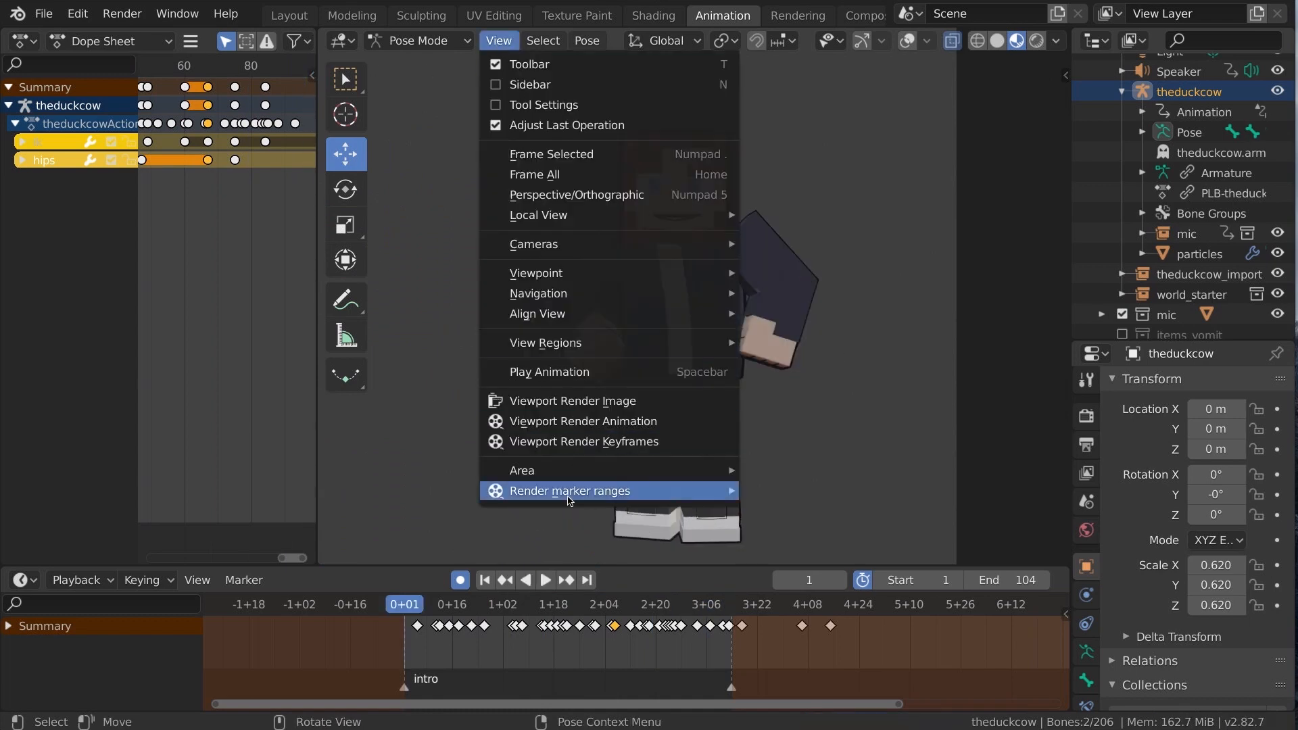
pyautogui.click(569, 491)
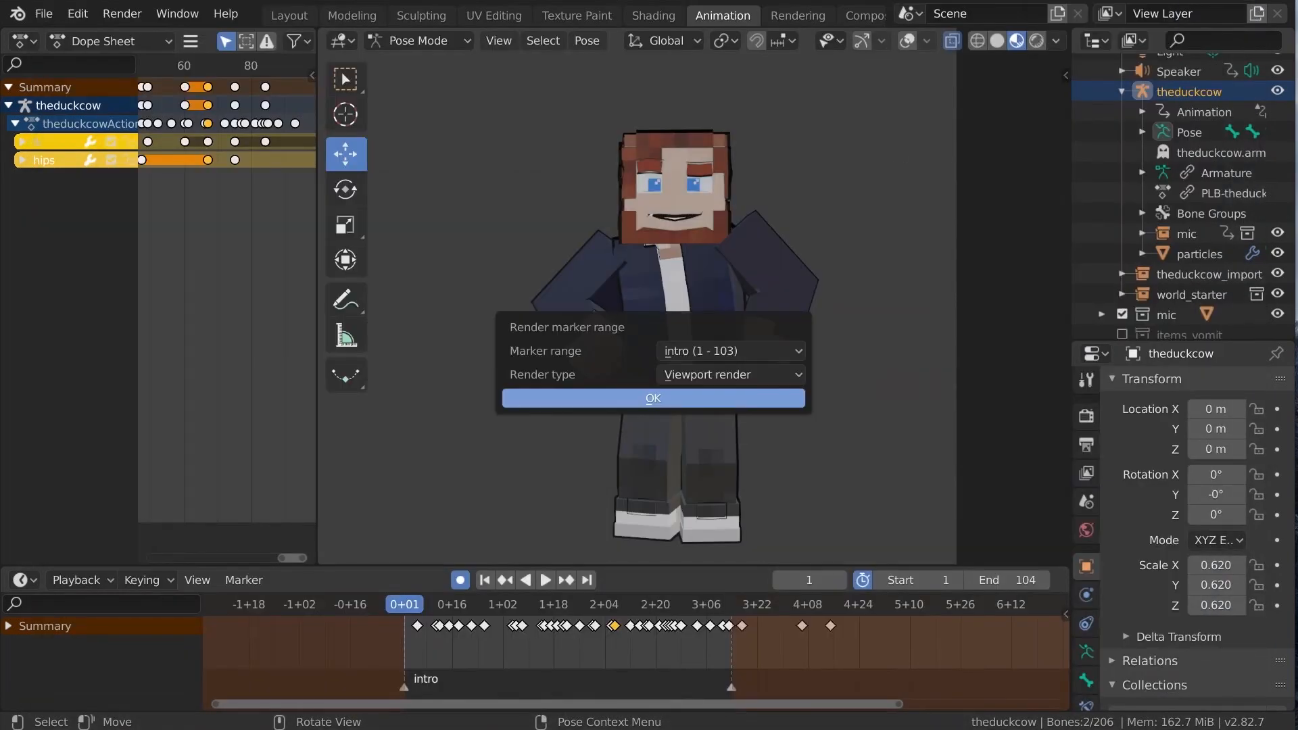
pyautogui.click(652, 398)
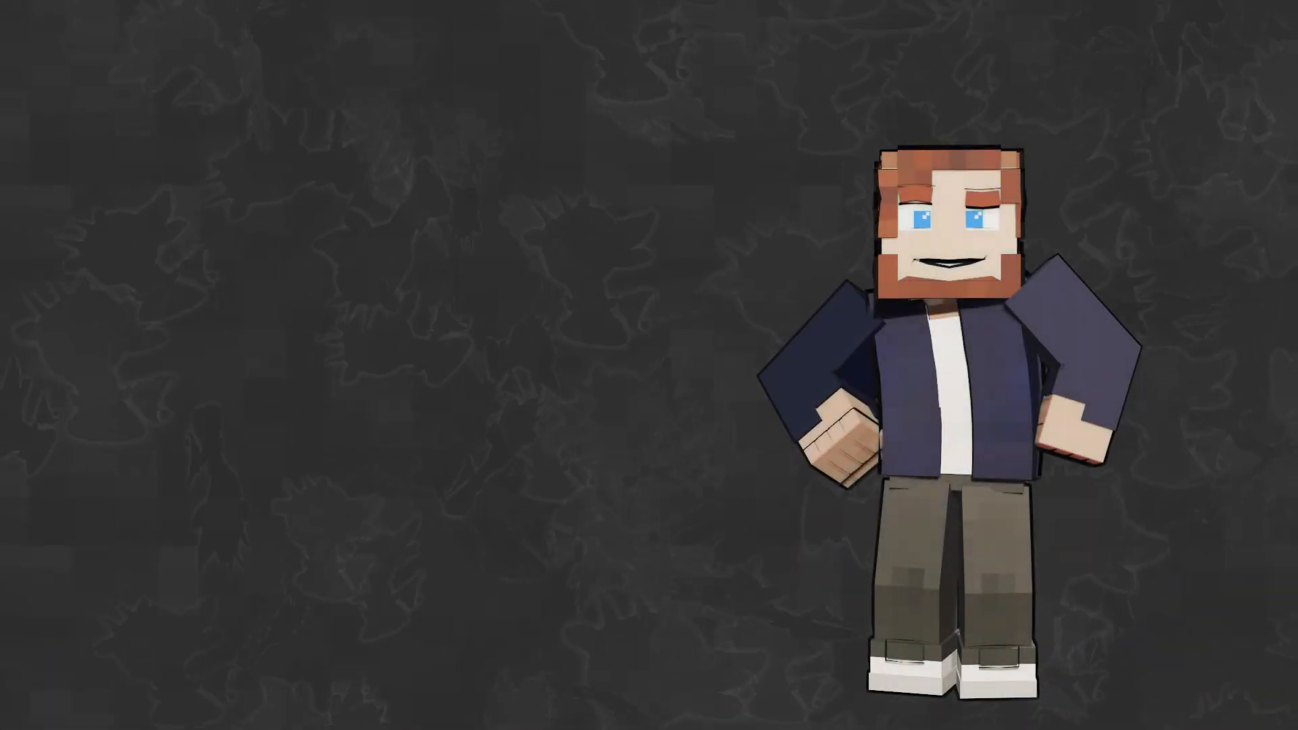